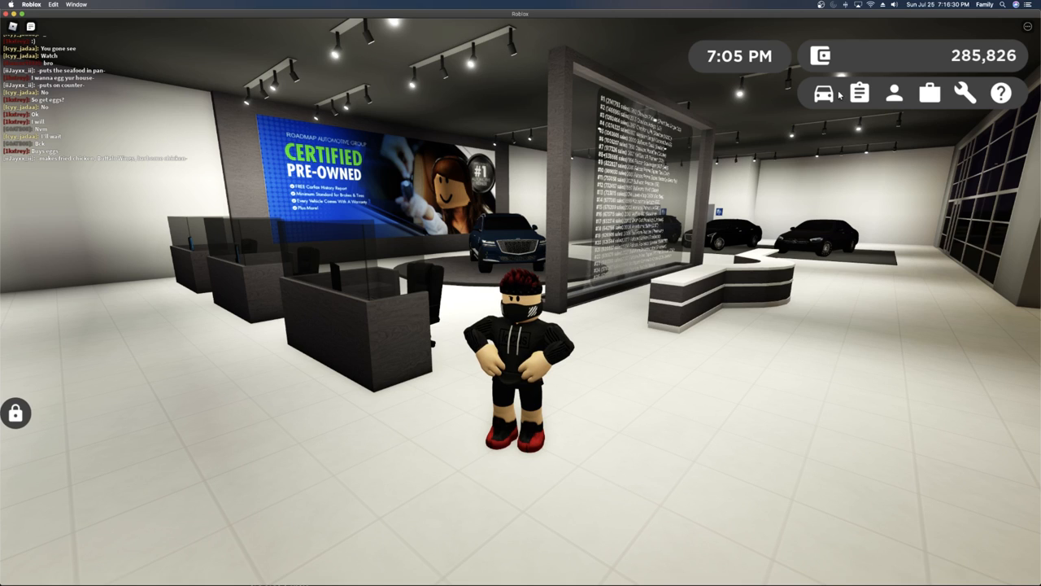
pyautogui.moveTo(824, 93)
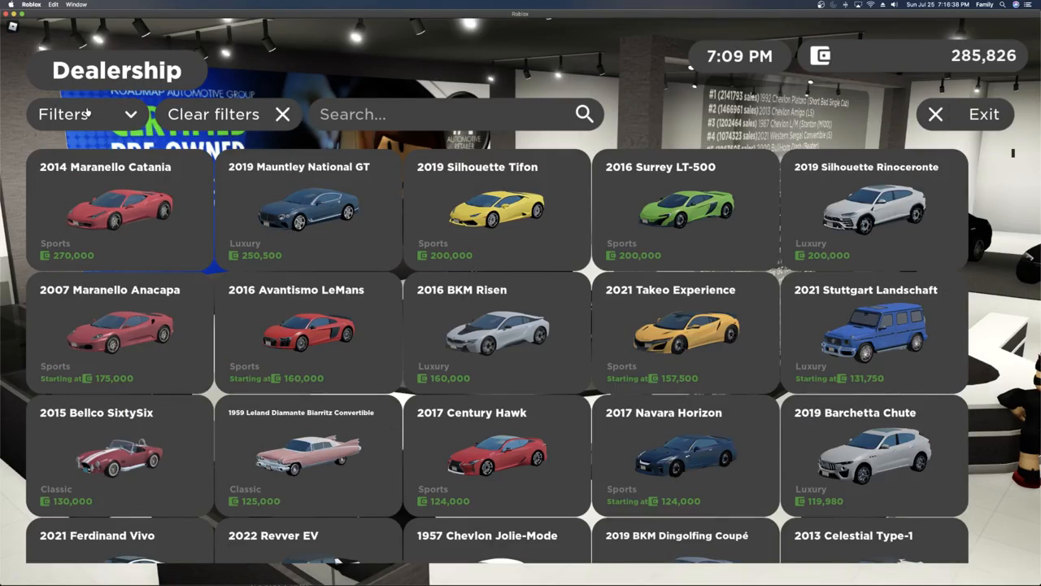
# Bring up the dealership catalogue's Type, Pass, Brand and Sort filter lists
pyautogui.click(85, 114)
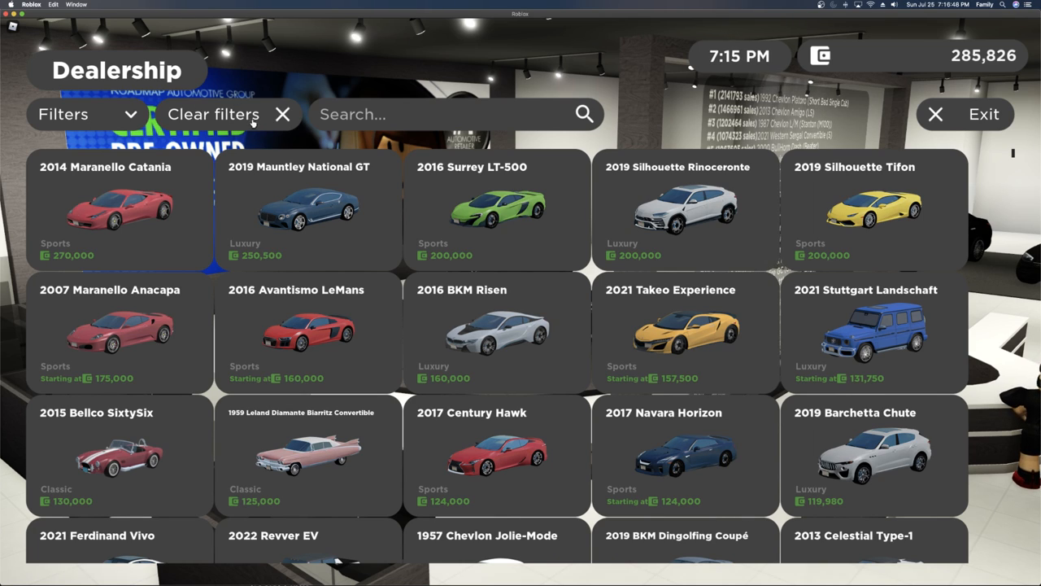
pyautogui.click(85, 114)
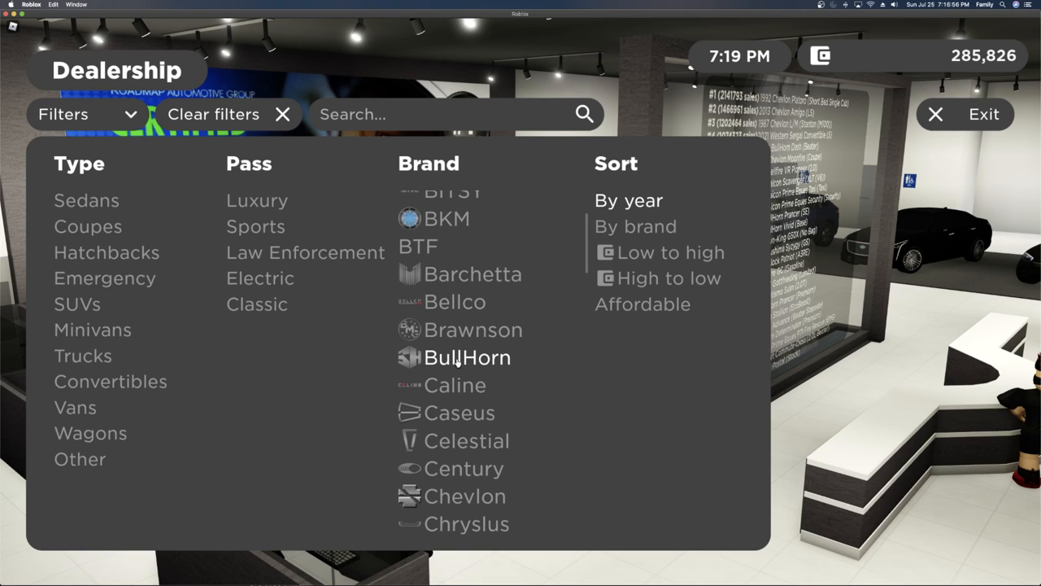
# Filter to BullHorn, select the 2021 Determinator and cycle its trims to SFP Blackjack, checking specs
pyautogui.click(467, 357)
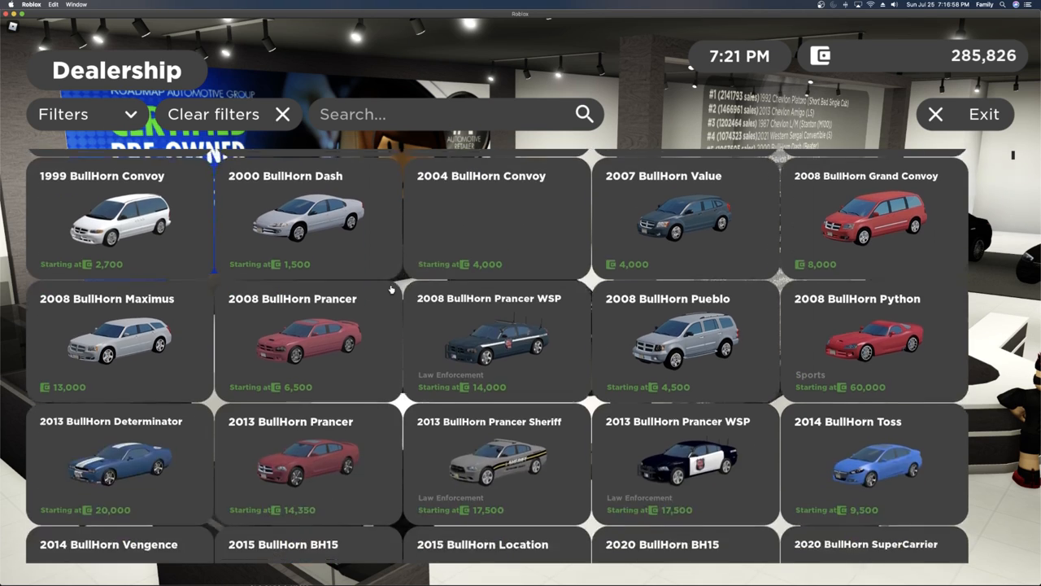
pyautogui.scroll(-3)
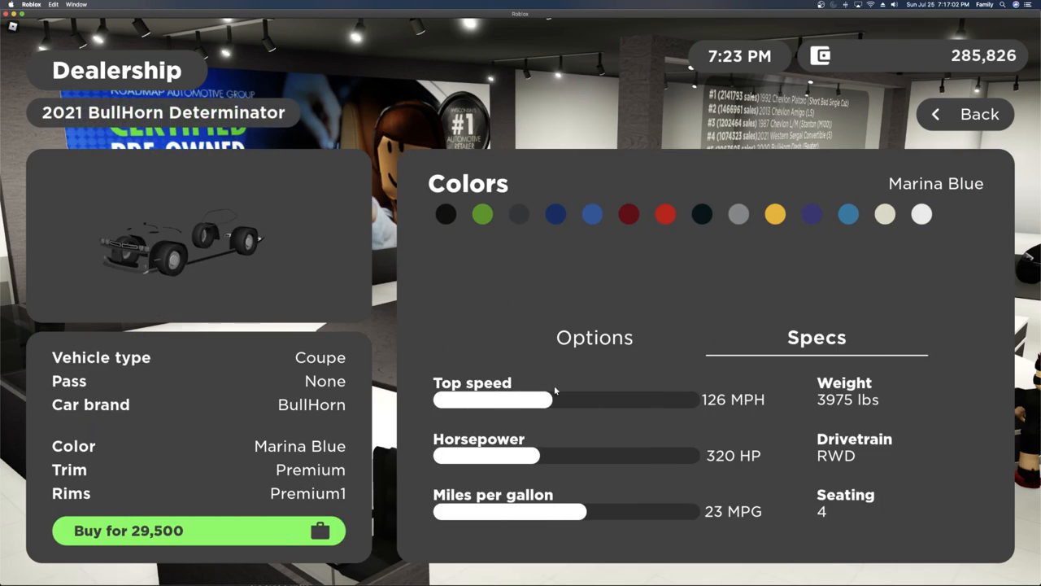
pyautogui.click(595, 338)
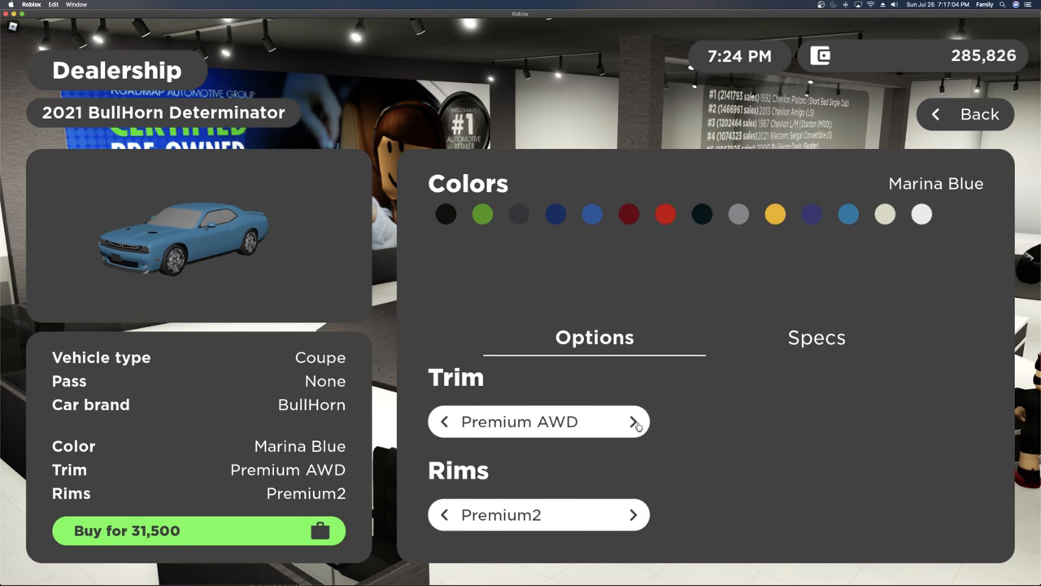
pyautogui.click(815, 338)
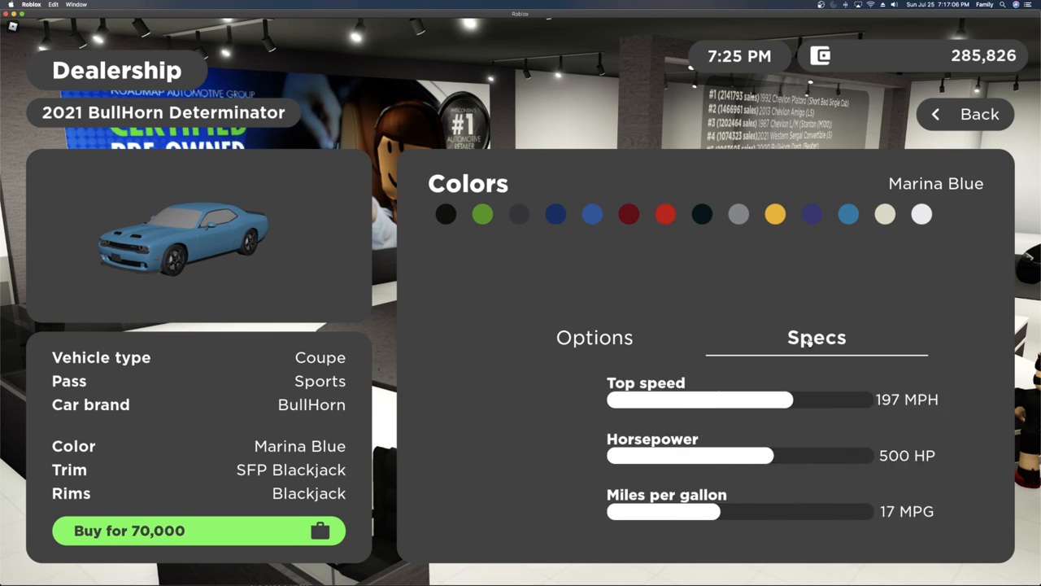
pyautogui.click(594, 336)
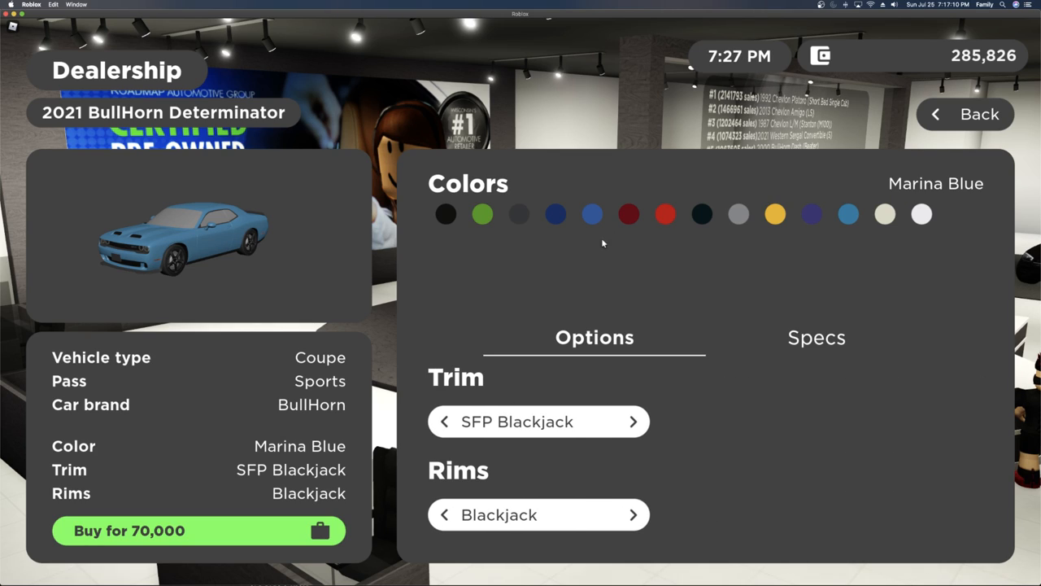
# Settle on SFP rims and Granite Crystal Clearcoat paint, then buy the Determinator for 70,000
pyautogui.click(591, 213)
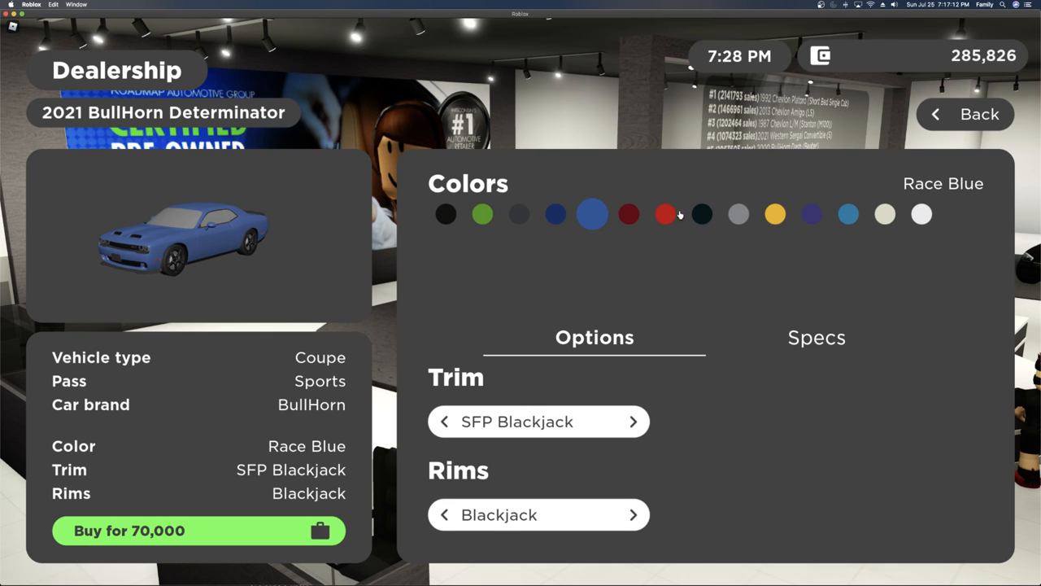
pyautogui.moveTo(626, 498)
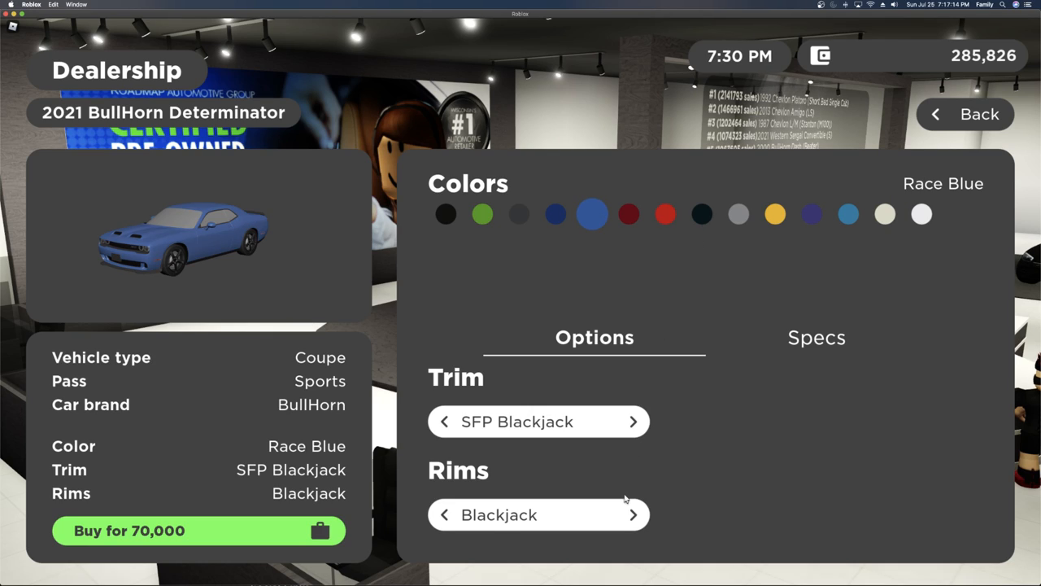
pyautogui.click(633, 514)
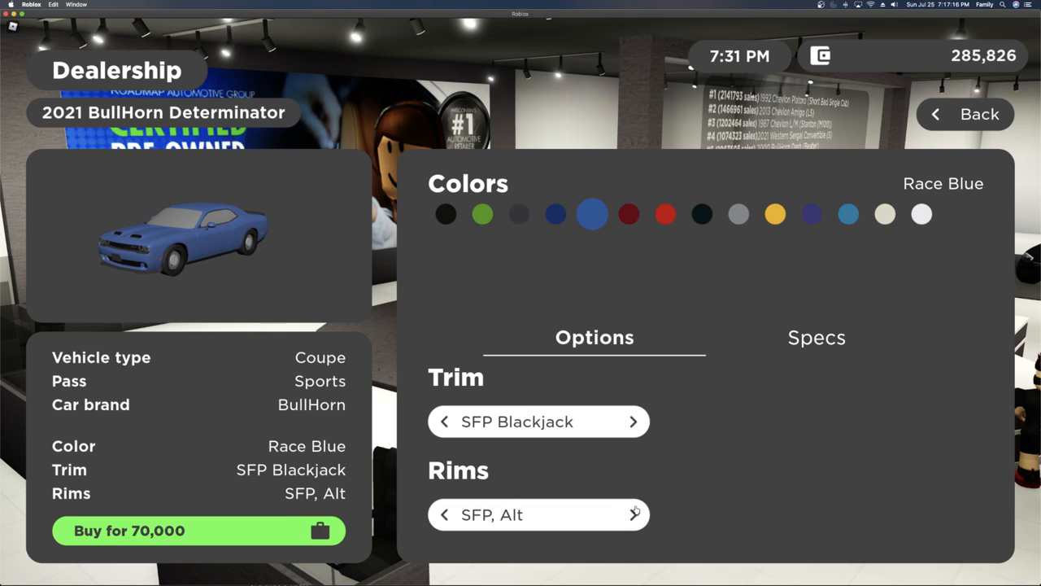
pyautogui.click(444, 514)
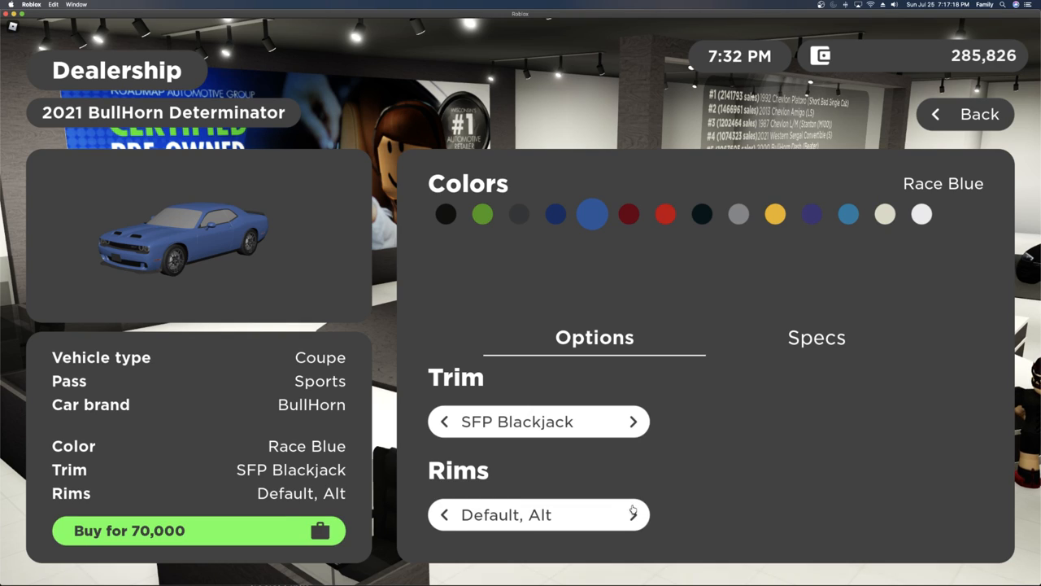
pyautogui.click(518, 214)
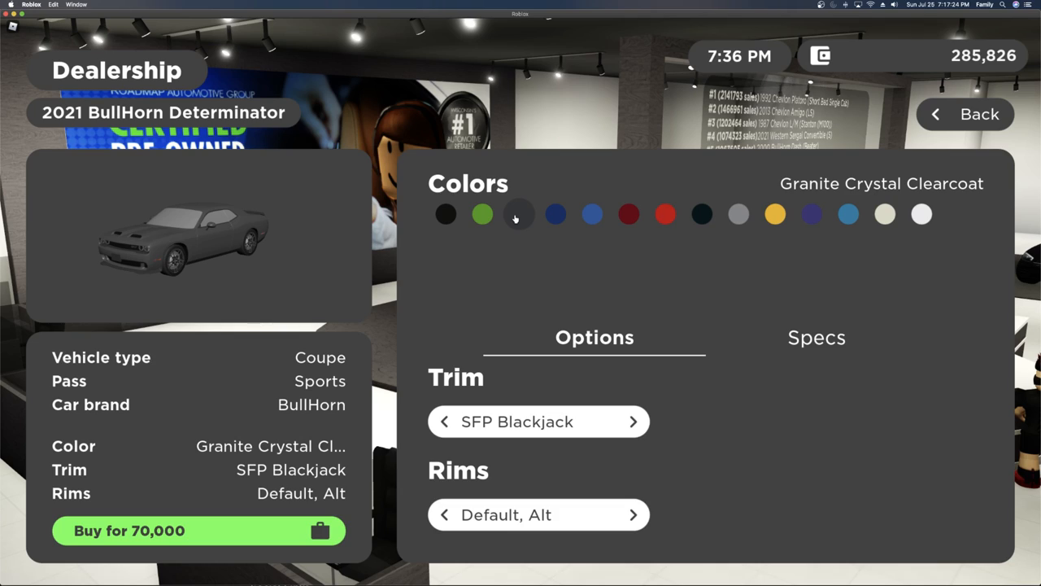
pyautogui.moveTo(950, 212)
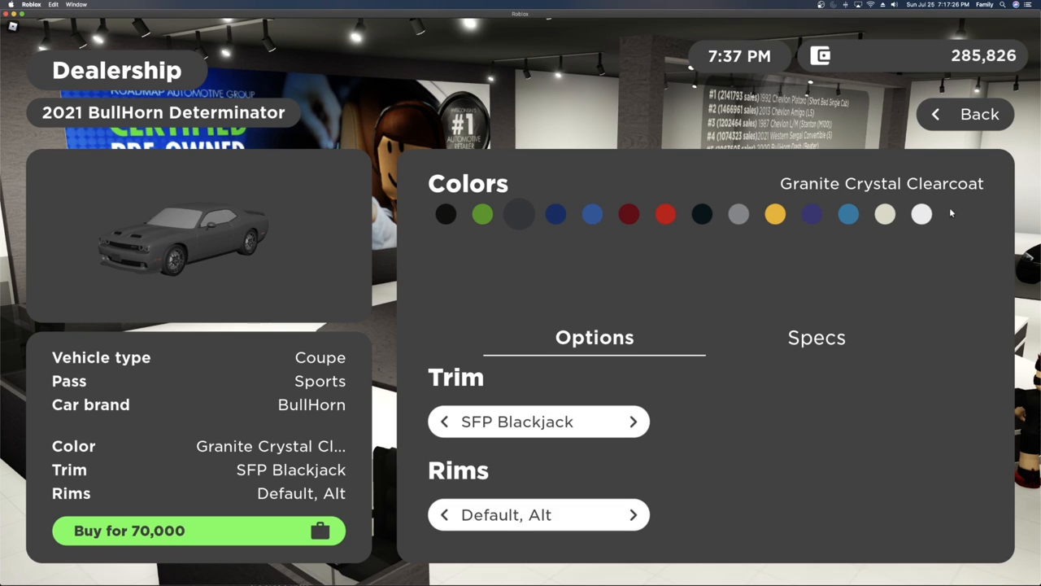
pyautogui.click(920, 214)
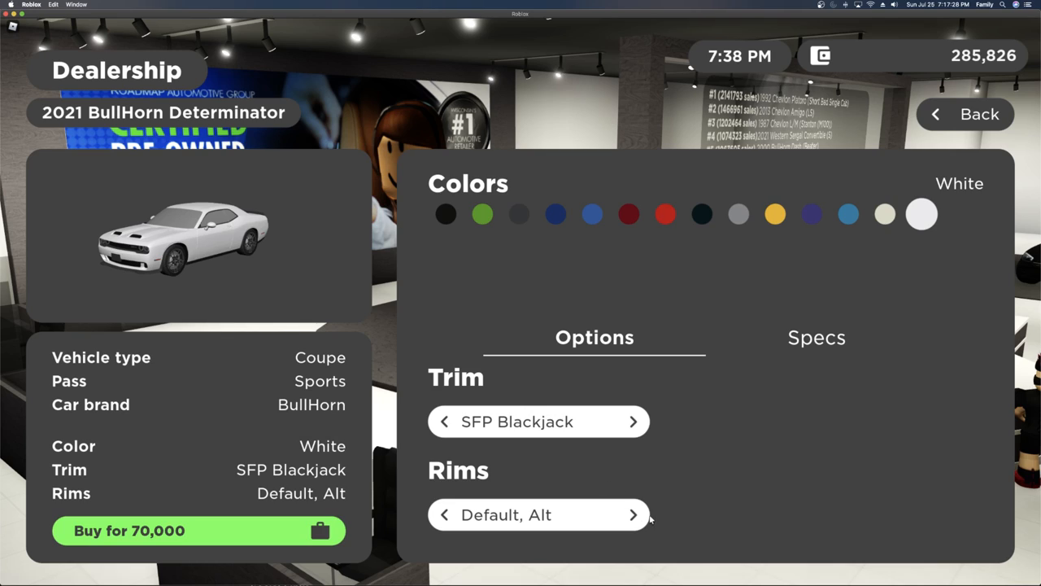
pyautogui.click(633, 514)
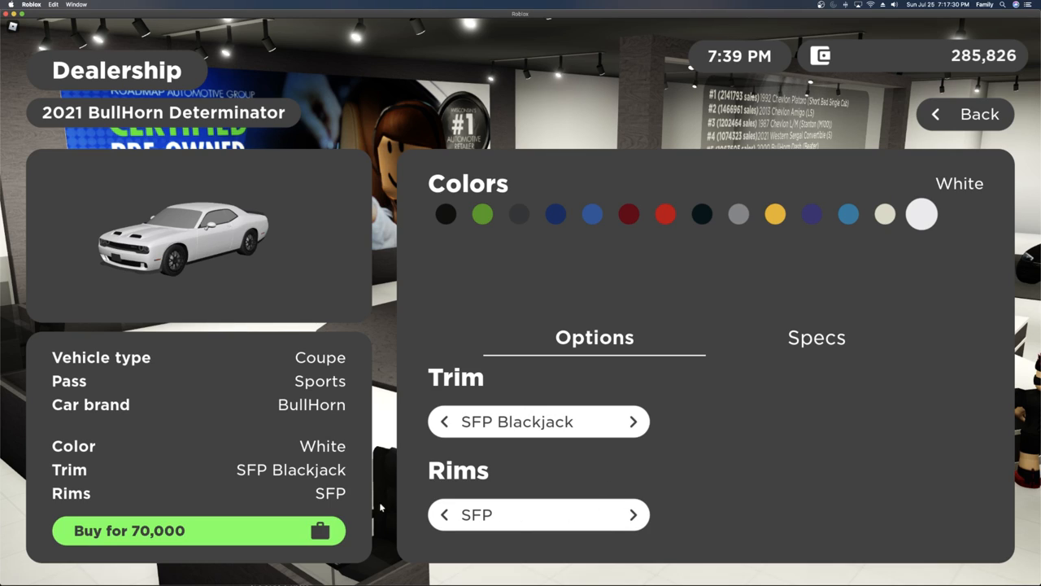
pyautogui.click(518, 214)
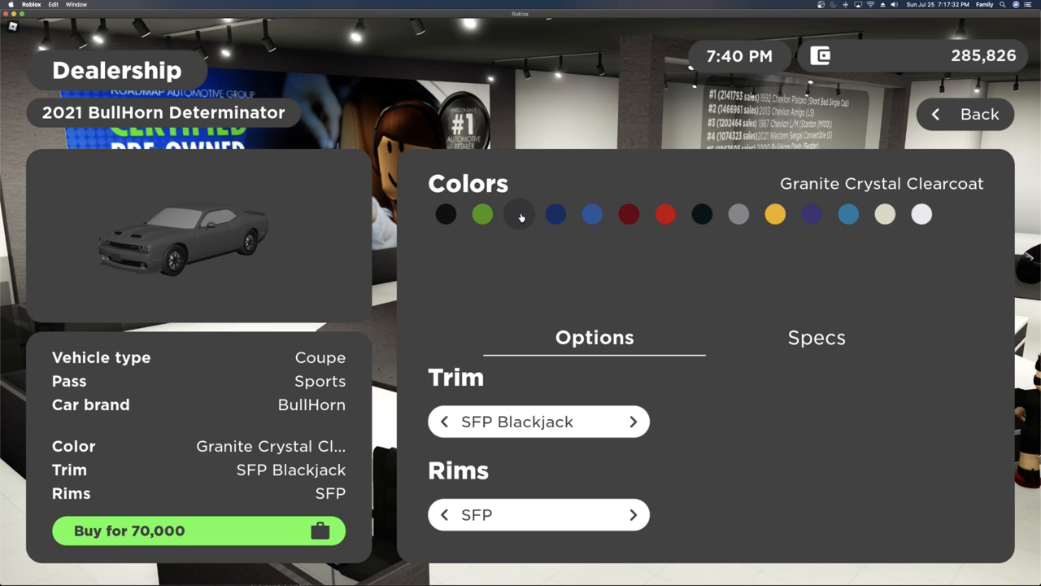
pyautogui.moveTo(819, 327)
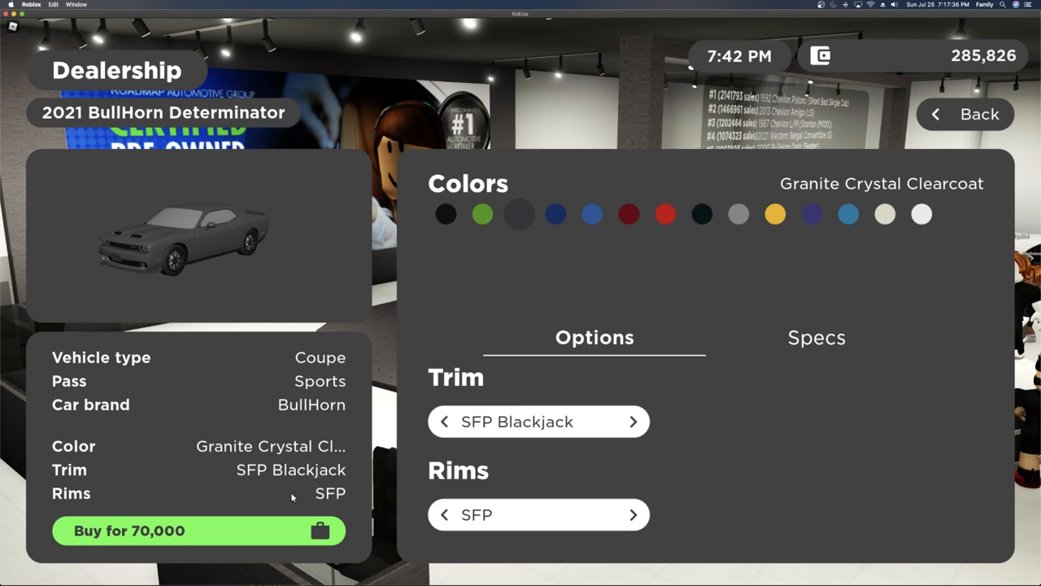
pyautogui.click(129, 531)
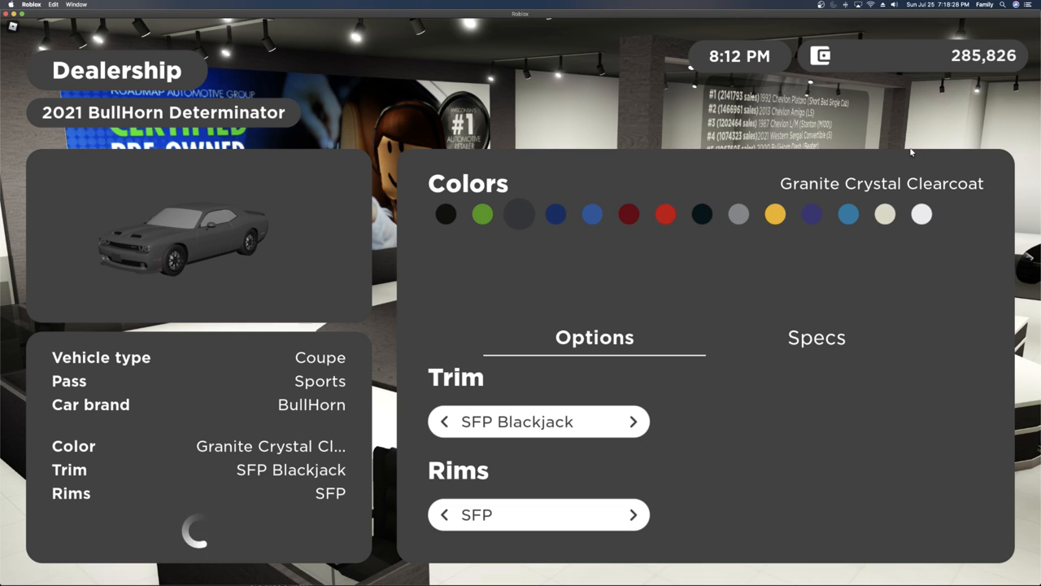
pyautogui.moveTo(899, 151)
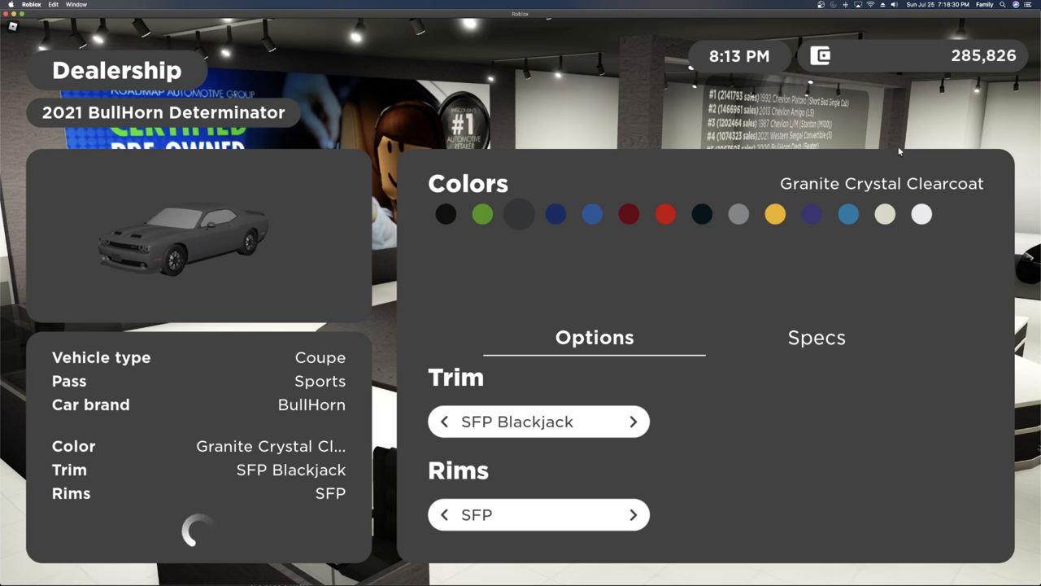
pyautogui.moveTo(710, 177)
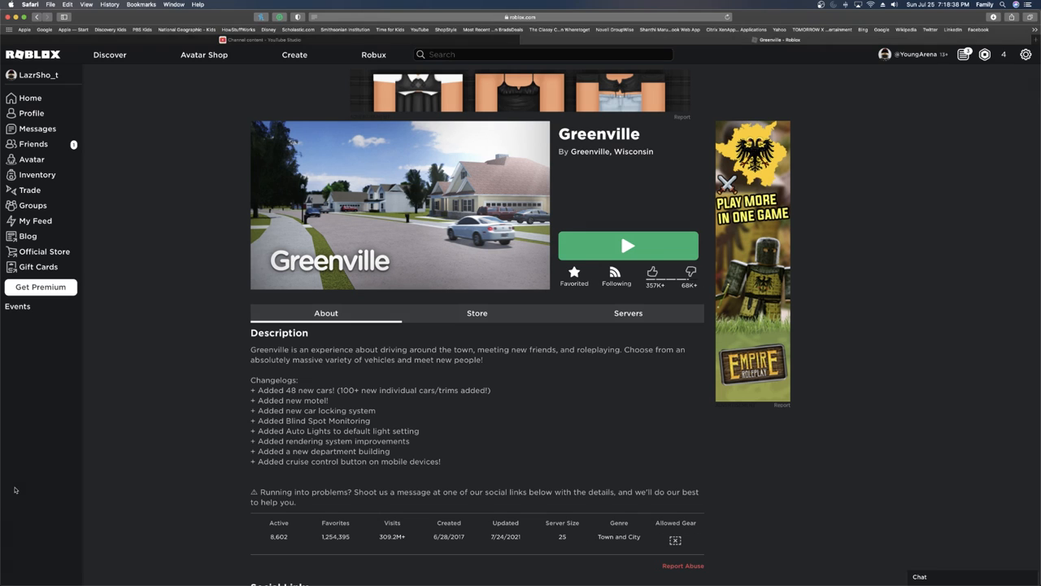
# Launch Greenville from its page, allow the Roblox app to open, and enter the game
pyautogui.click(627, 245)
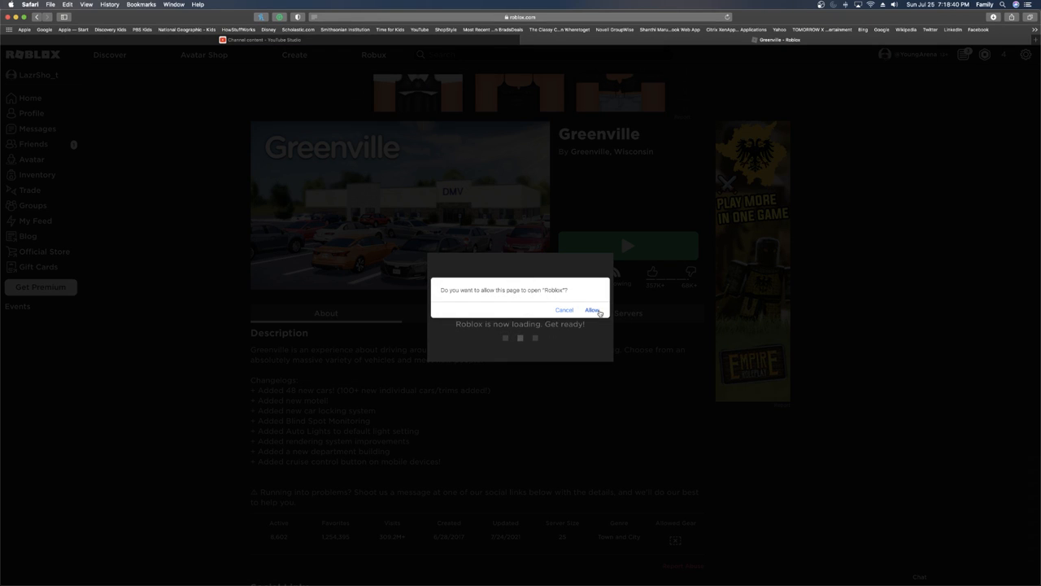
pyautogui.click(593, 310)
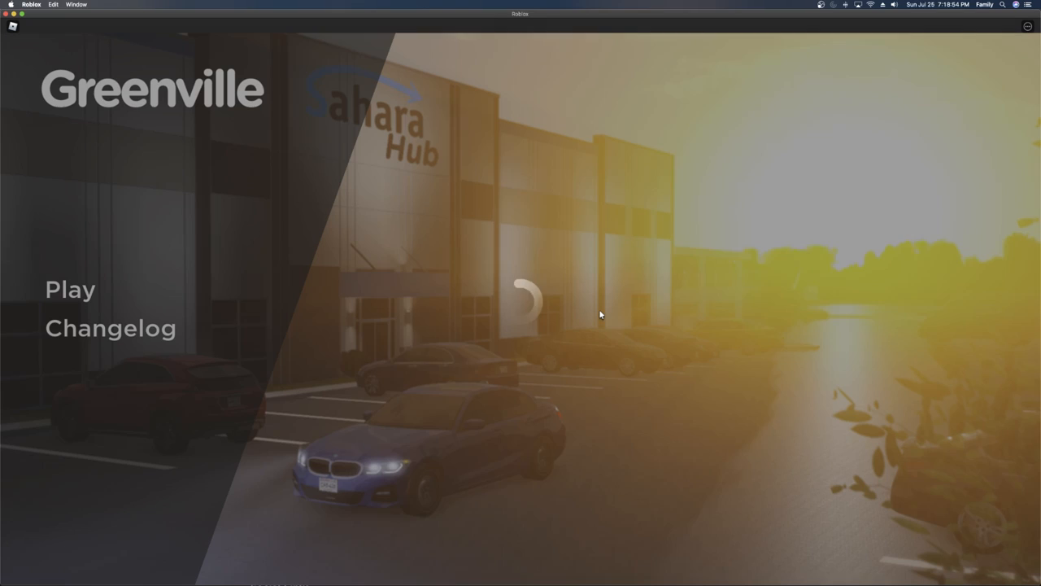
pyautogui.click(70, 290)
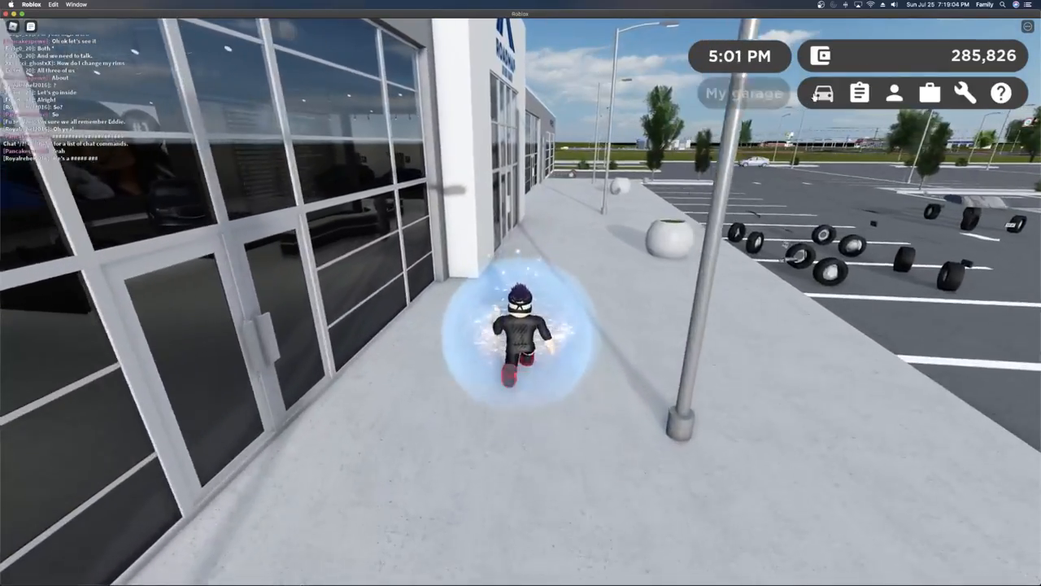
# Interact with the dealership kiosk to reopen the catalogue sorted from the 1957 classics onward
pyautogui.click(740, 93)
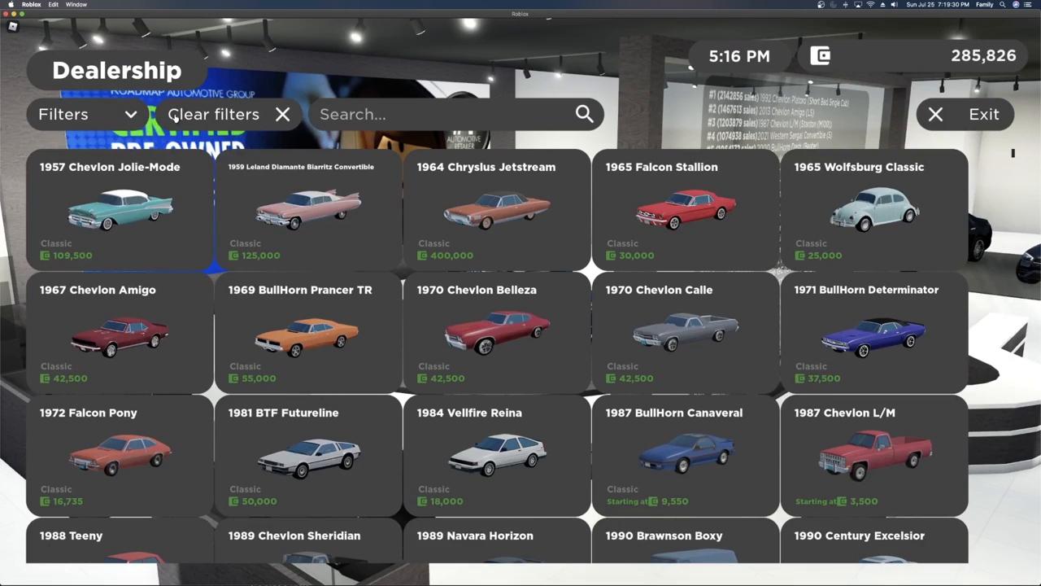
# Reopen the 2021 BullHorn Determinator, set SFP Blackjack trim and review its top speed, horsepower and MPG
pyautogui.click(86, 114)
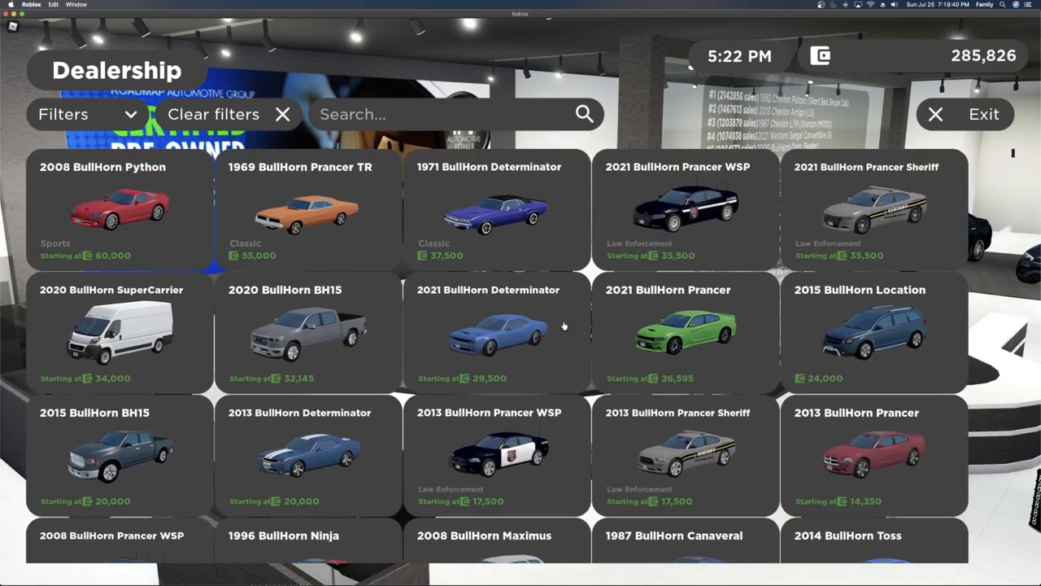
pyautogui.click(498, 332)
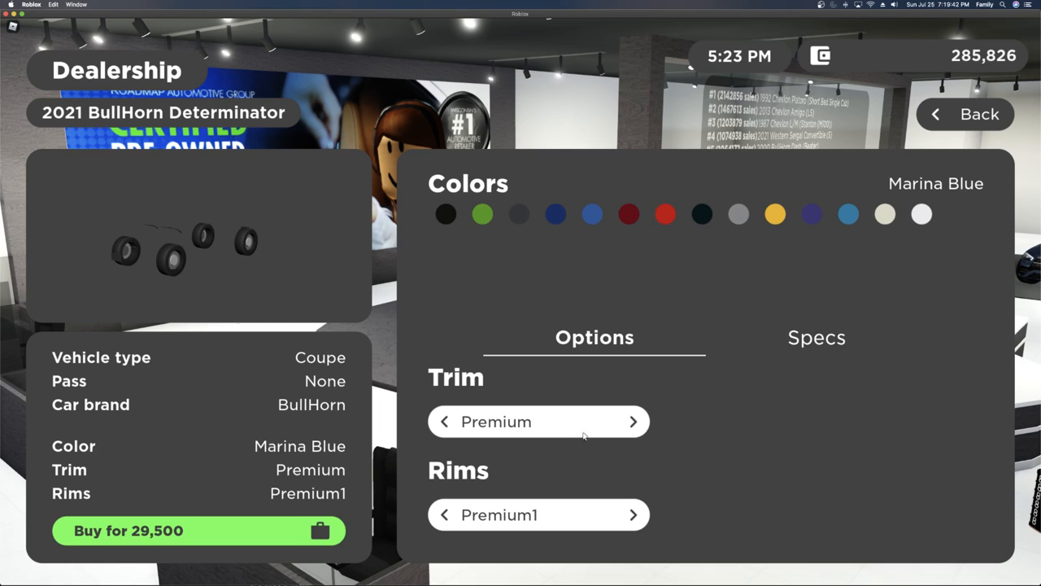
pyautogui.click(633, 422)
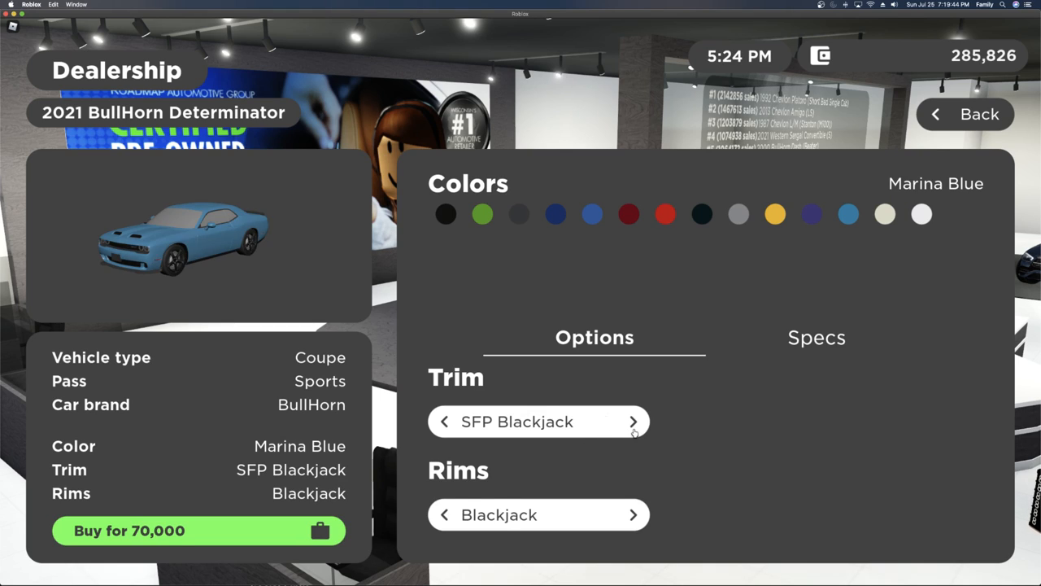
pyautogui.moveTo(684, 347)
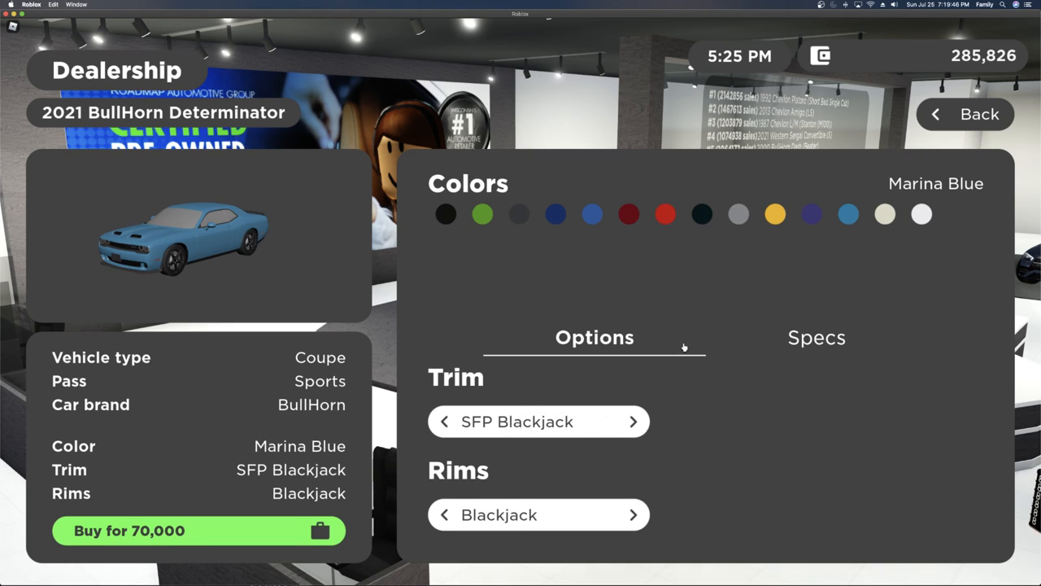
pyautogui.click(816, 338)
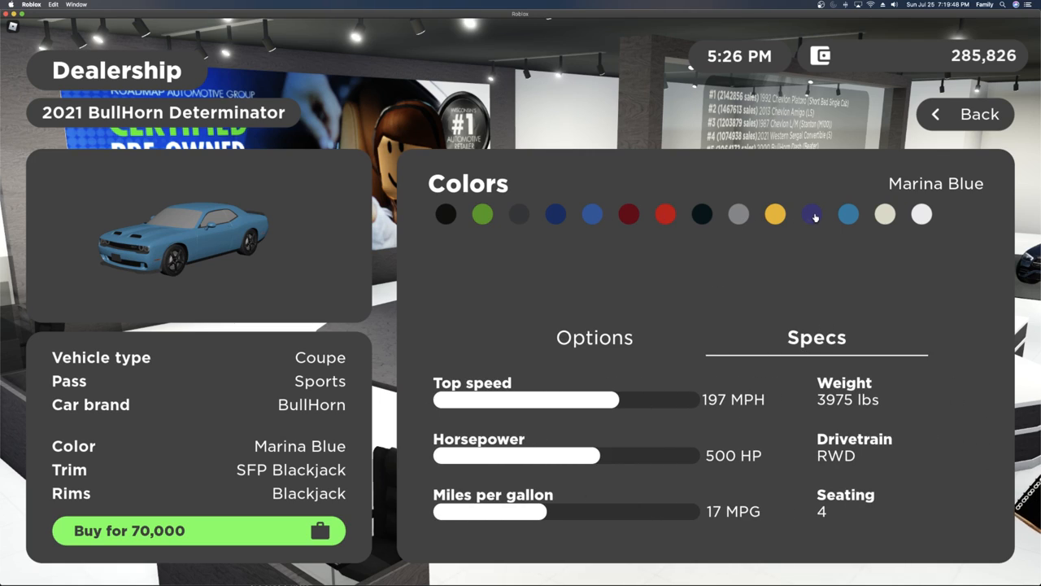
pyautogui.click(519, 214)
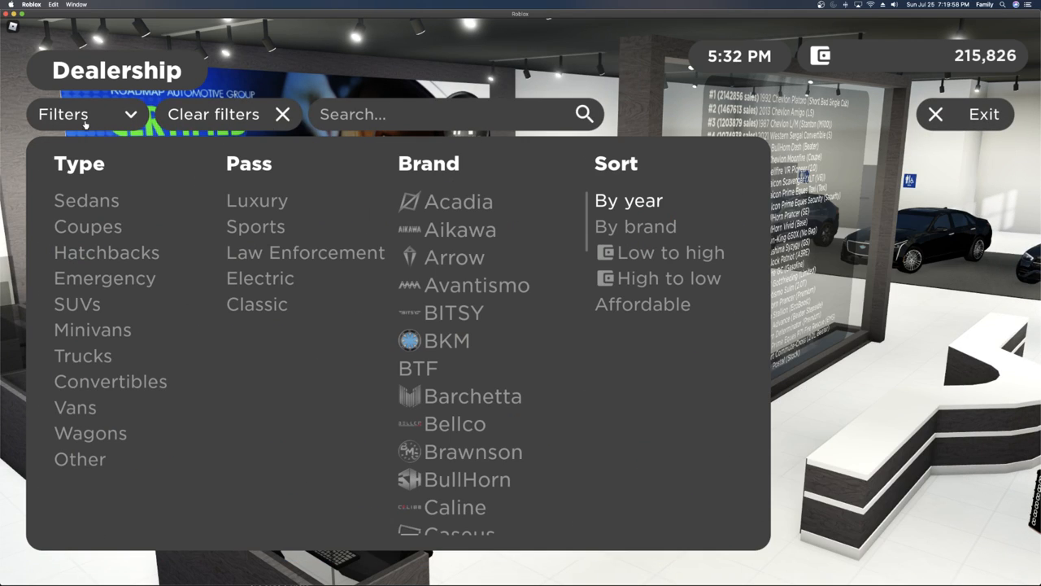
# Sort the catalogue by Affordable and check the 2016 Avantismo LeMans Plus trim options
pyautogui.click(642, 304)
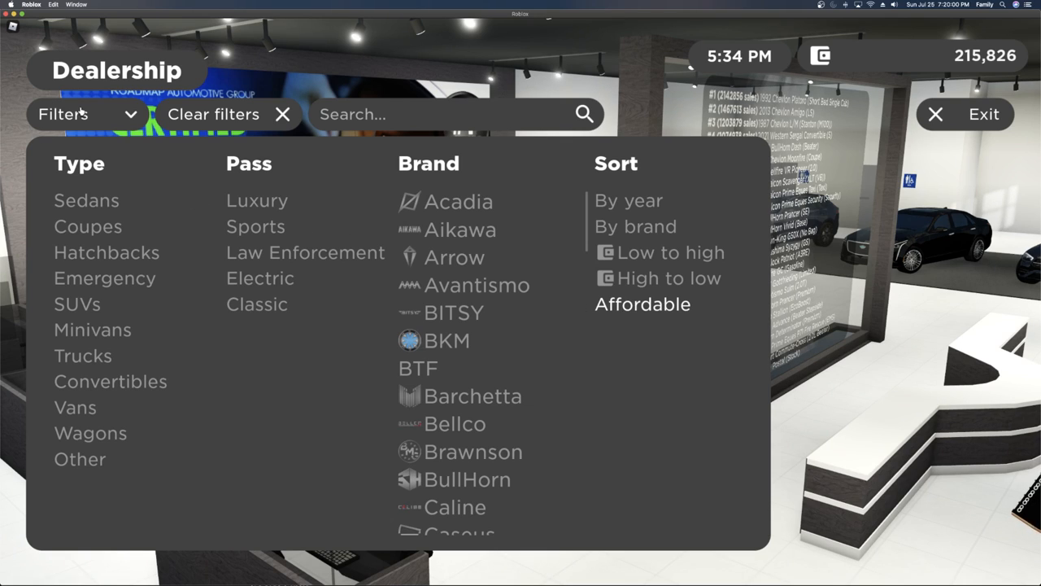
pyautogui.click(62, 114)
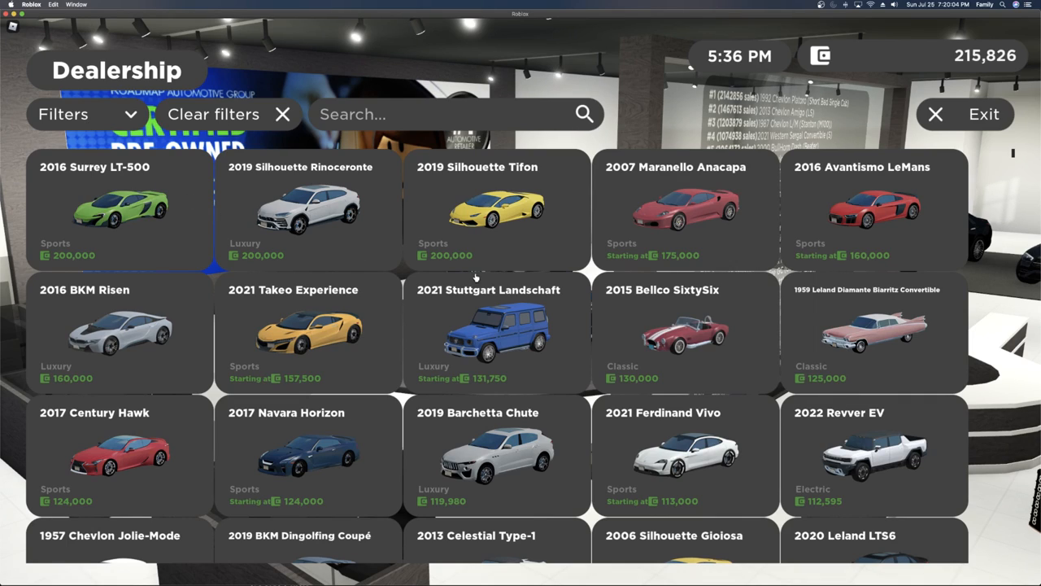
pyautogui.moveTo(669, 253)
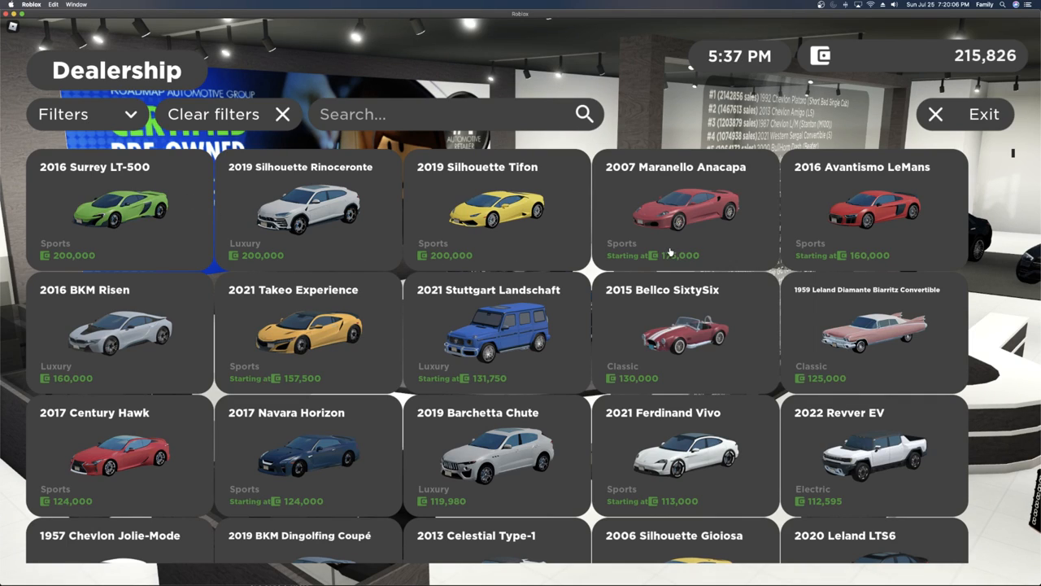
pyautogui.moveTo(758, 303)
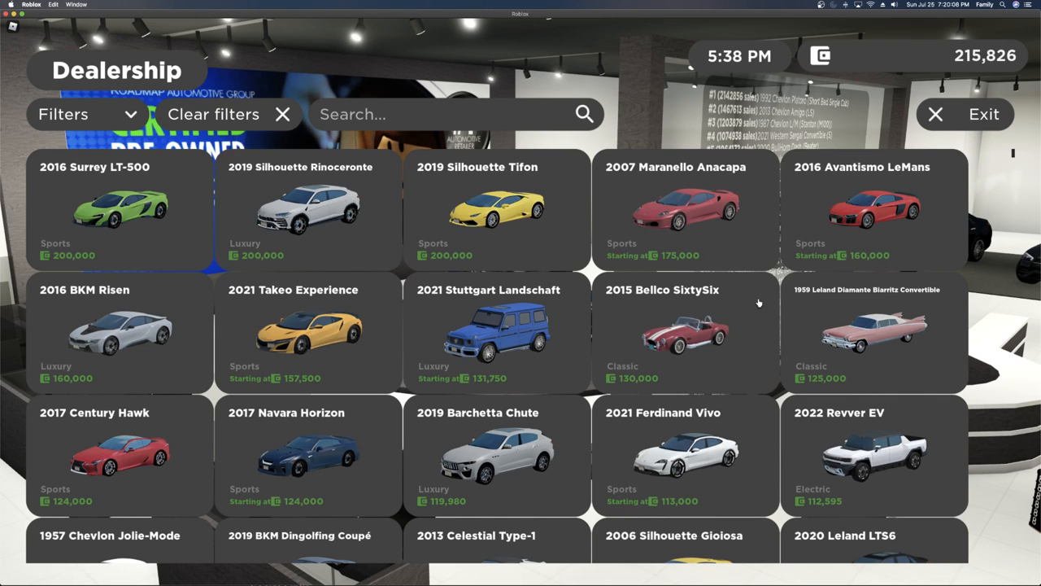
pyautogui.click(874, 211)
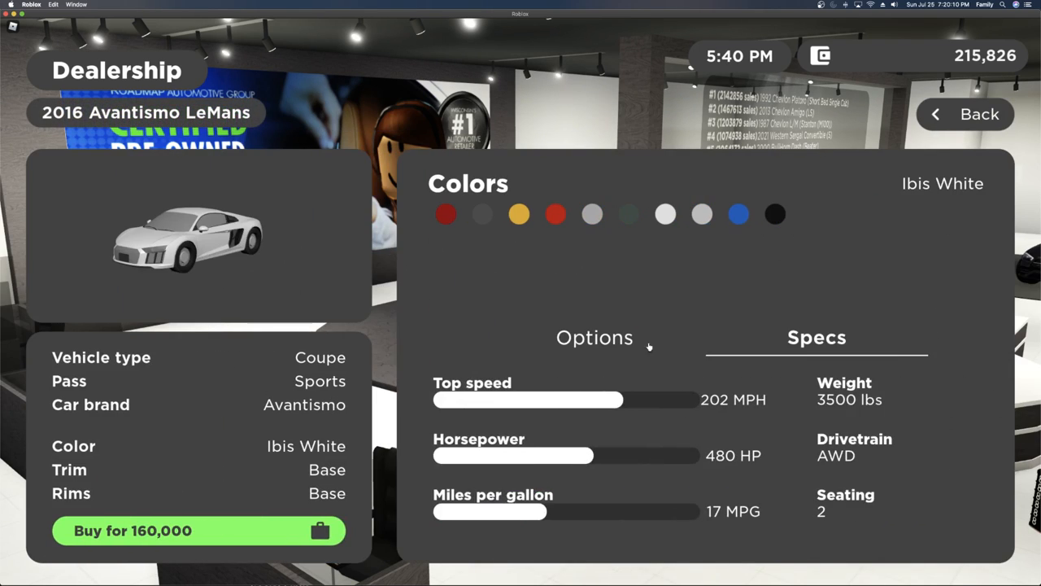
pyautogui.click(594, 337)
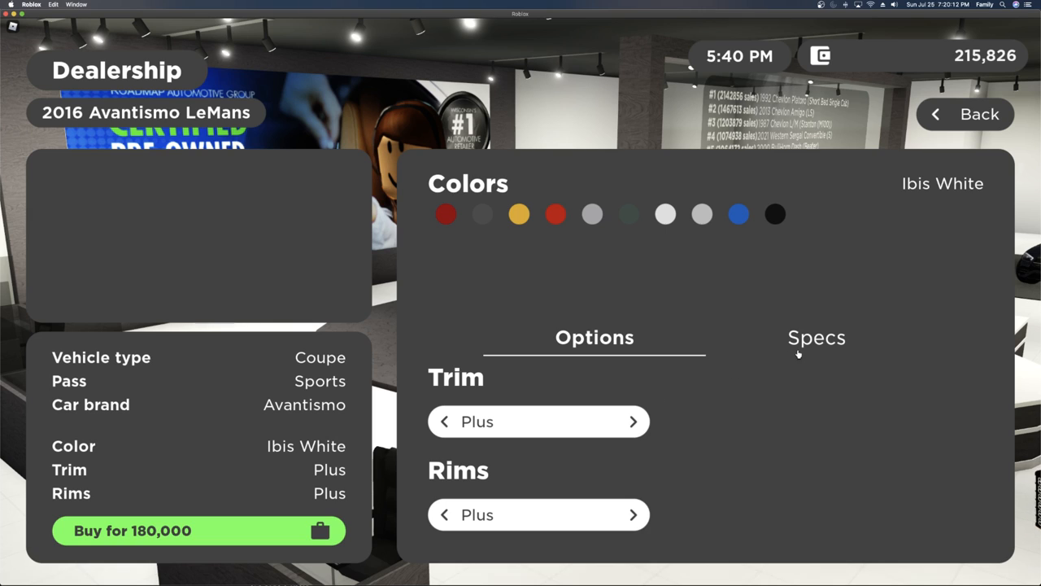
pyautogui.click(963, 114)
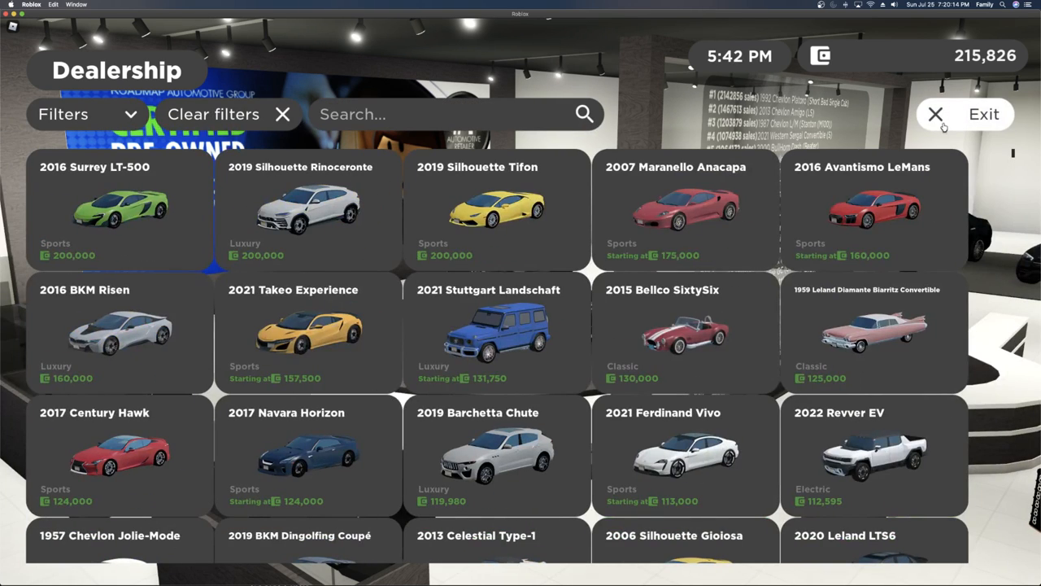
# Compare the 2022 Celestial Type-7's Long Range and Performance trims, then return to the list
pyautogui.scroll(-3)
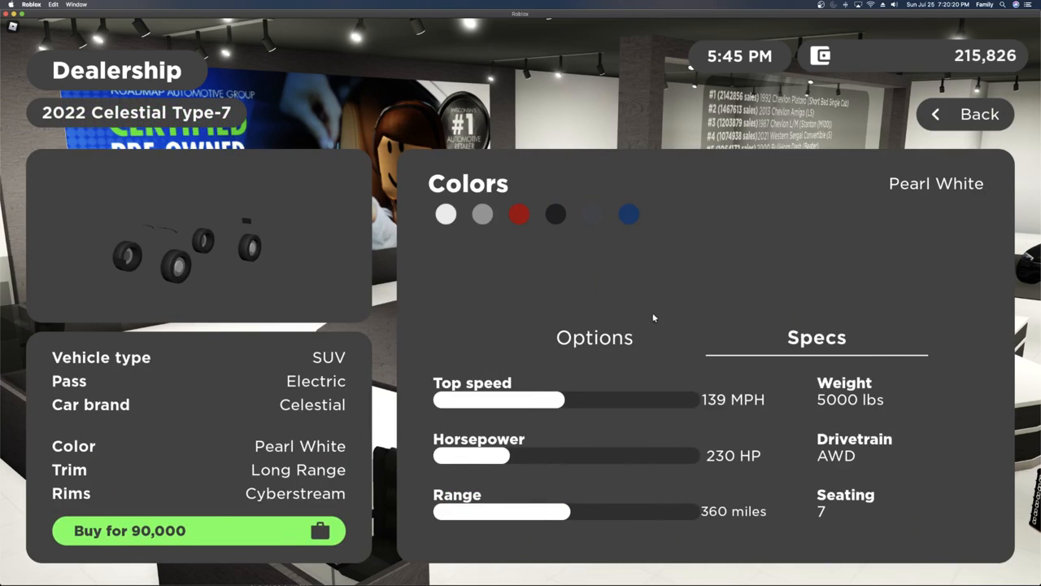
pyautogui.click(593, 337)
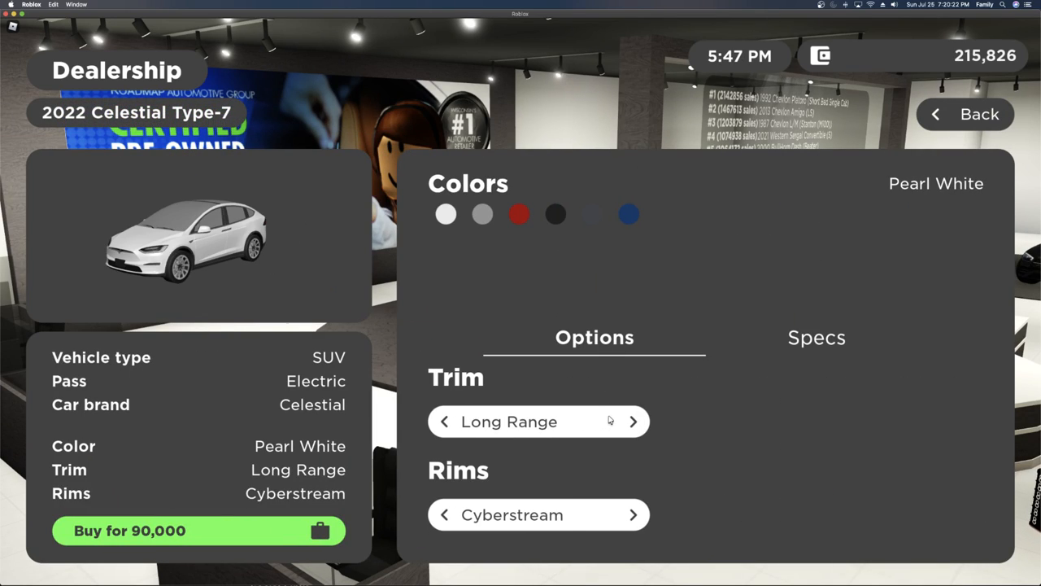
pyautogui.click(816, 337)
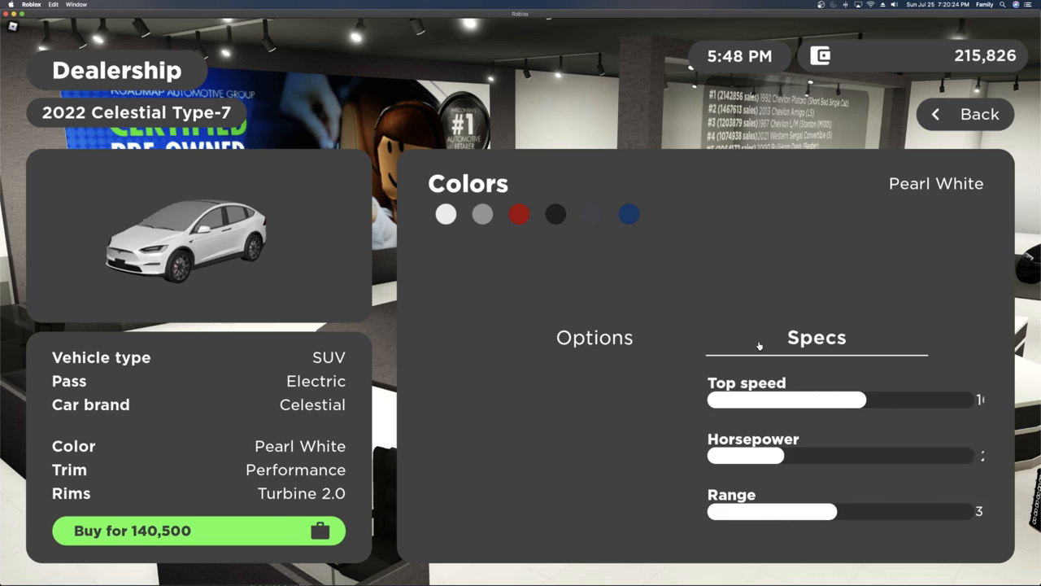
pyautogui.click(594, 337)
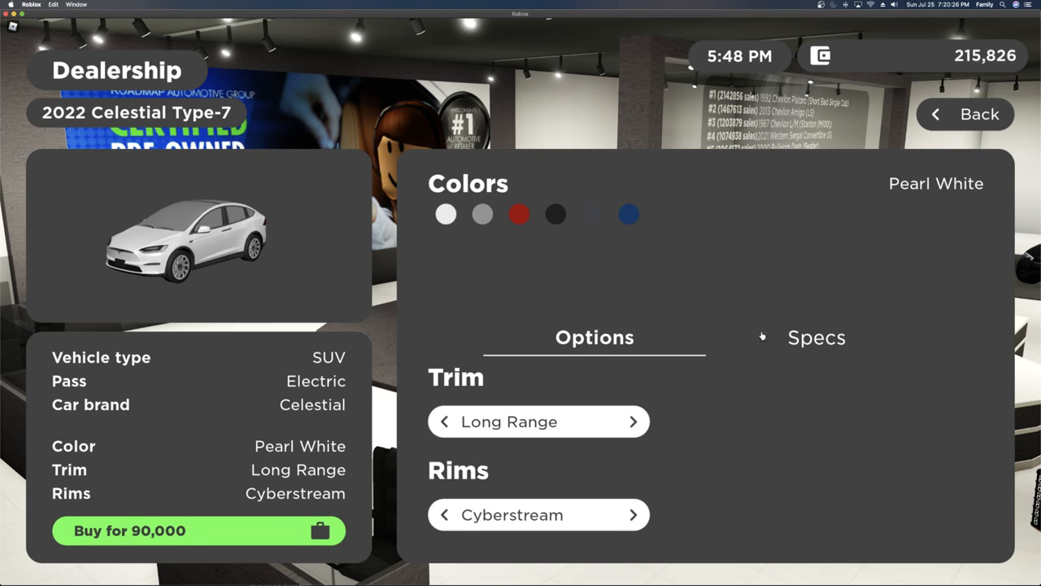
pyautogui.click(965, 114)
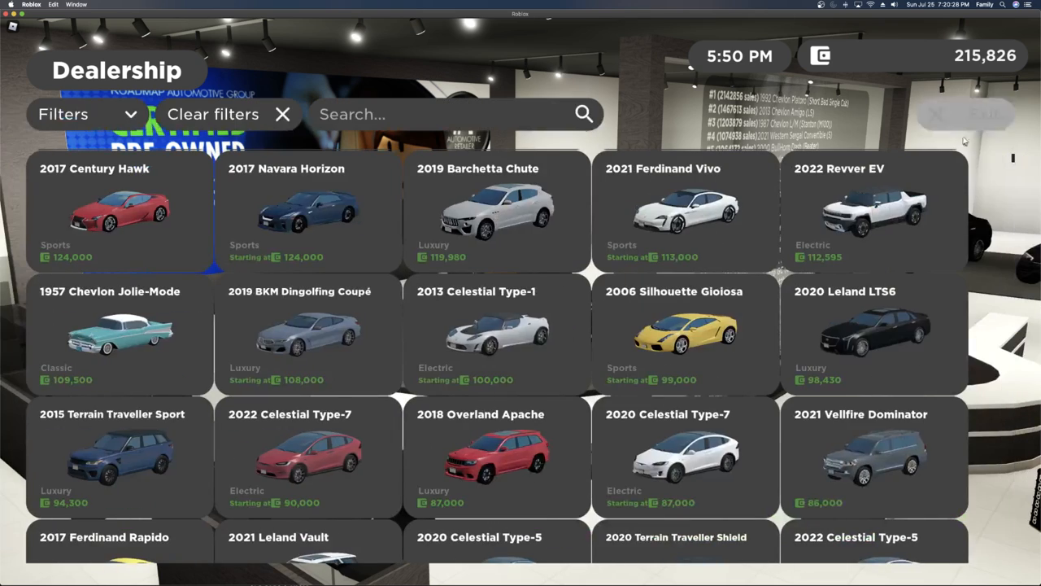
# Scroll to the 2020 BKM Regen Touring, step it to a higher trim and view specs, then go back
pyautogui.scroll(-3)
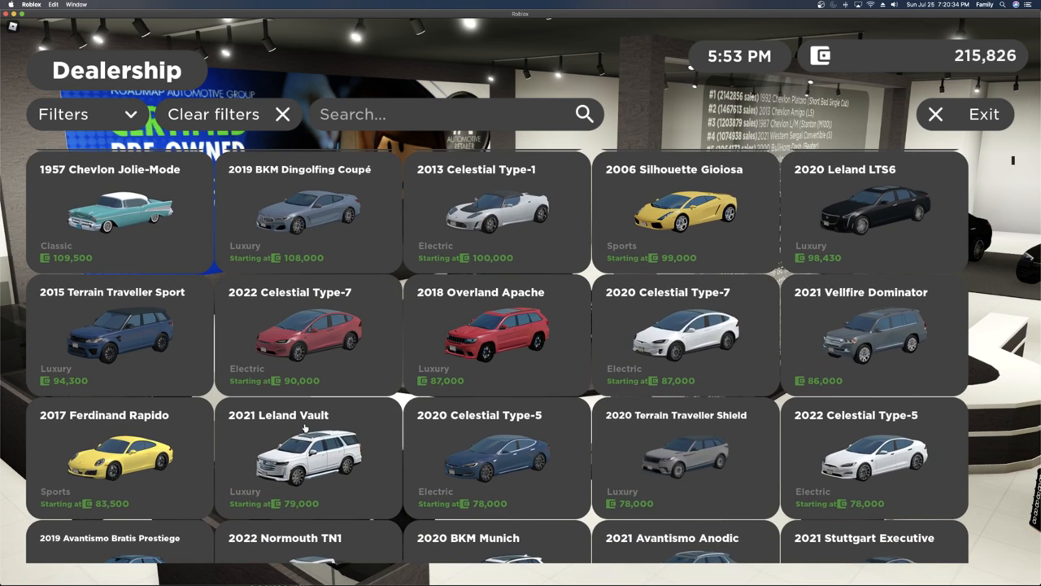
pyautogui.scroll(-3)
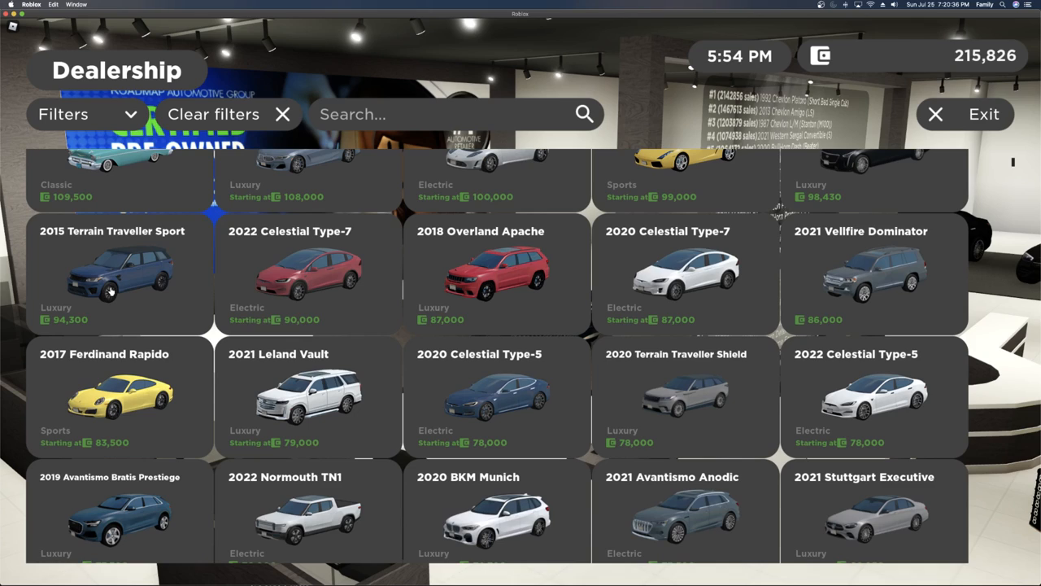
pyautogui.scroll(-3)
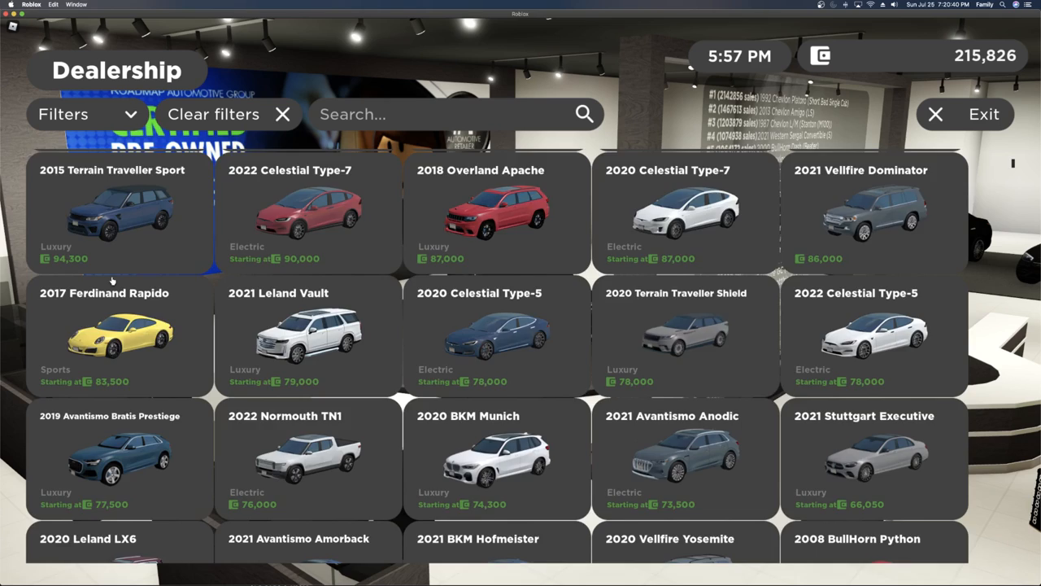
pyautogui.scroll(-3)
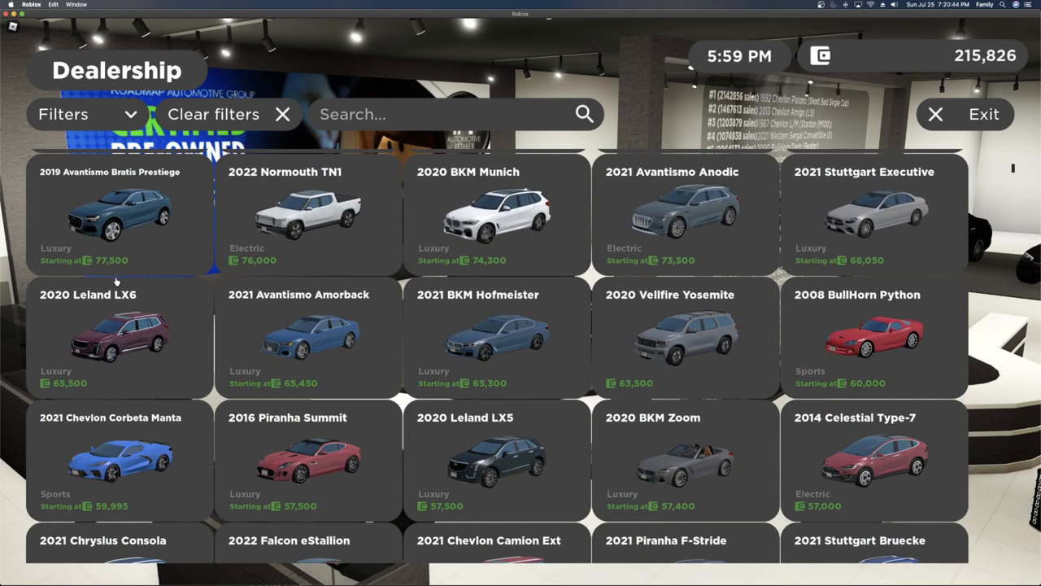
pyautogui.scroll(-3)
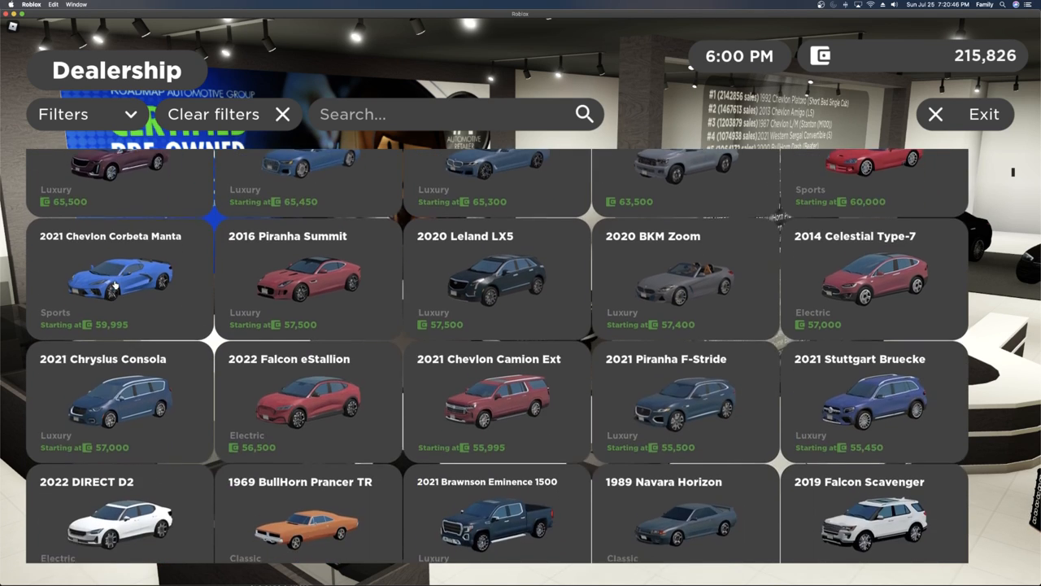
pyautogui.scroll(-3)
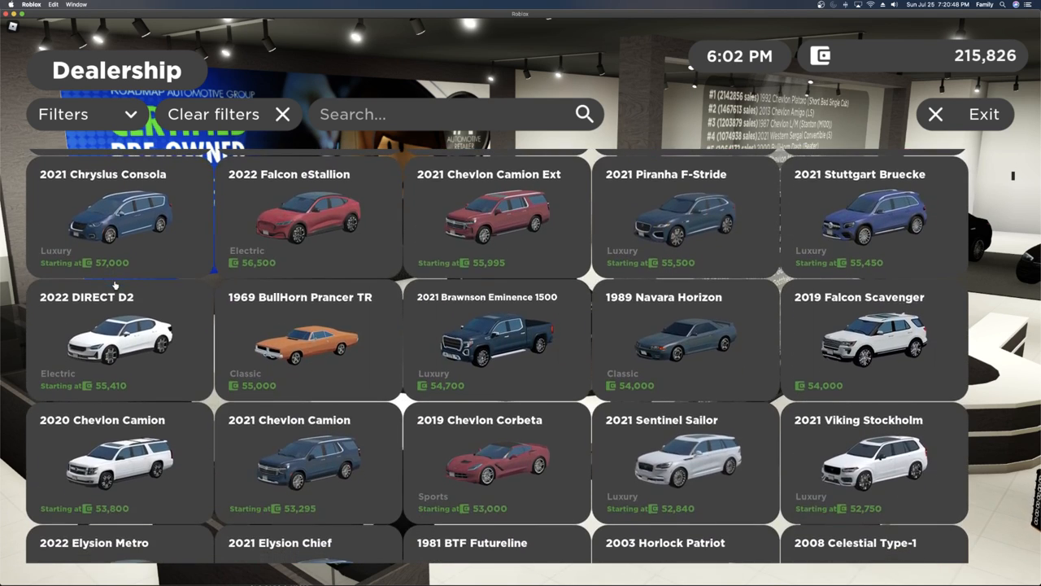
pyautogui.scroll(-3)
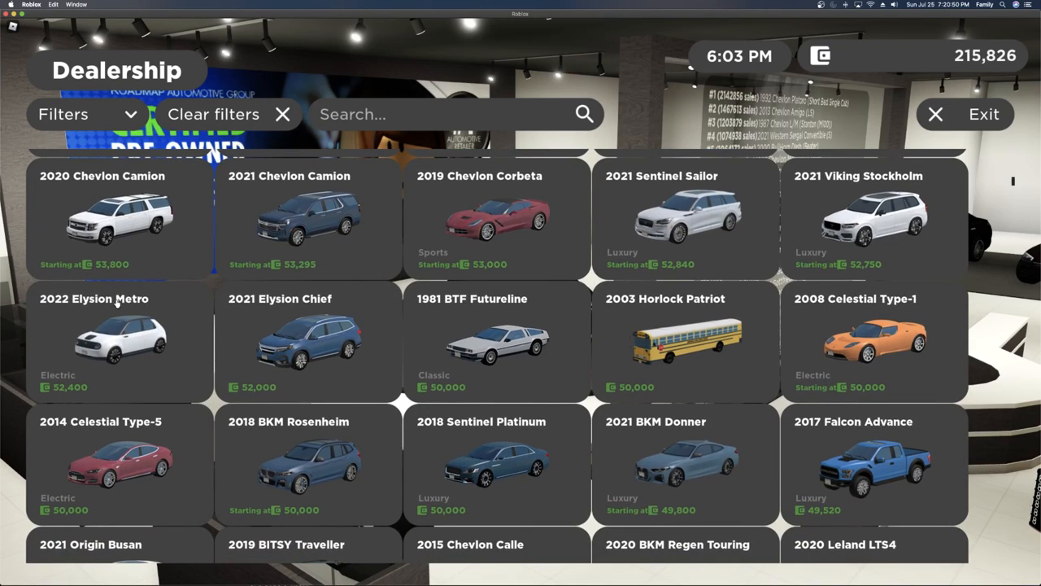
pyautogui.scroll(-3)
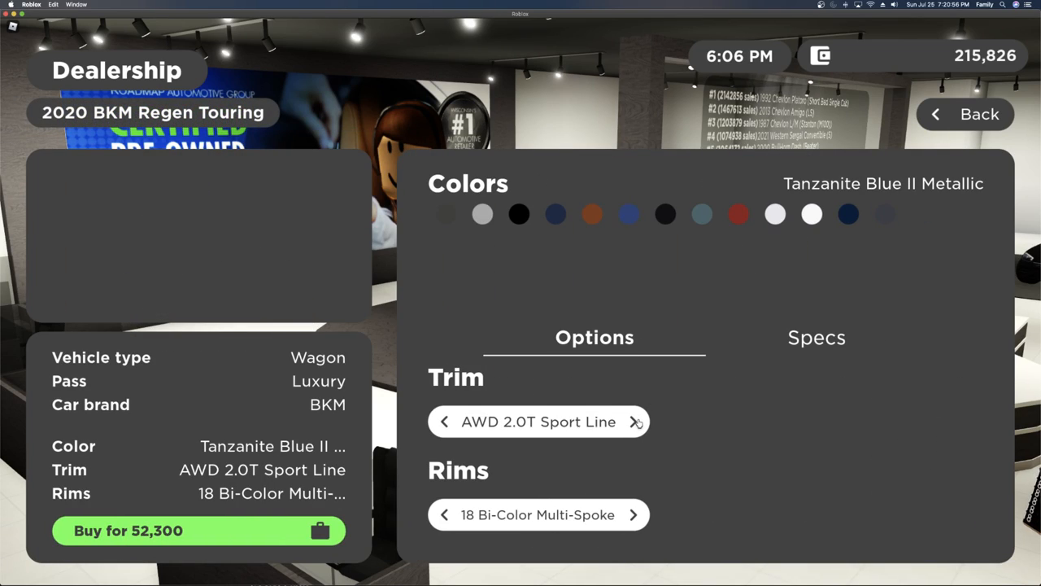
pyautogui.click(817, 337)
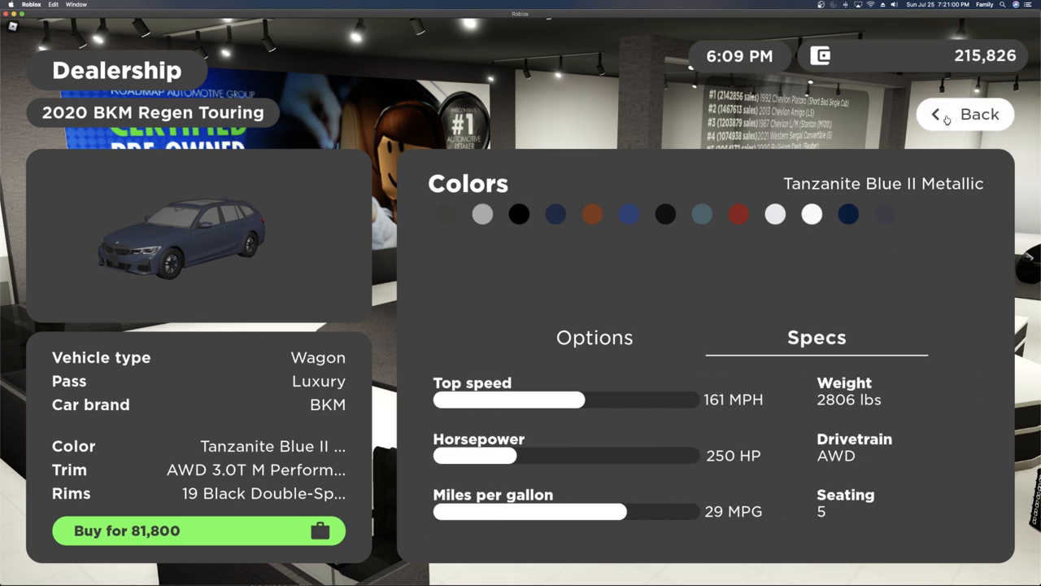
pyautogui.click(965, 114)
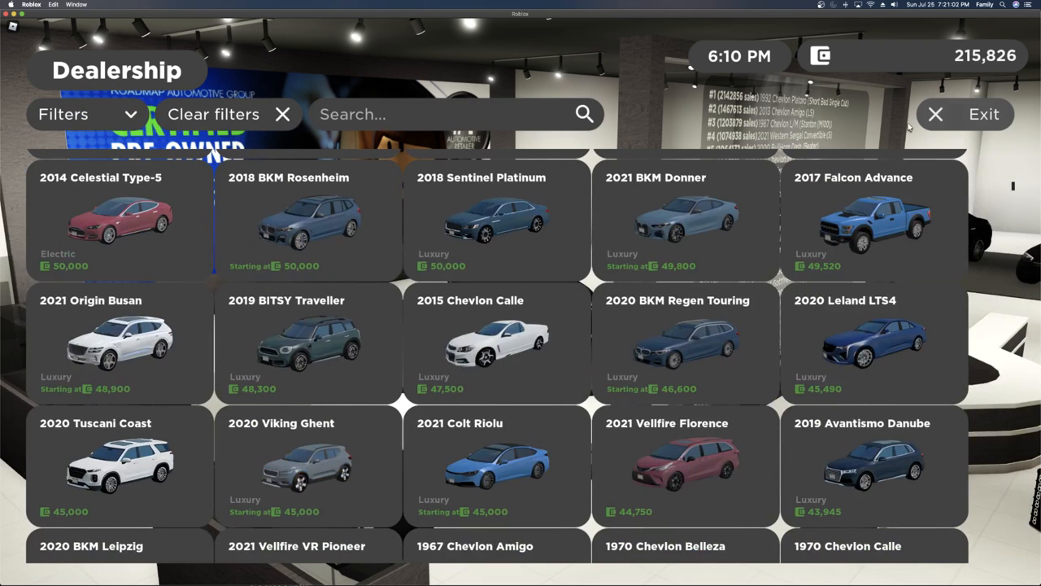
# Scroll down the cheaper listings and bring up the 2021 Combi Portofino's details at 34,765
pyautogui.scroll(-3)
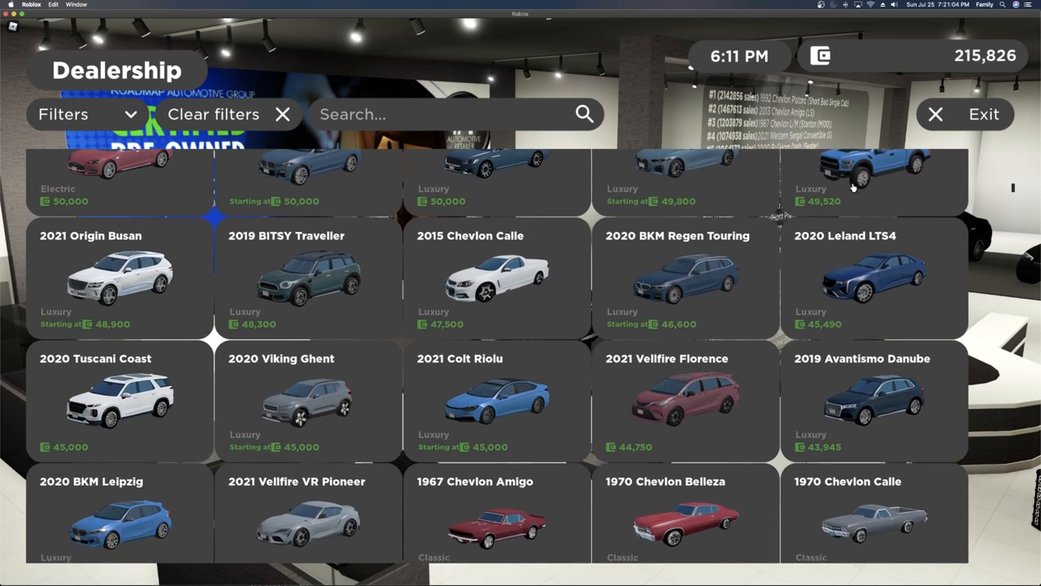
pyautogui.scroll(-3)
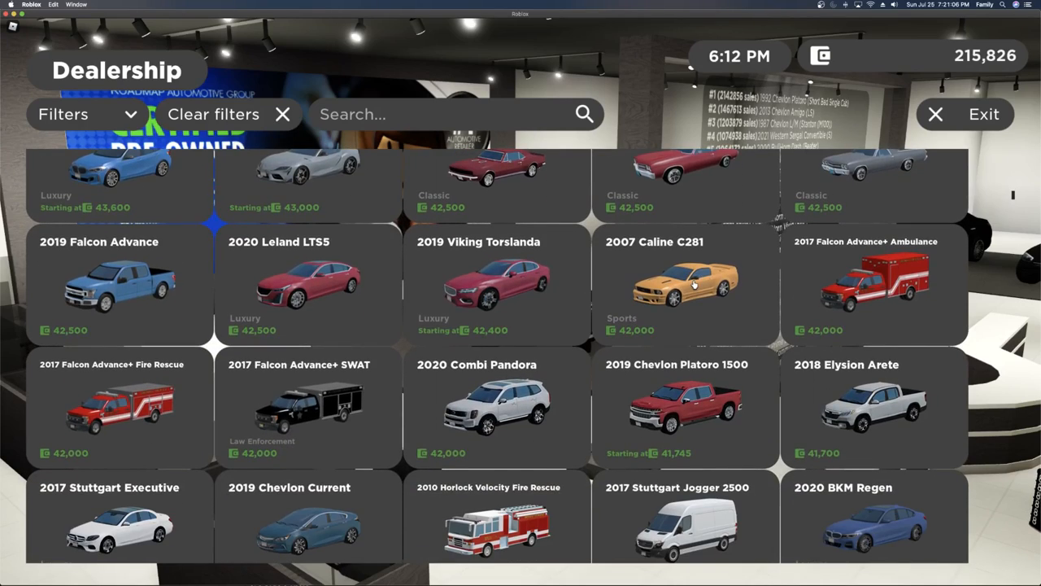
pyautogui.scroll(-3)
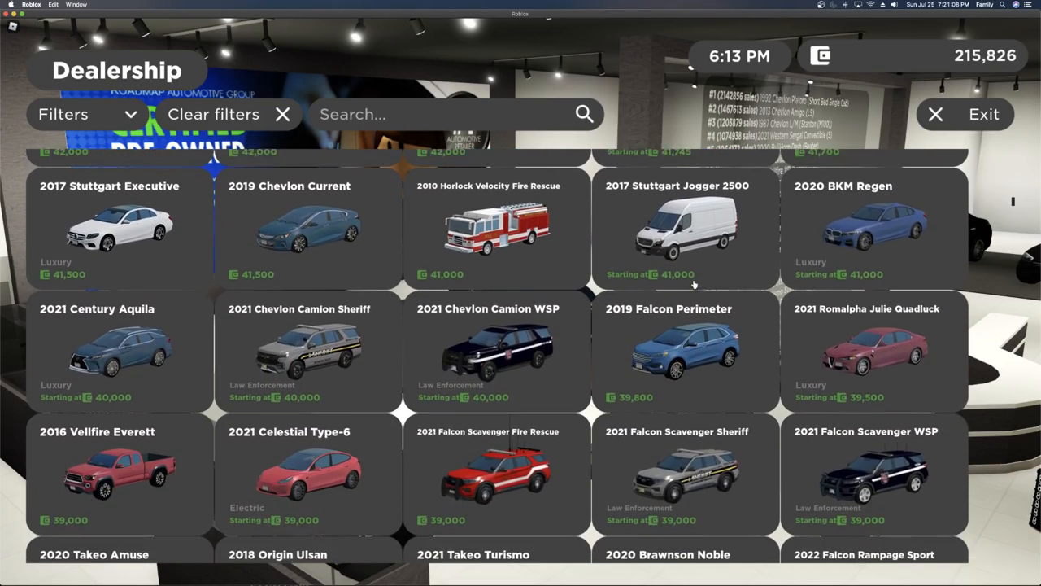
pyautogui.scroll(-3)
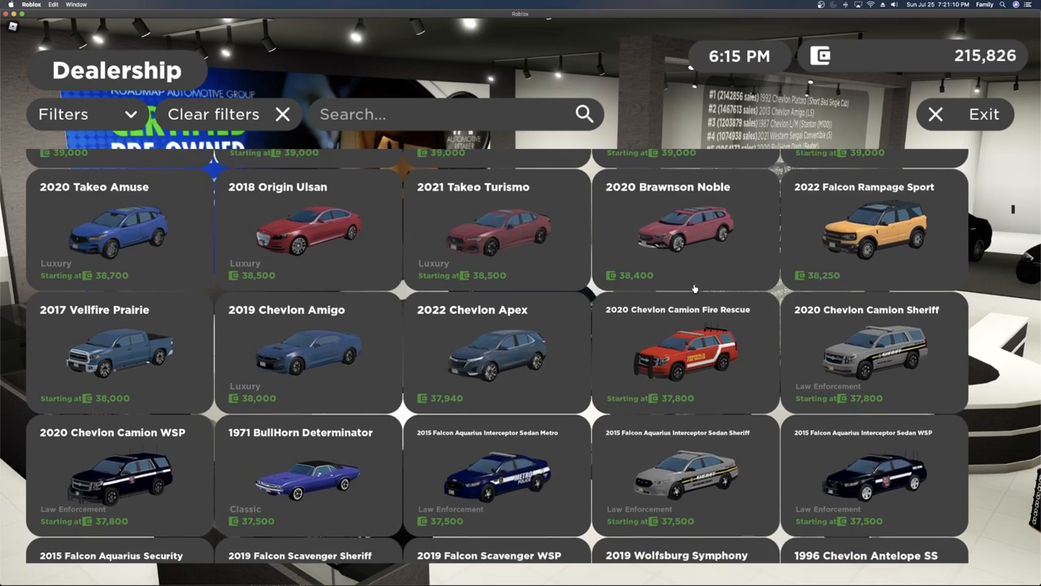
pyautogui.scroll(-3)
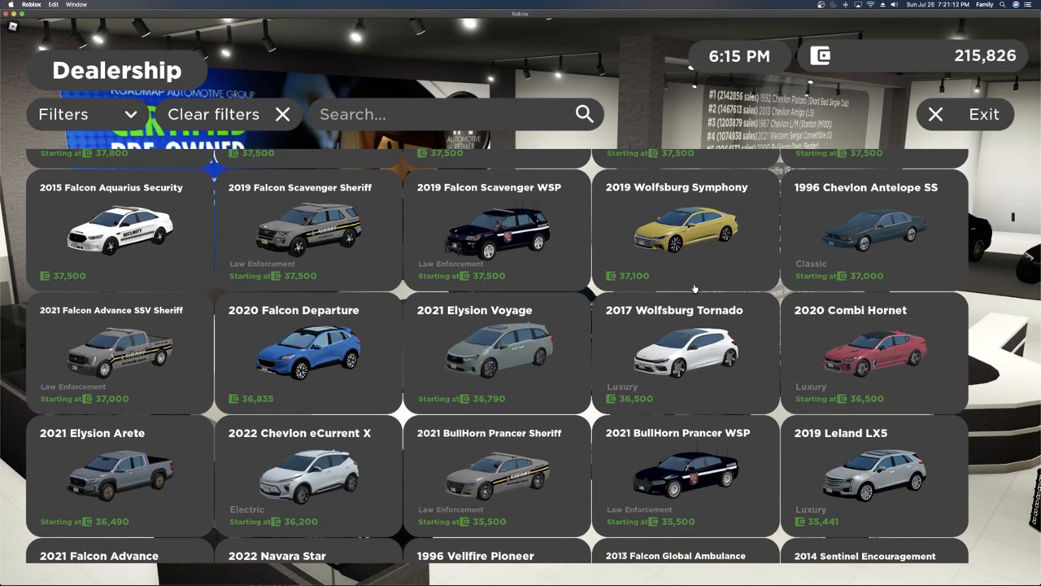
pyautogui.scroll(-3)
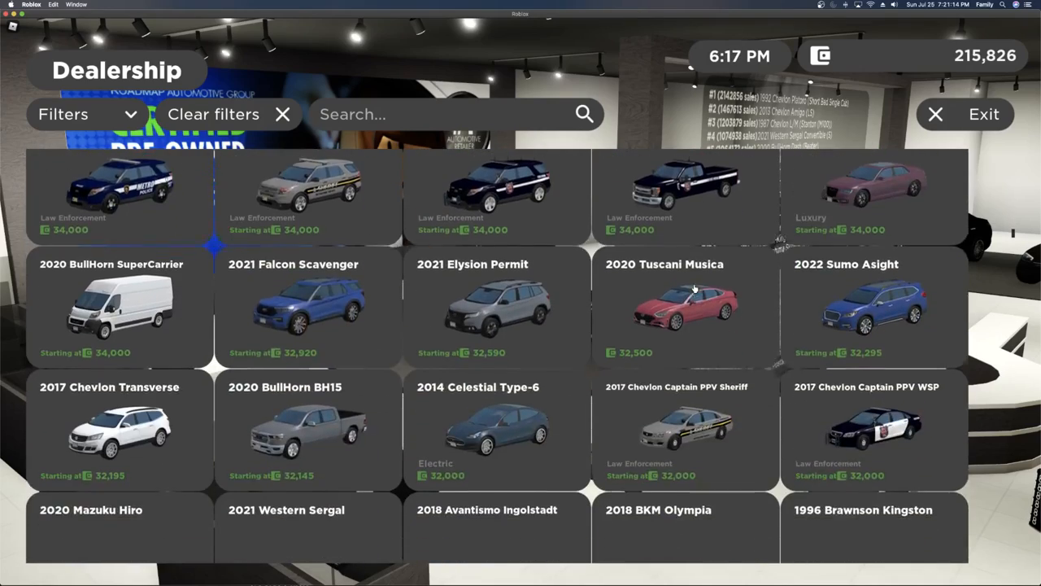
pyautogui.scroll(-3)
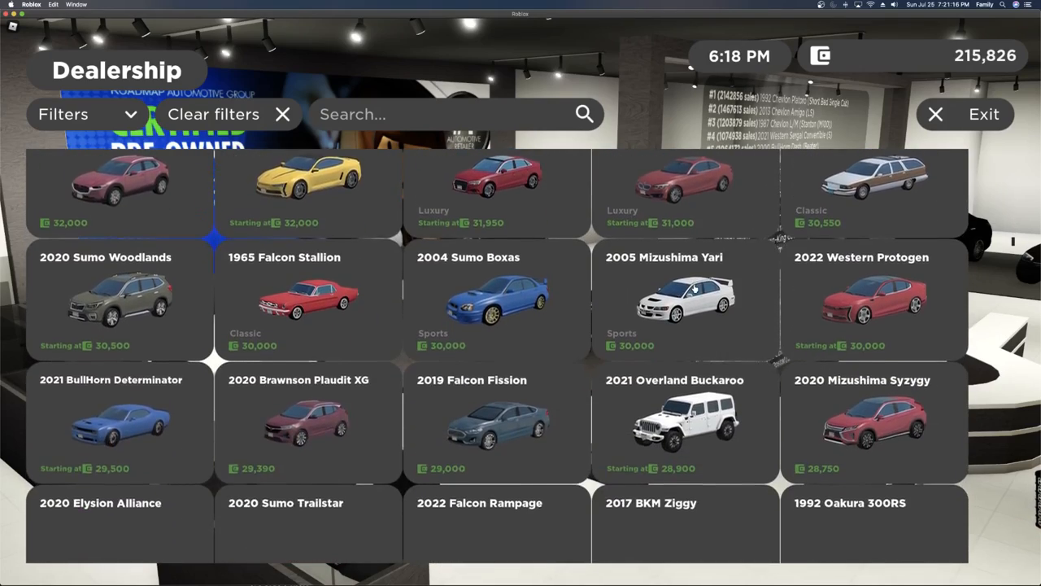
pyautogui.scroll(-3)
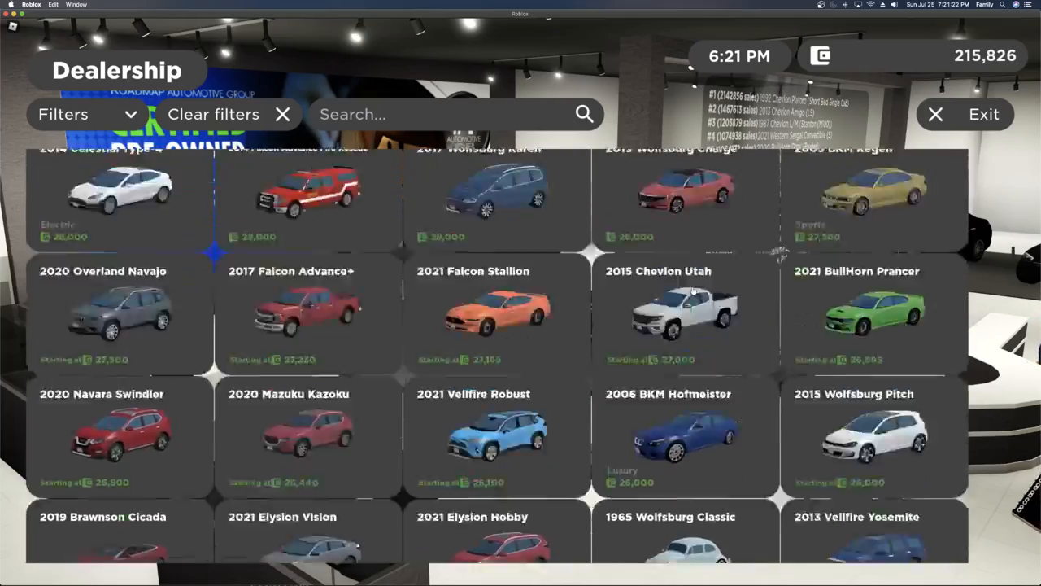
pyautogui.scroll(-3)
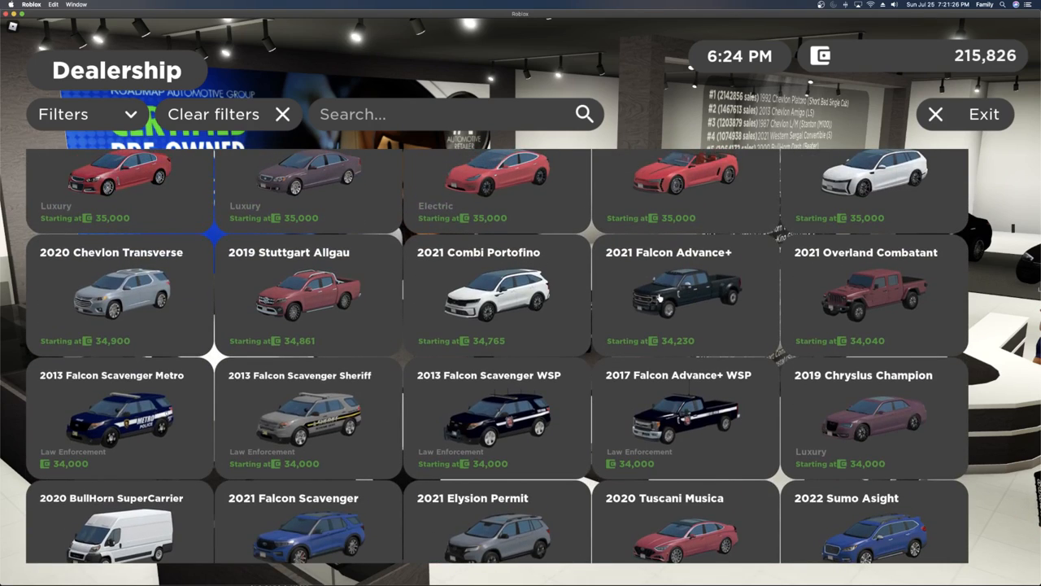
pyautogui.click(496, 293)
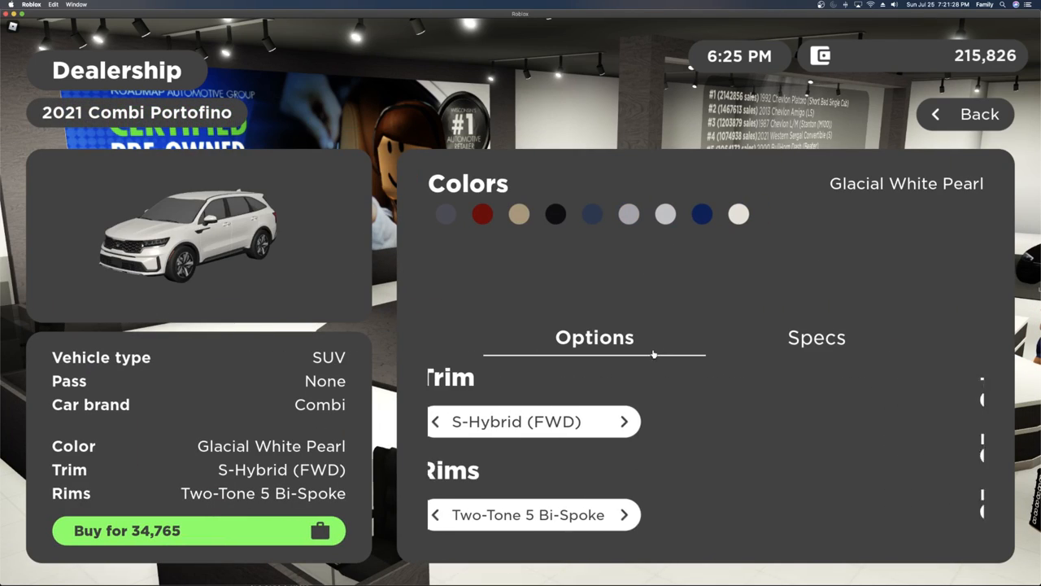
# Step the Portofino to SX-Prestige (AWD) trim and buy it for 41,950
pyautogui.click(625, 420)
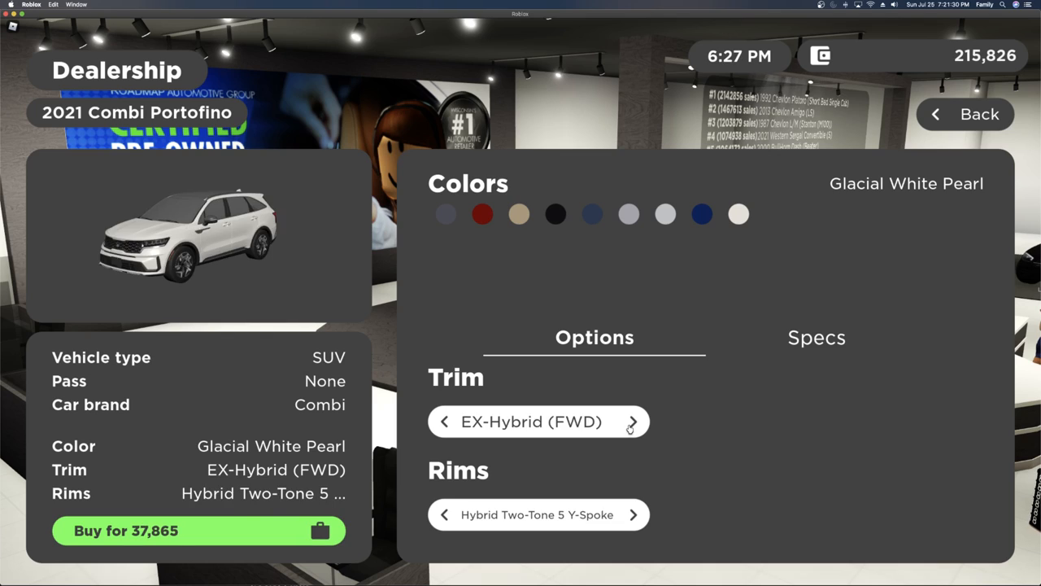
pyautogui.click(633, 422)
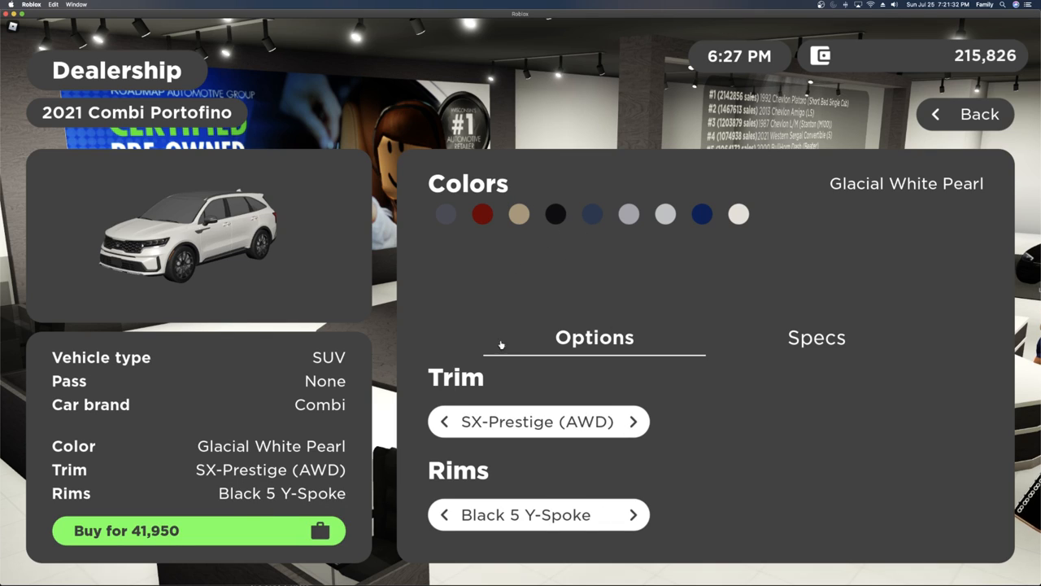
pyautogui.click(199, 530)
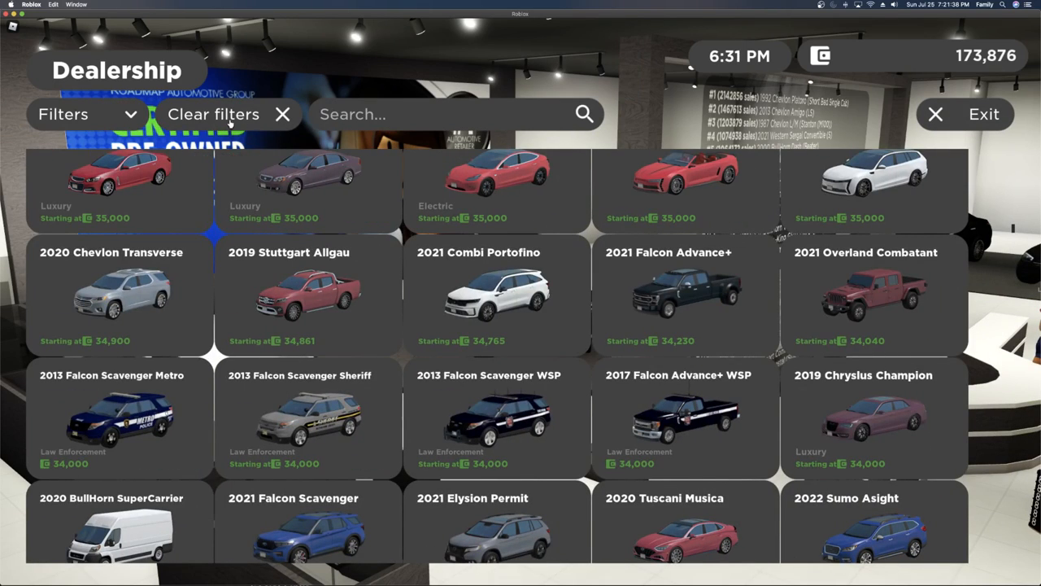
# Sort High to low and check the 2021 Takeo Experience Carbon Package specs (192 MPH, 179,395), then go back
pyautogui.click(62, 114)
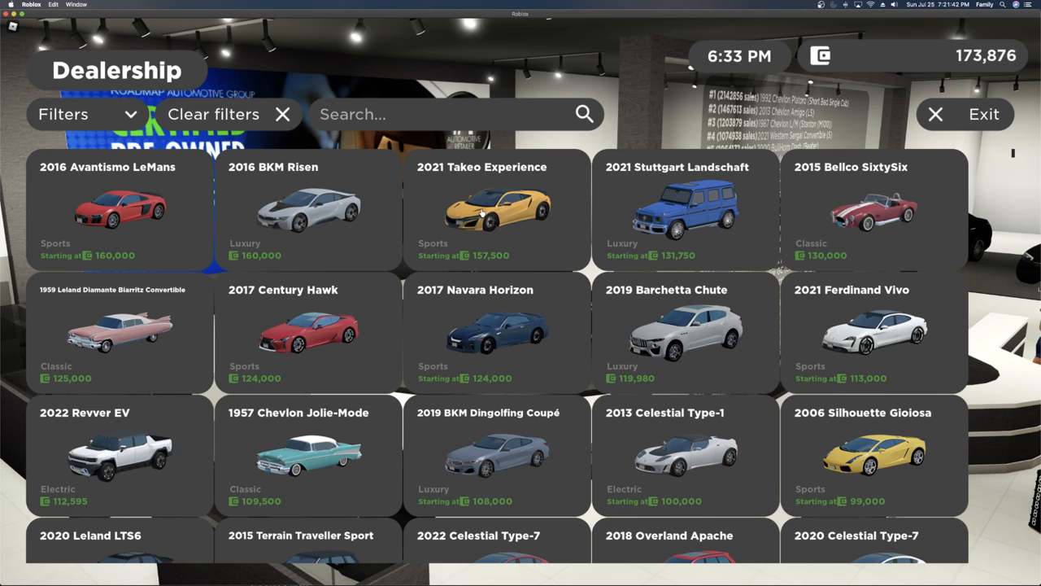
pyautogui.click(496, 211)
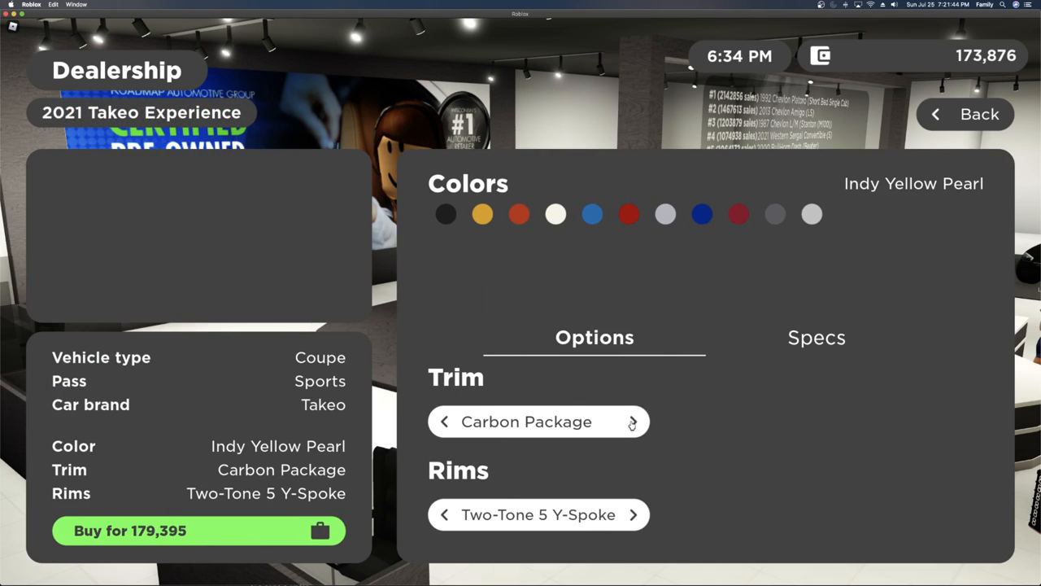
pyautogui.click(815, 337)
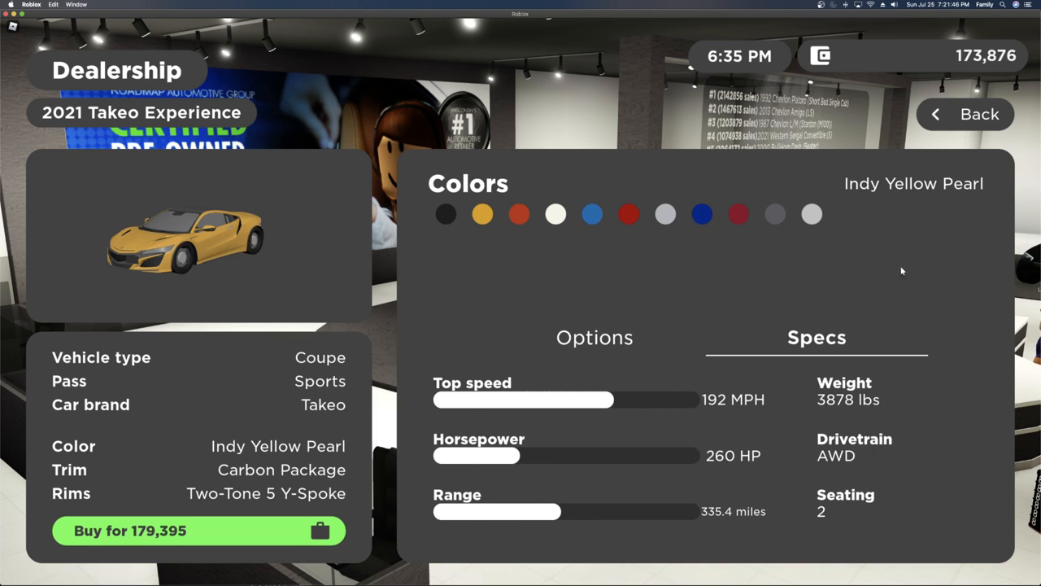
pyautogui.click(965, 114)
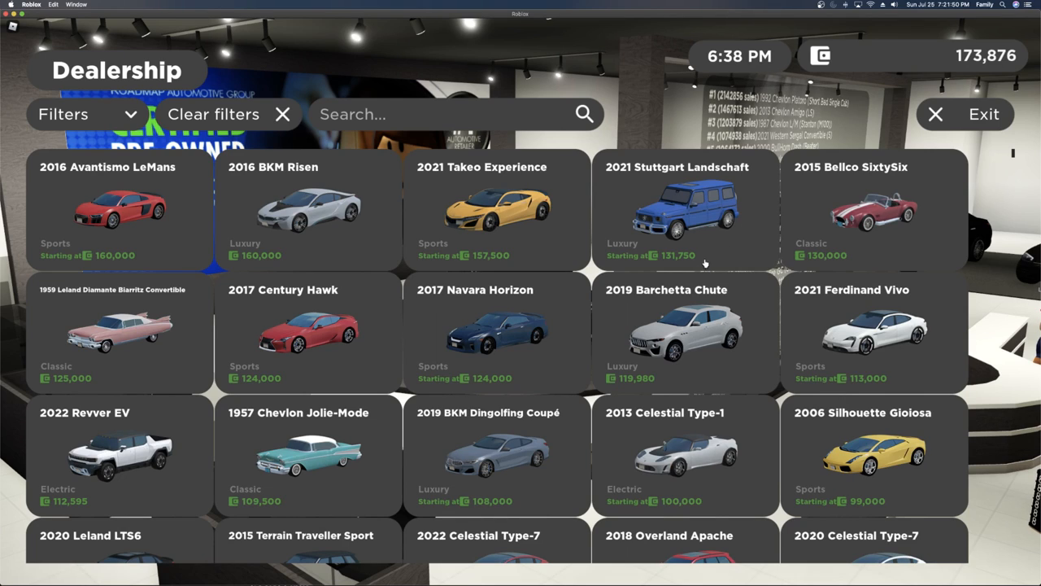
# Scroll the dealership list down to cars around 54,000 and bring up the Filters dropdown
pyautogui.scroll(-3)
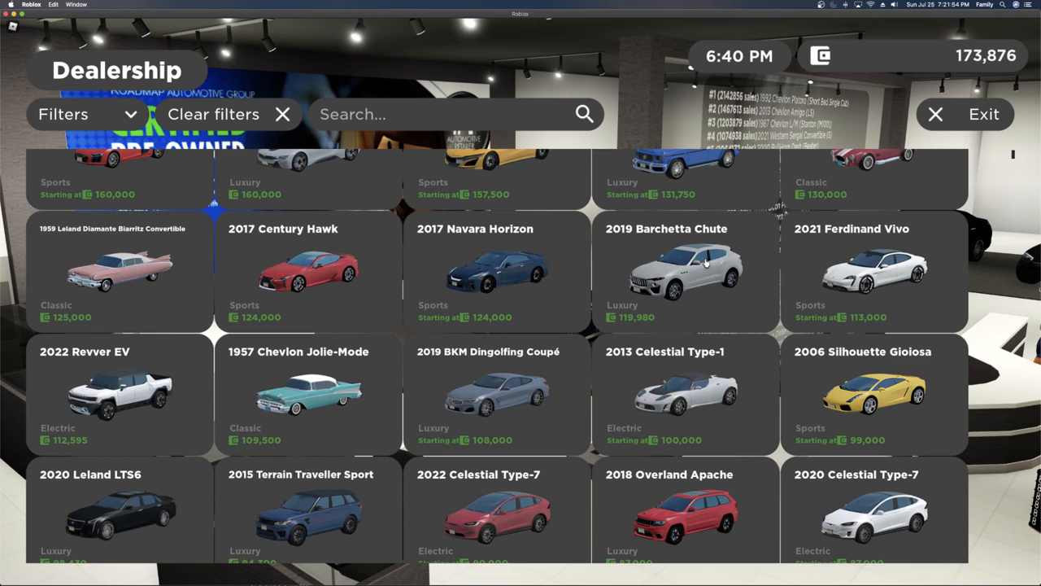
pyautogui.scroll(-3)
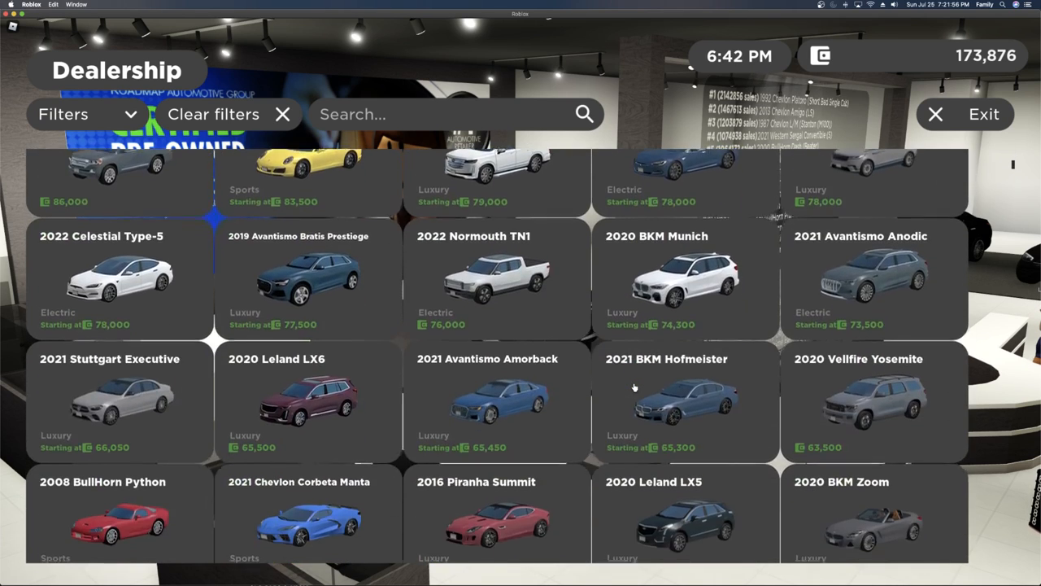
pyautogui.scroll(-3)
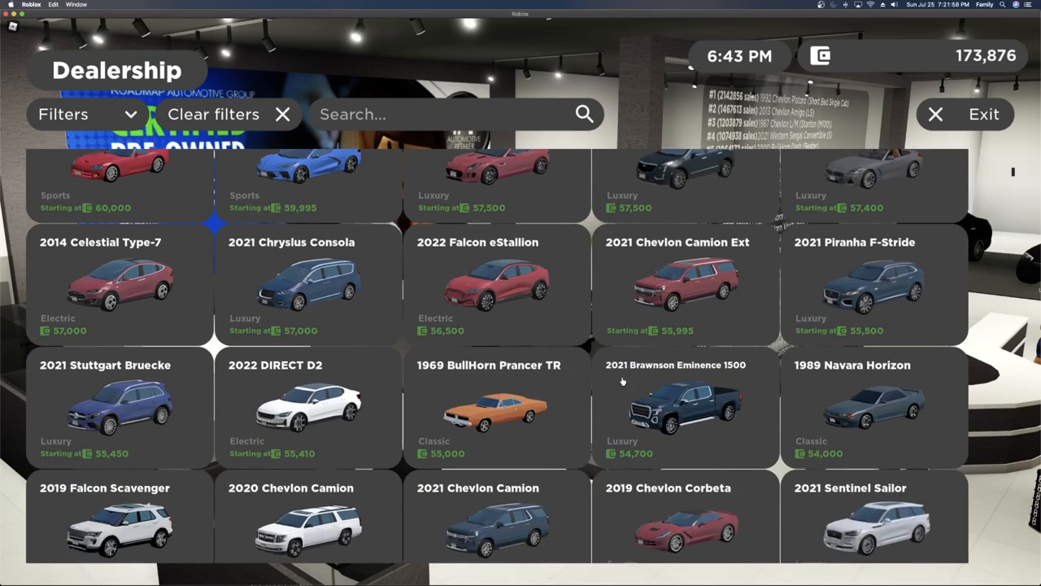
pyautogui.click(62, 114)
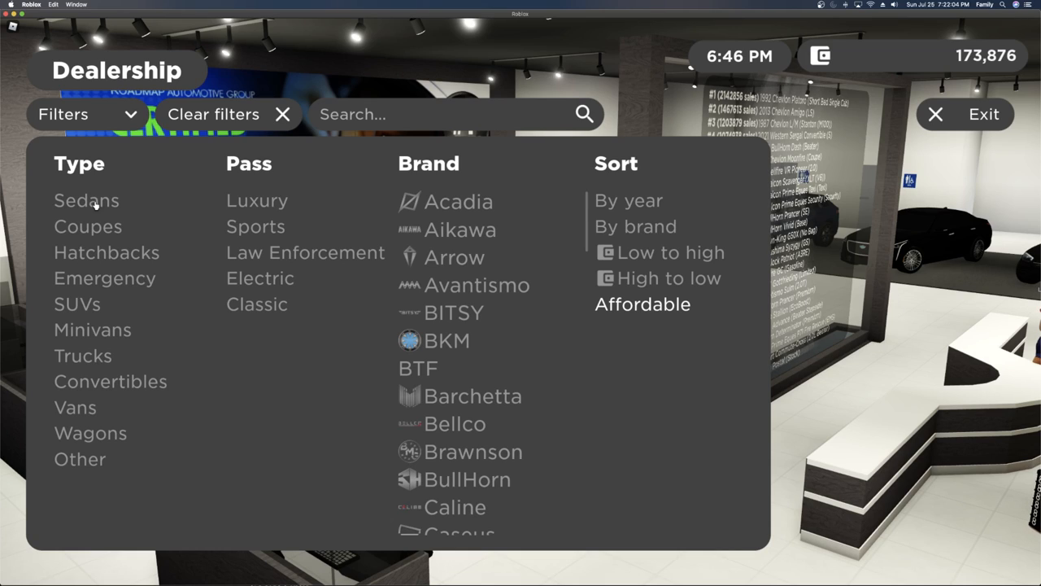
# Filter the listings to Trucks and browse pickups around 27,000–42,000 like the 2015 Chevlon Utah
pyautogui.click(82, 355)
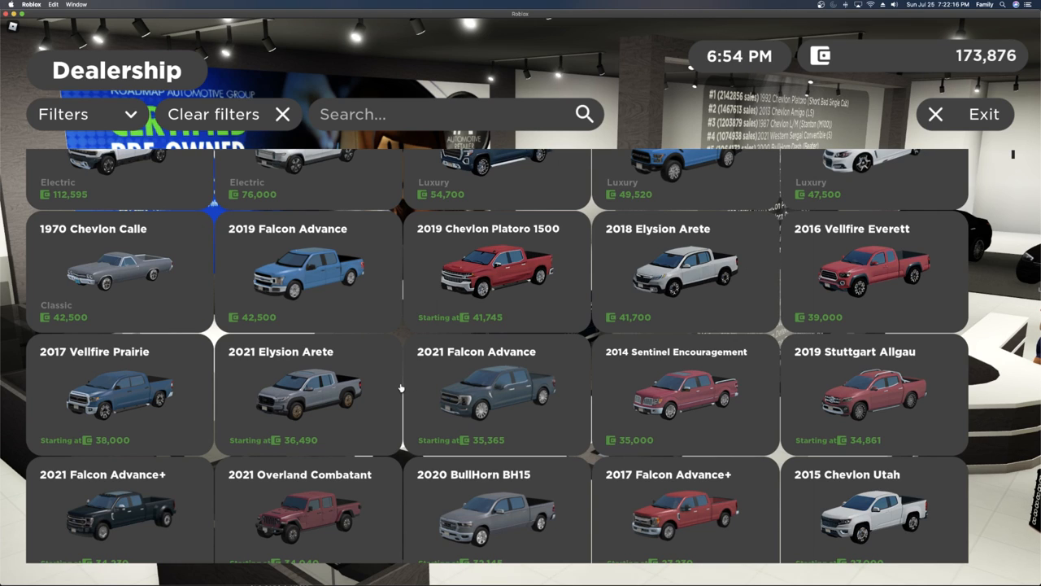
pyautogui.scroll(-3)
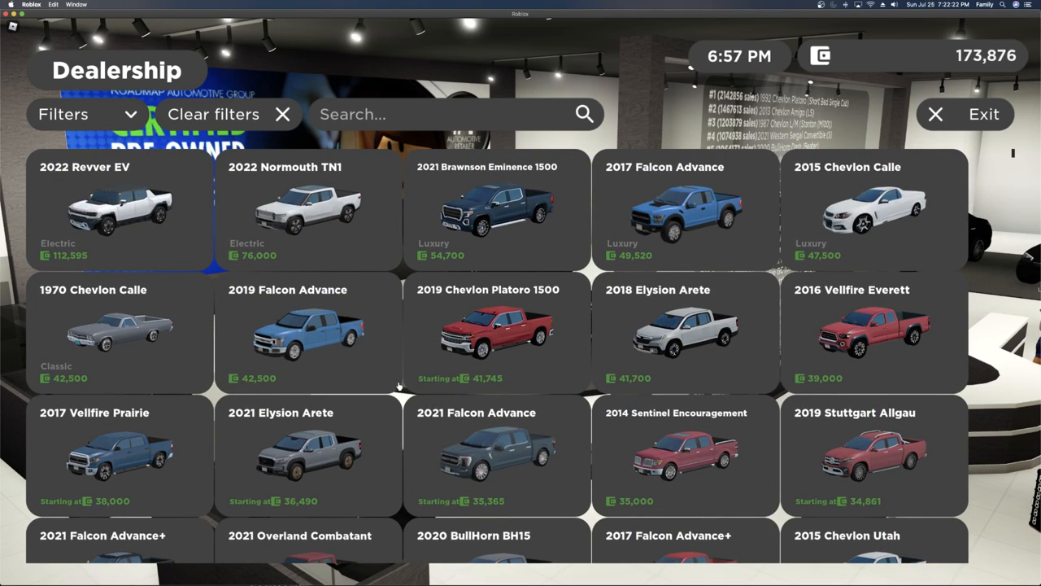
pyautogui.scroll(-3)
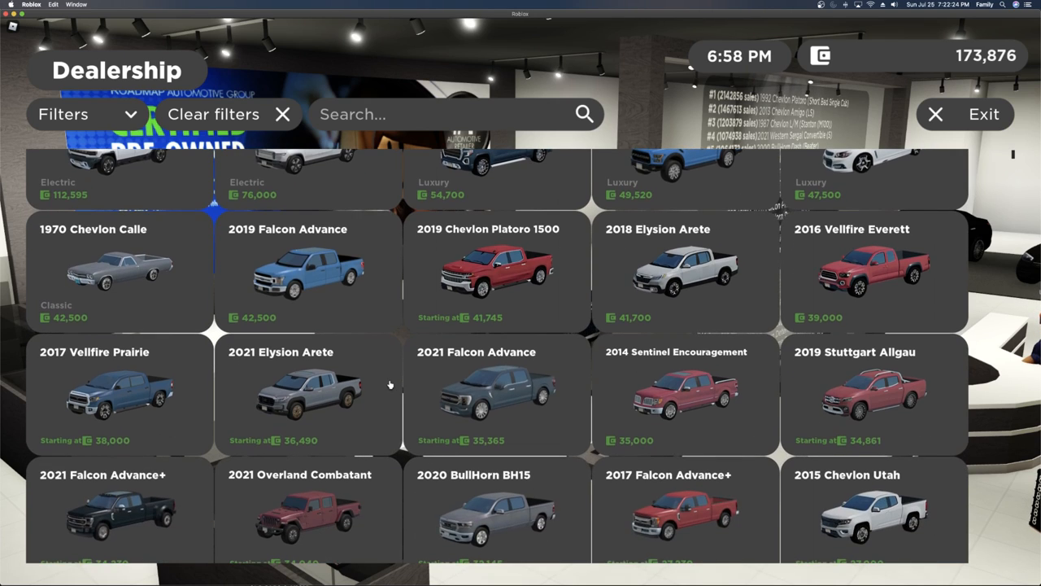
pyautogui.scroll(-3)
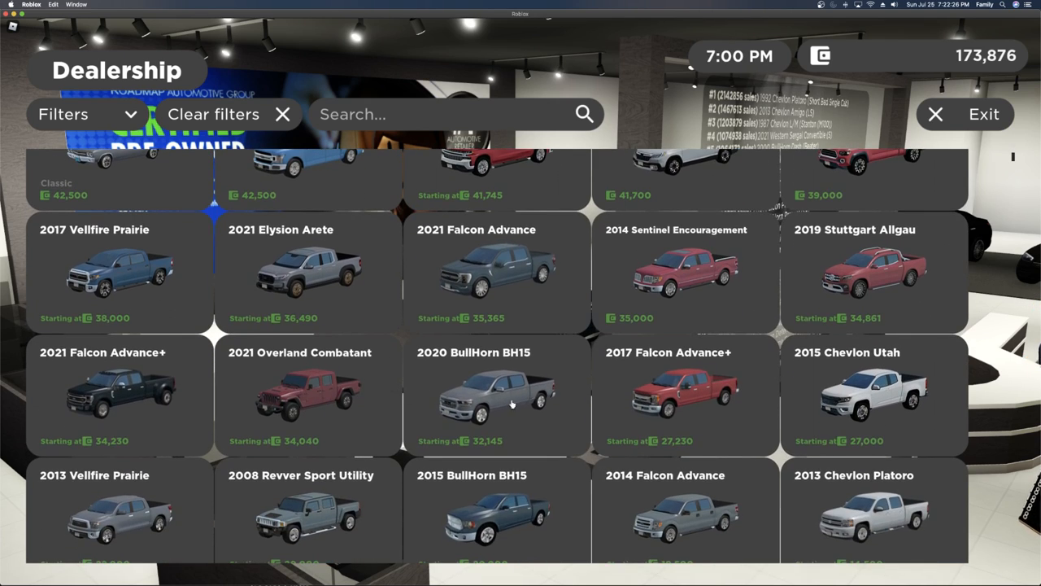
# Open the 2020 BullHorn BH15 and cycle its trims through Big Lamb Crew and Sport Crew
pyautogui.click(498, 398)
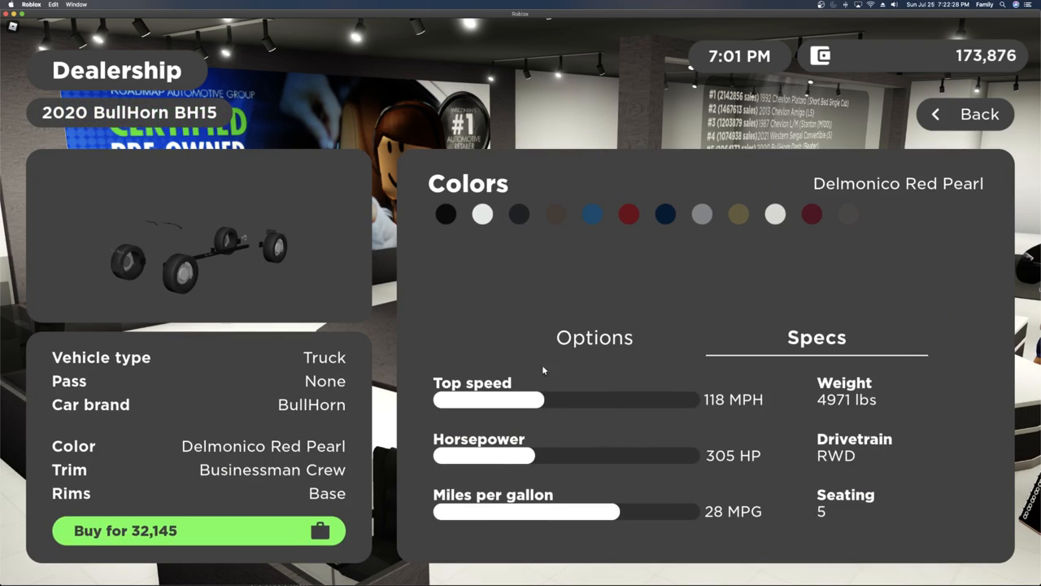
pyautogui.click(593, 337)
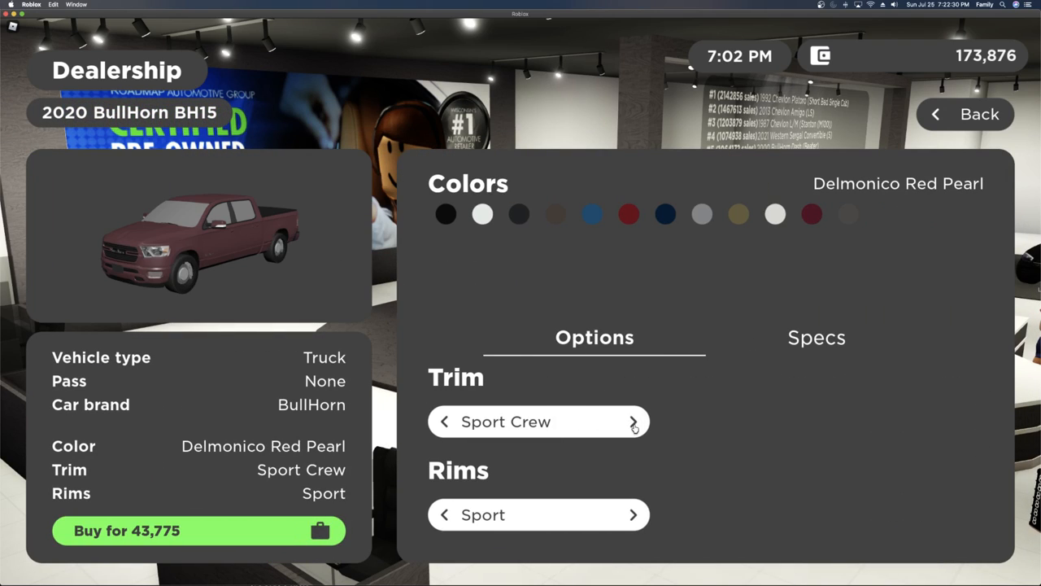
pyautogui.click(634, 421)
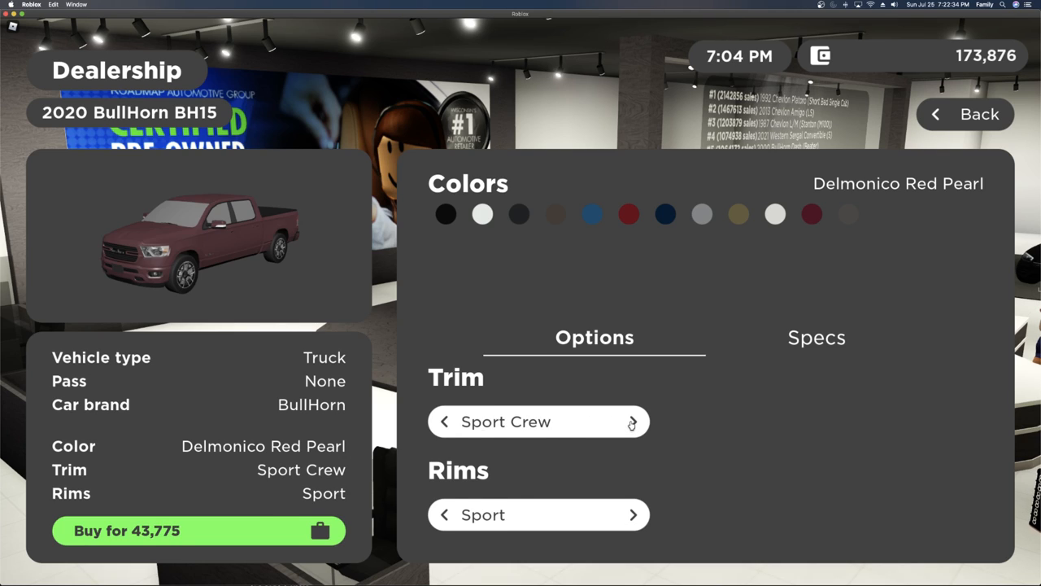
pyautogui.click(632, 421)
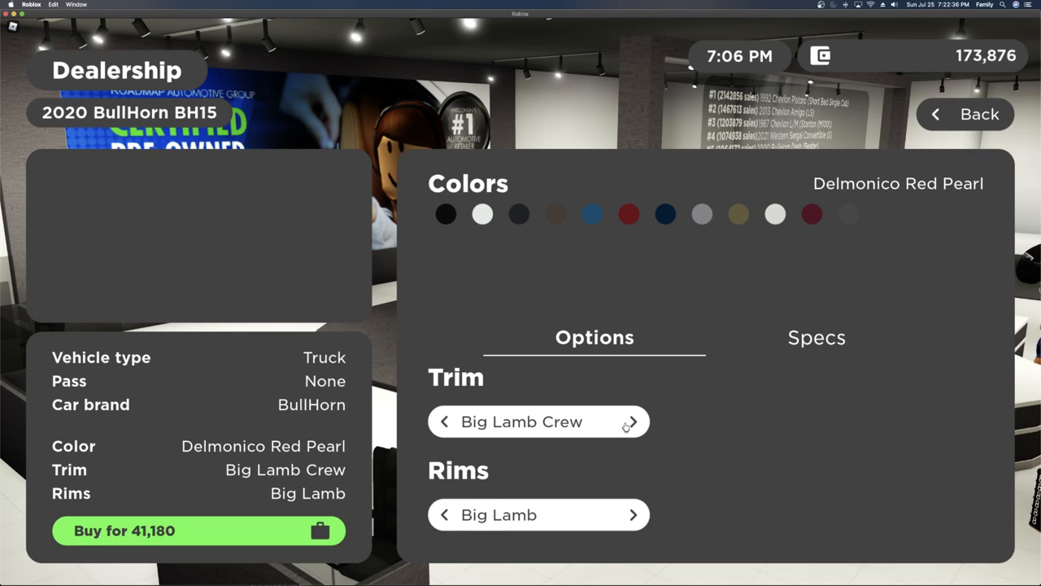
pyautogui.click(633, 421)
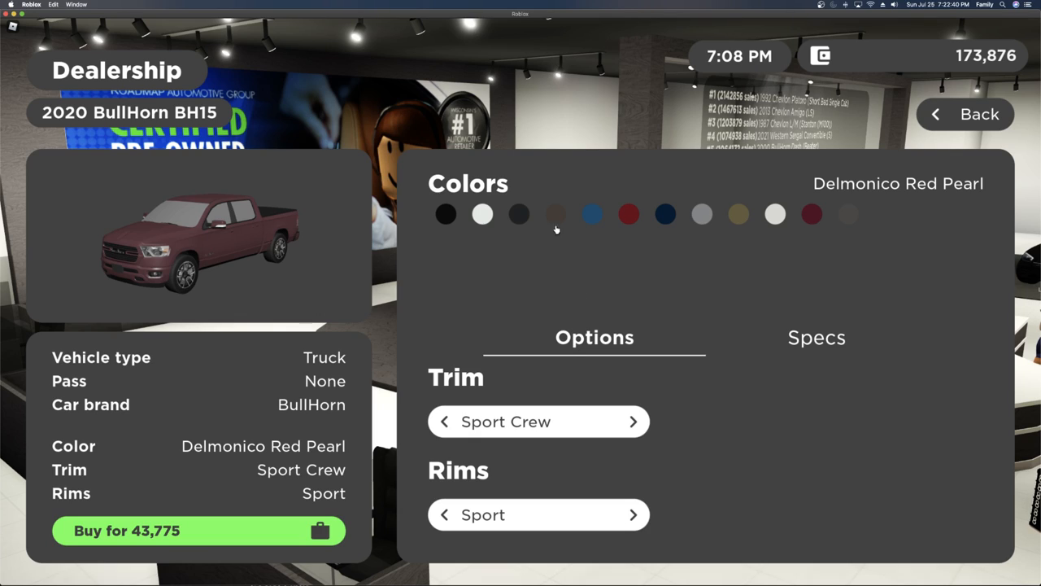
pyautogui.click(445, 214)
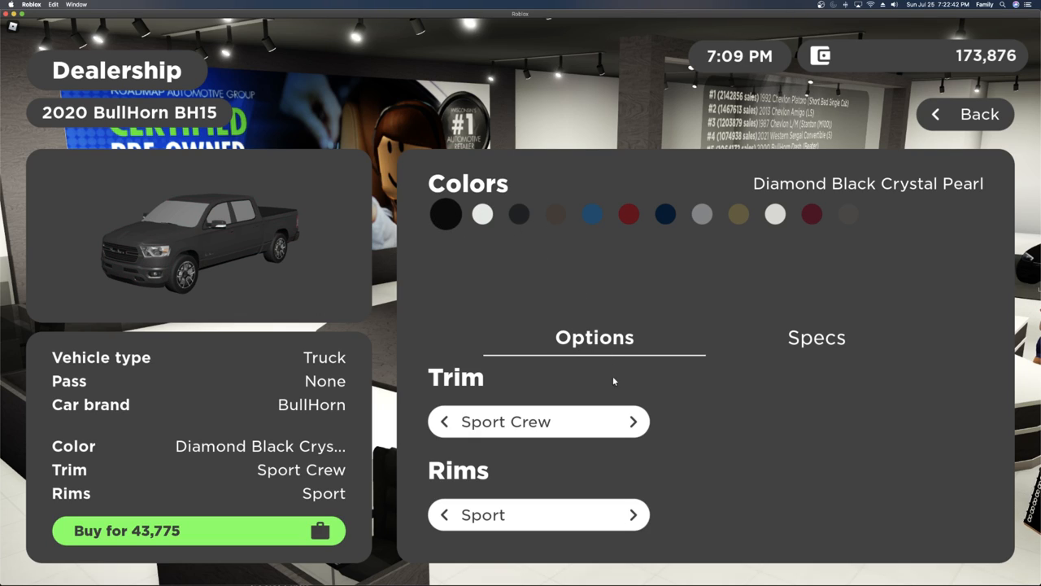
# Set Businessman Crew trim with NightShade rims and buy the BH15 for 32,145
pyautogui.click(632, 421)
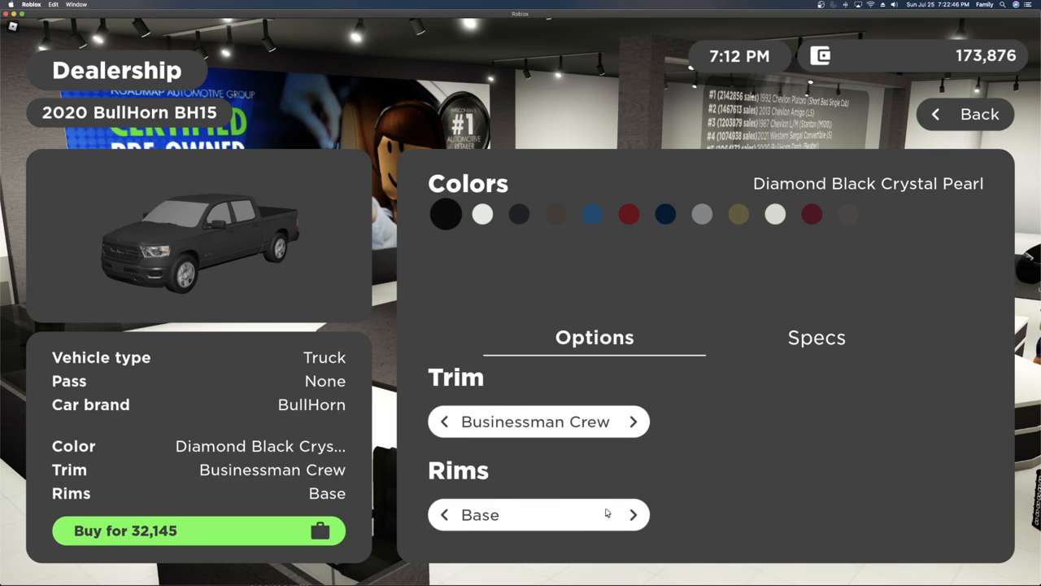
pyautogui.click(634, 514)
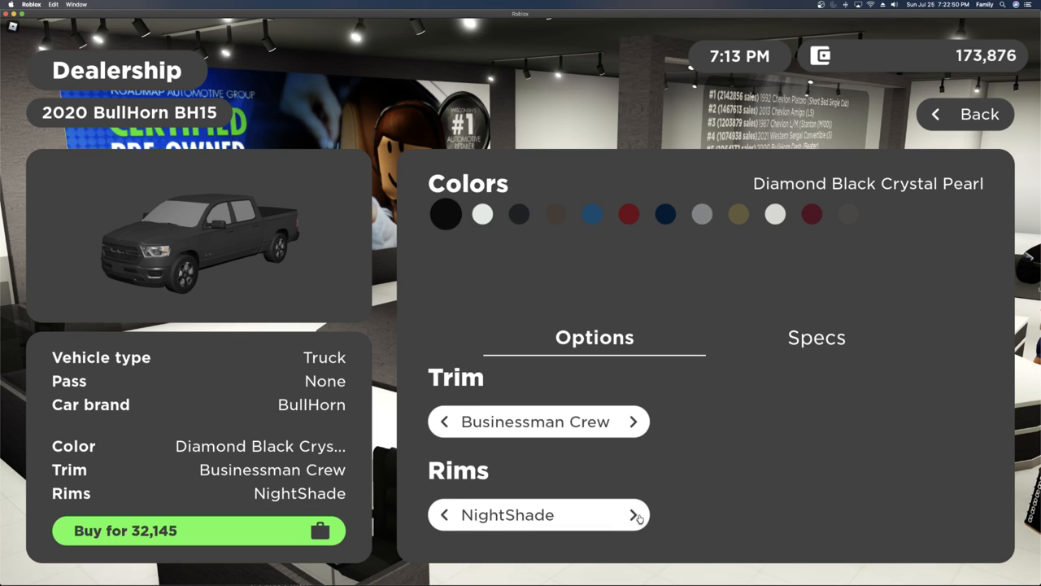
pyautogui.click(634, 514)
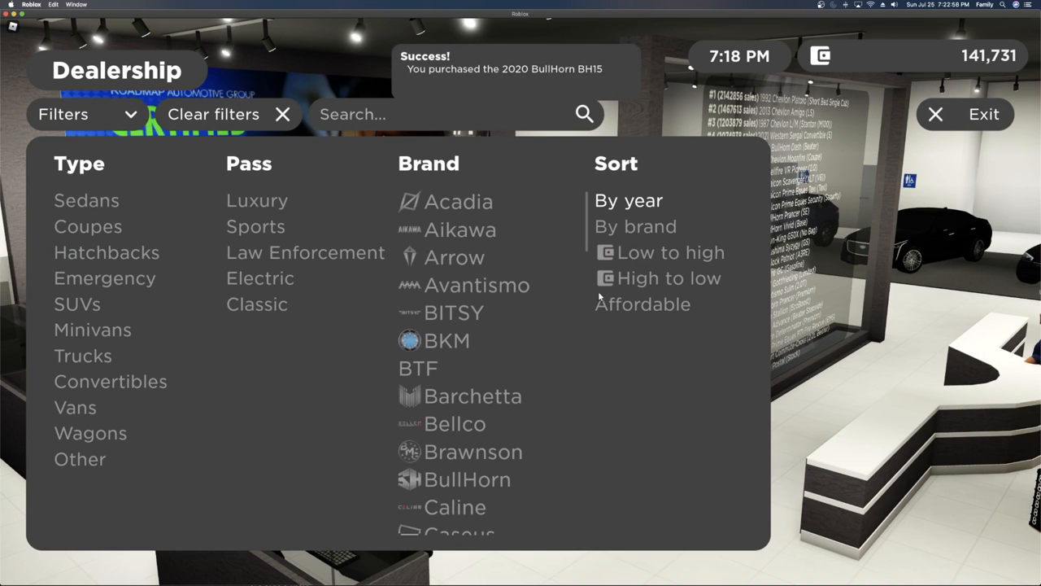
# Close the Filters dropdown so the catalogue lists all vehicle types again
pyautogui.click(63, 114)
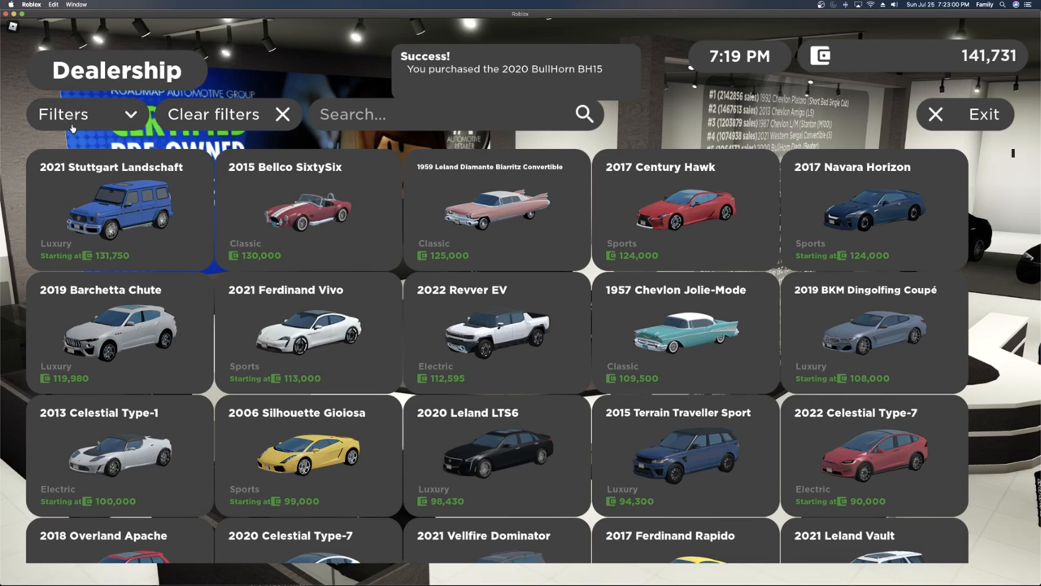
pyautogui.scroll(-3)
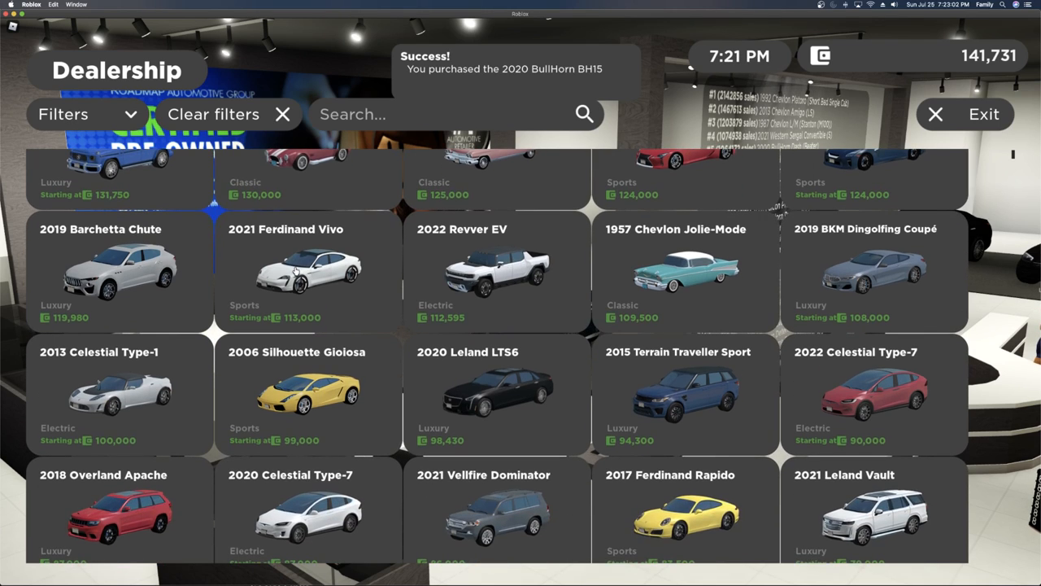
pyautogui.scroll(-3)
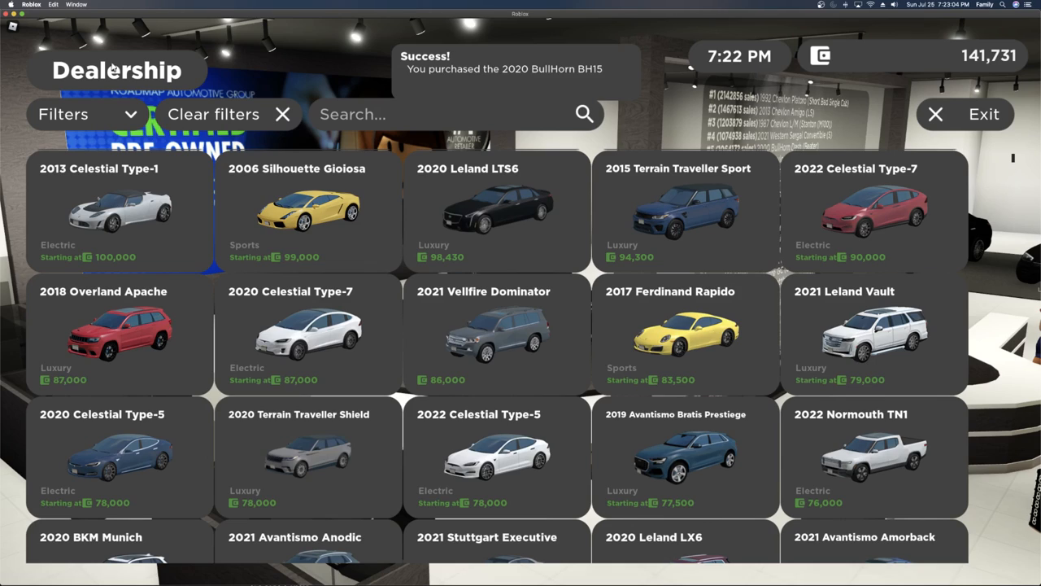
pyautogui.click(62, 114)
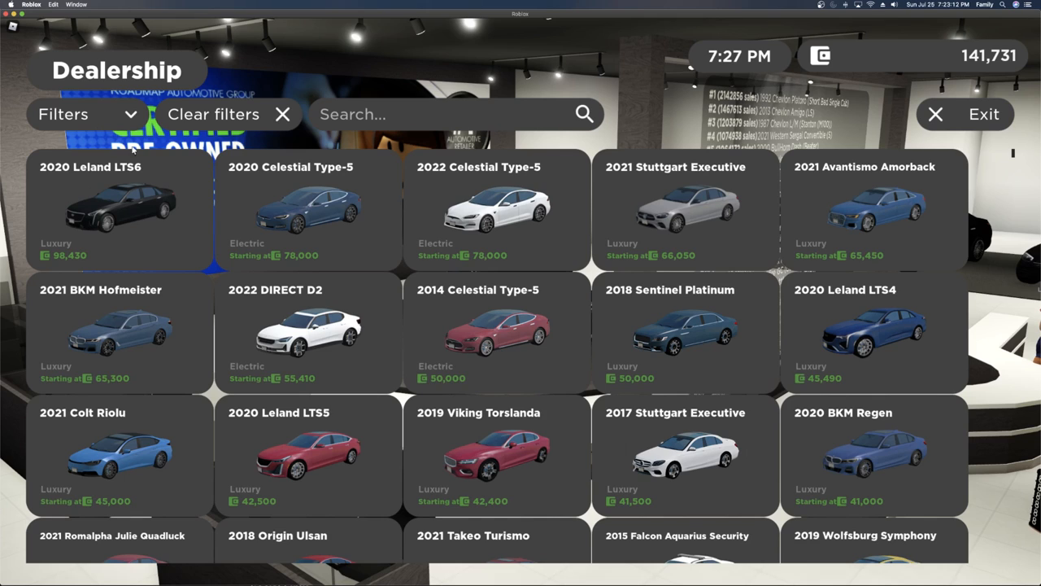
# Browse the full dealership grid down to cars around 18,000
pyautogui.scroll(-3)
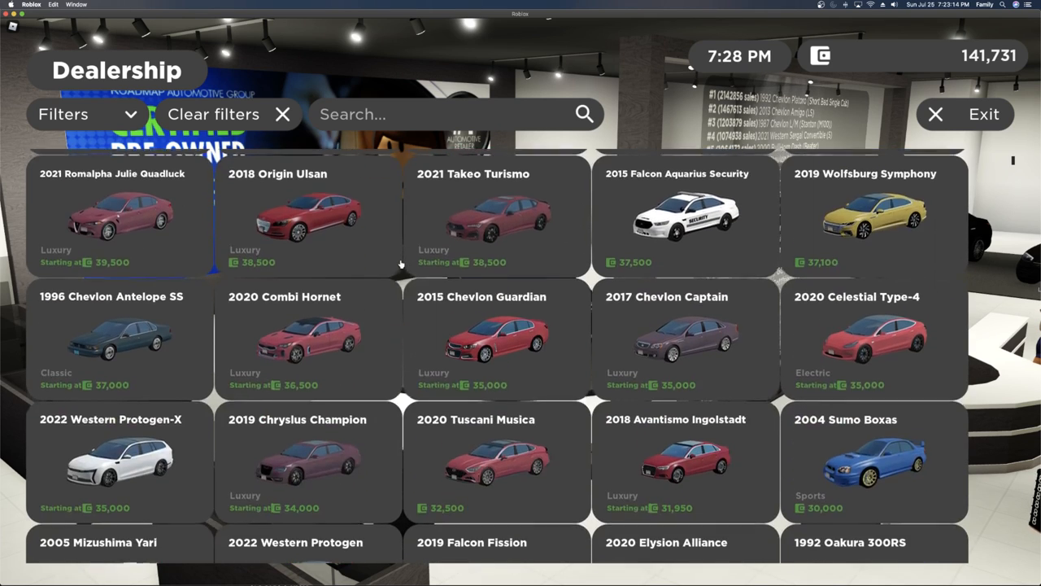
pyautogui.scroll(-3)
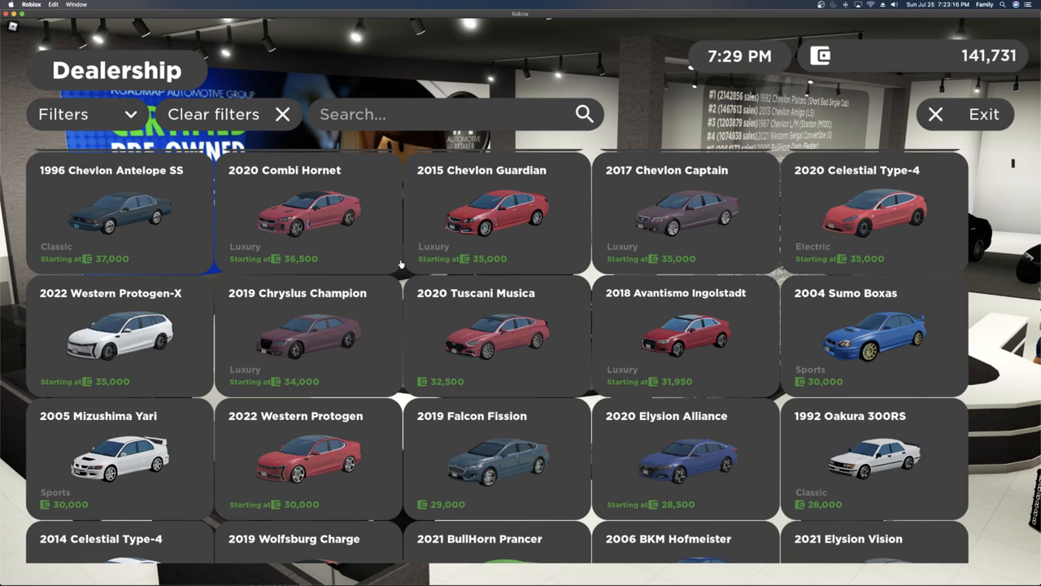
pyautogui.scroll(-3)
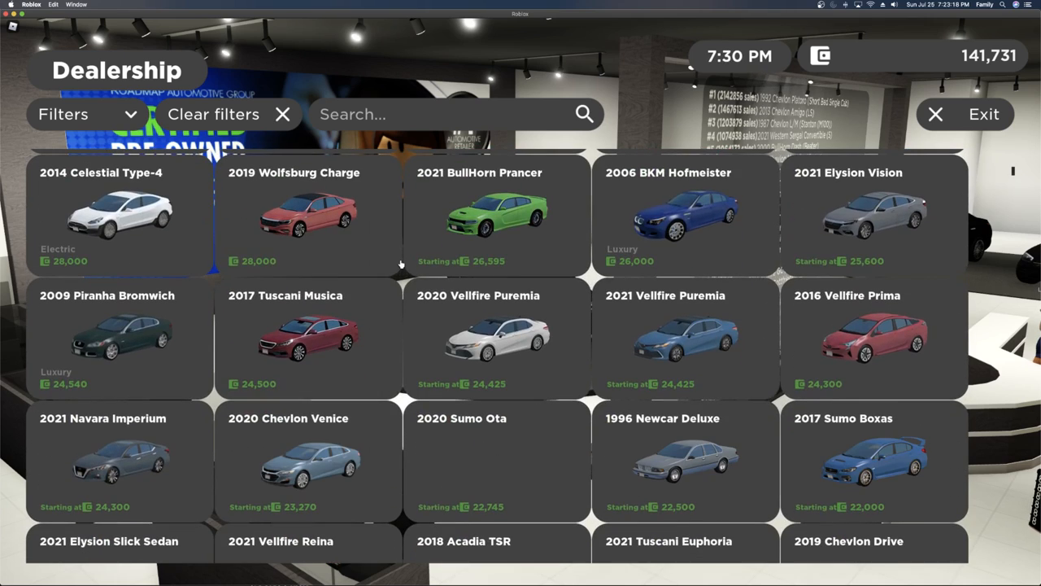
pyautogui.scroll(-3)
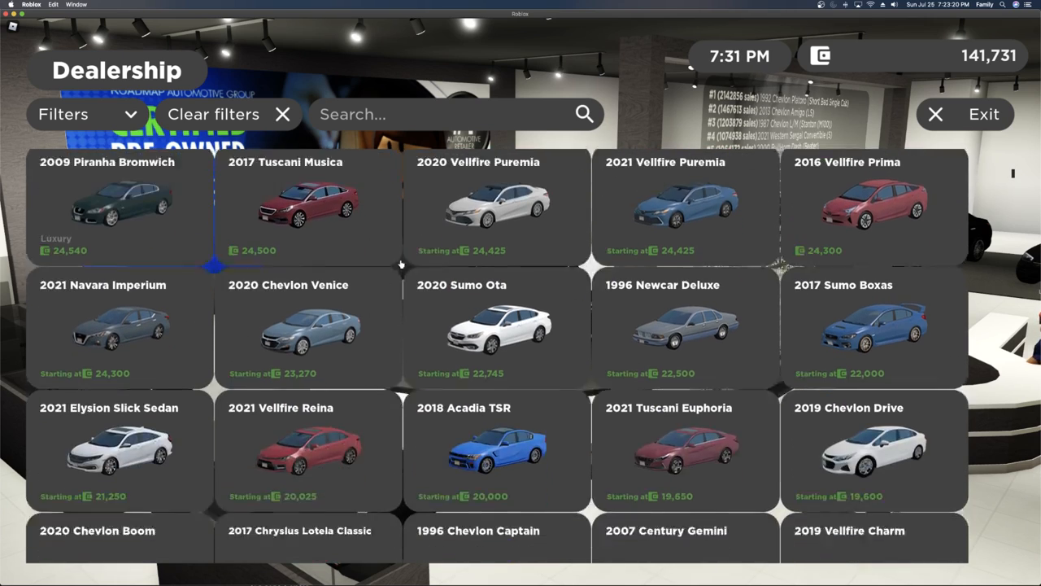
pyautogui.scroll(-3)
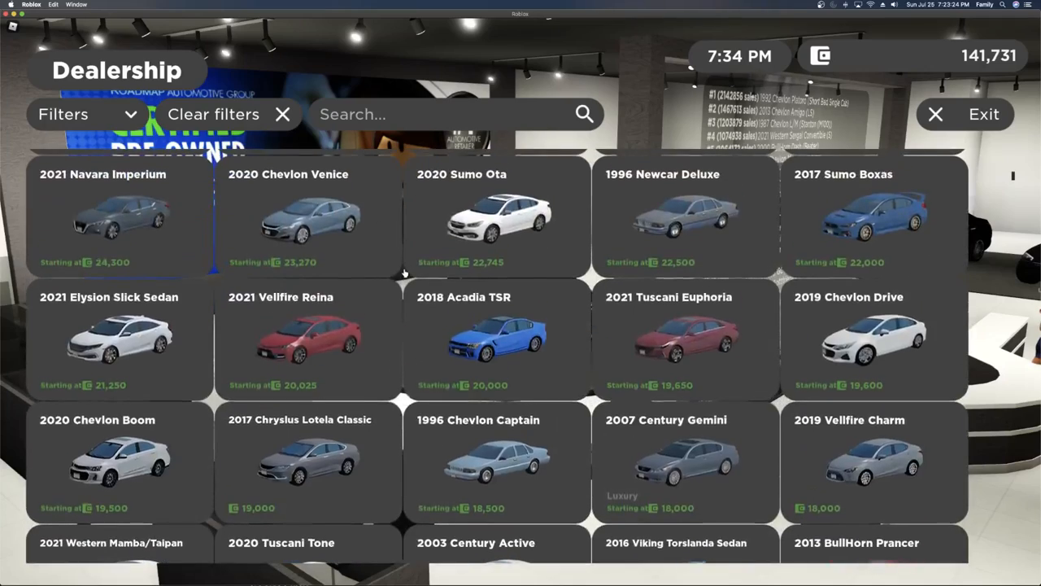
pyautogui.scroll(-3)
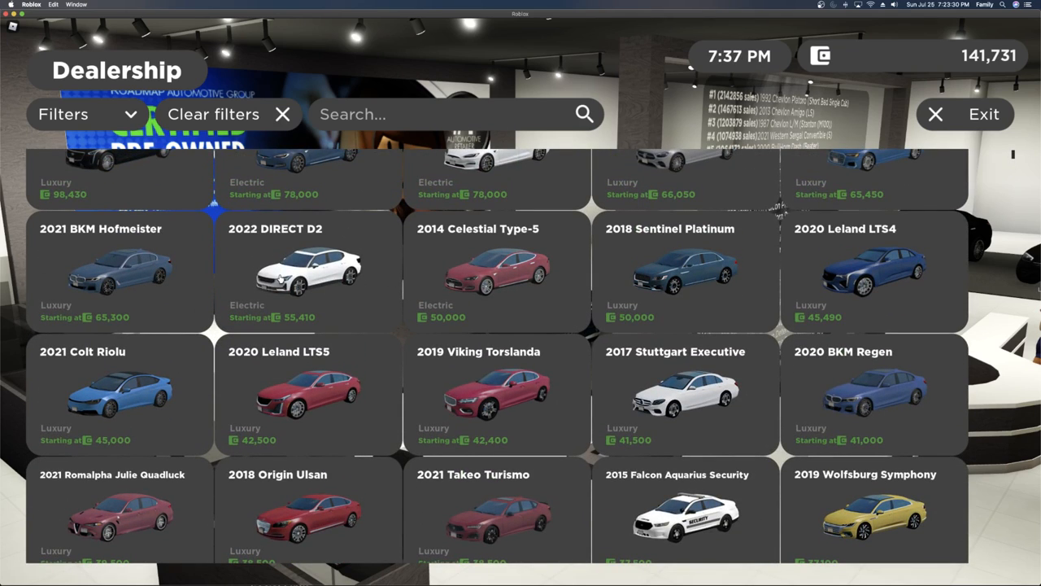
pyautogui.click(875, 394)
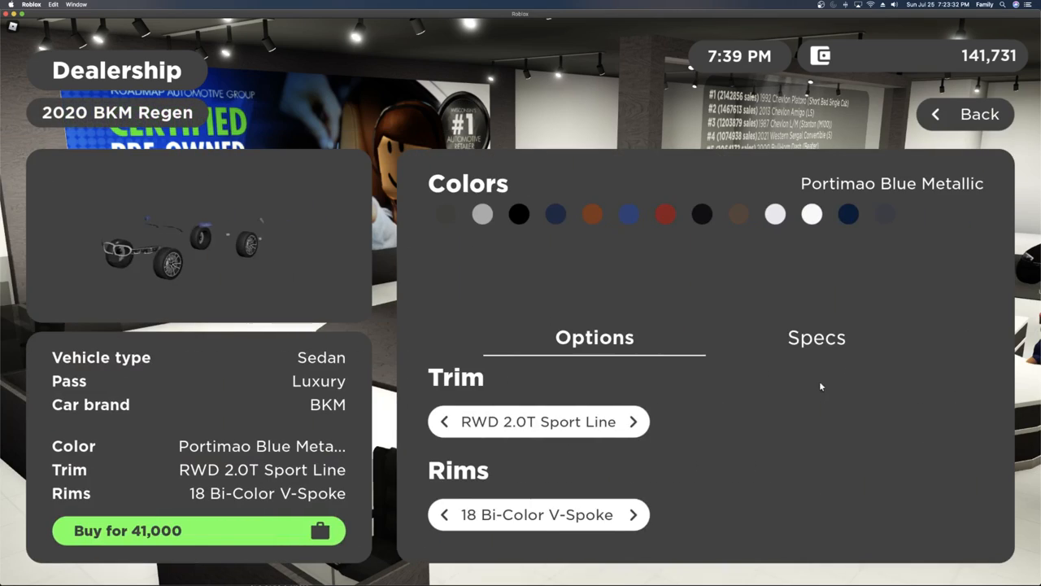
pyautogui.click(633, 422)
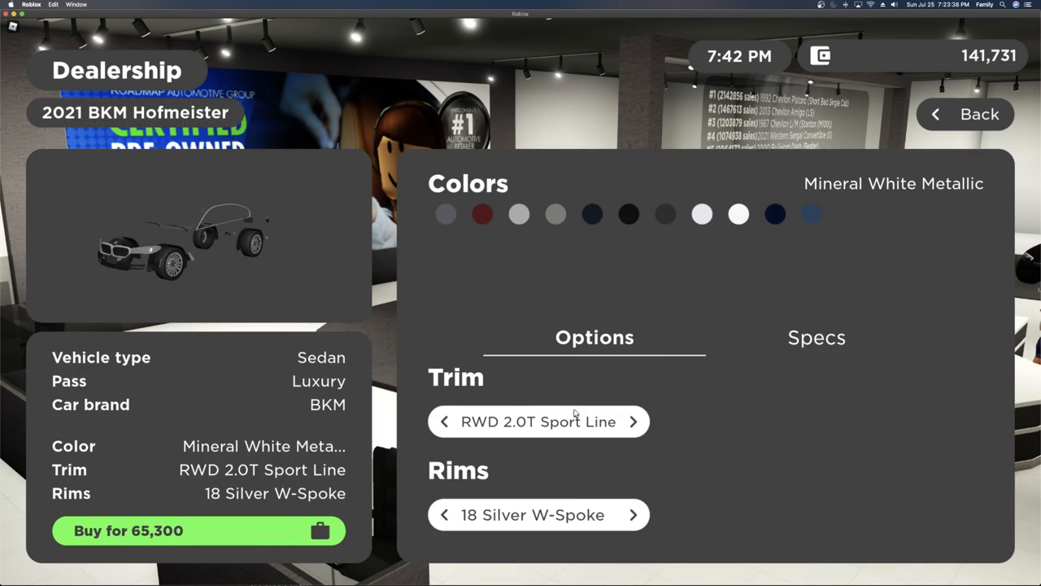
pyautogui.click(634, 421)
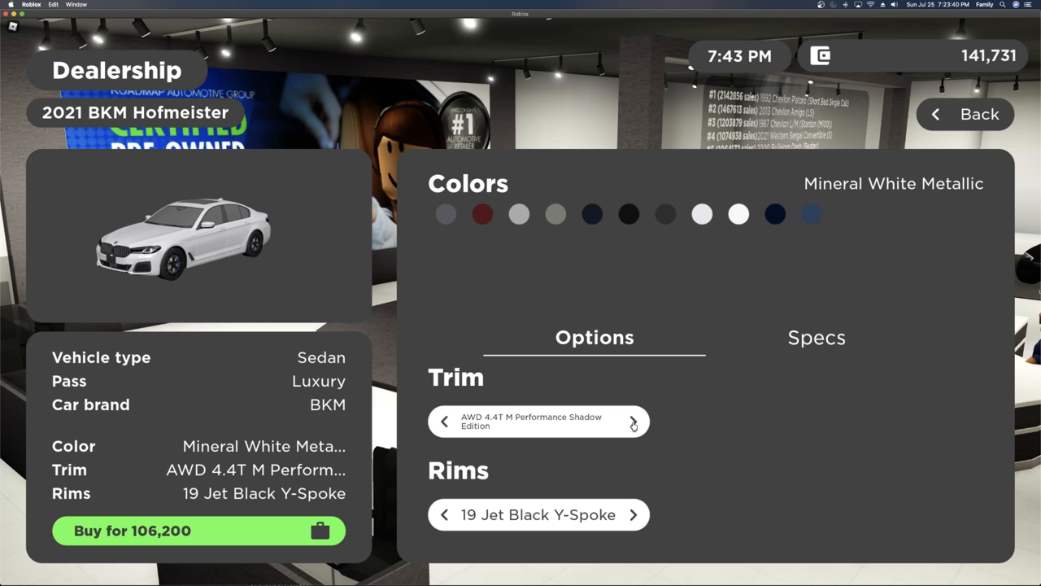
pyautogui.click(816, 337)
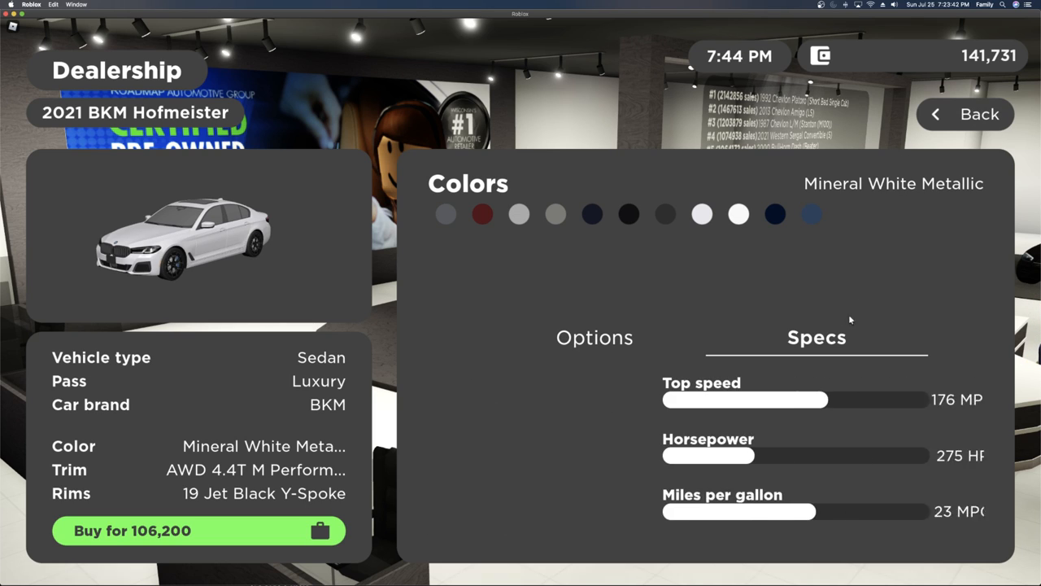
pyautogui.click(964, 113)
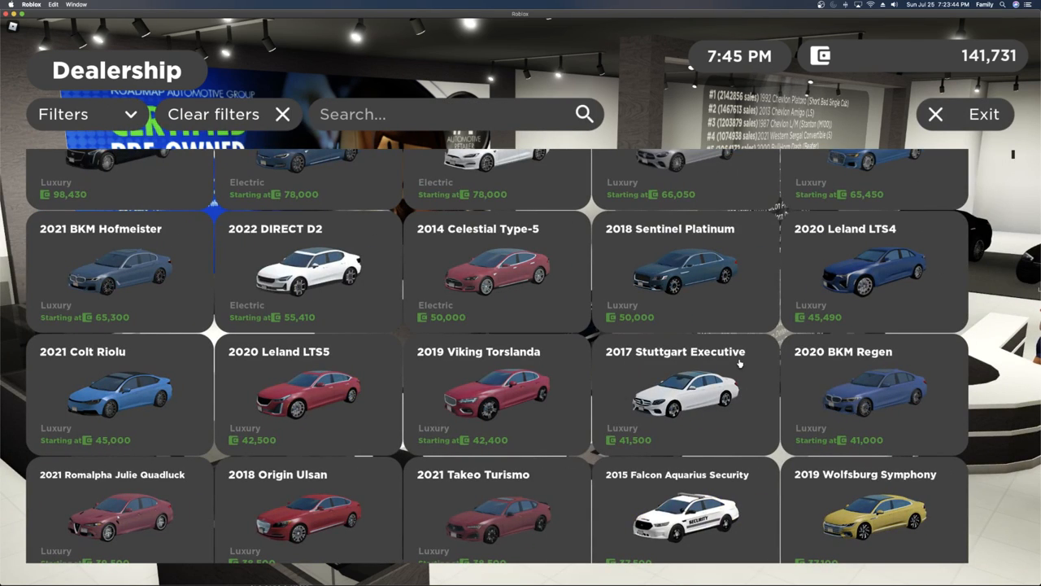
# Scroll the vehicle grid down to the 2017 Sumo Boxas, Rally X trim at 30,000
pyautogui.scroll(-3)
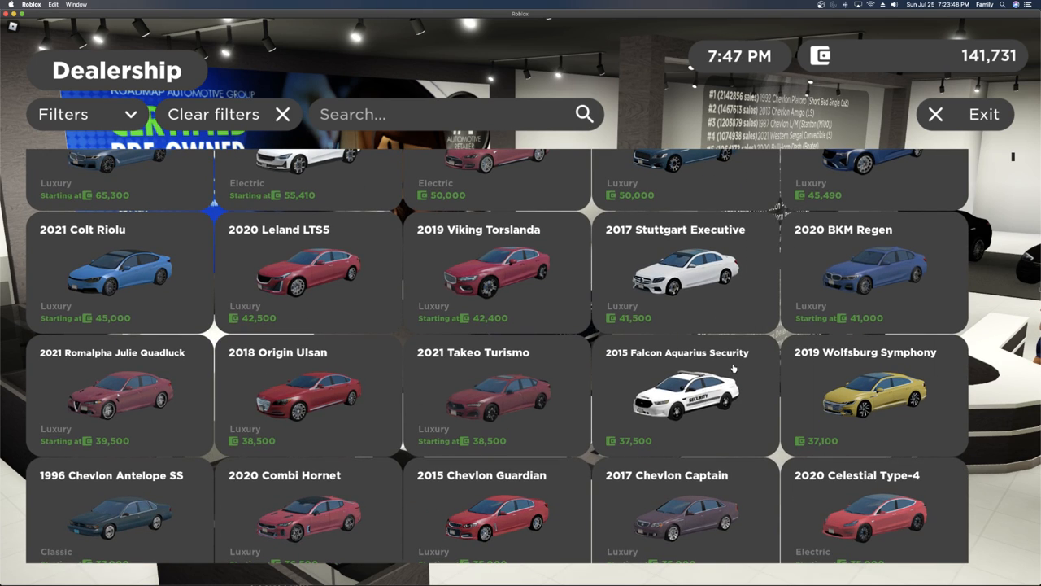
pyautogui.scroll(-3)
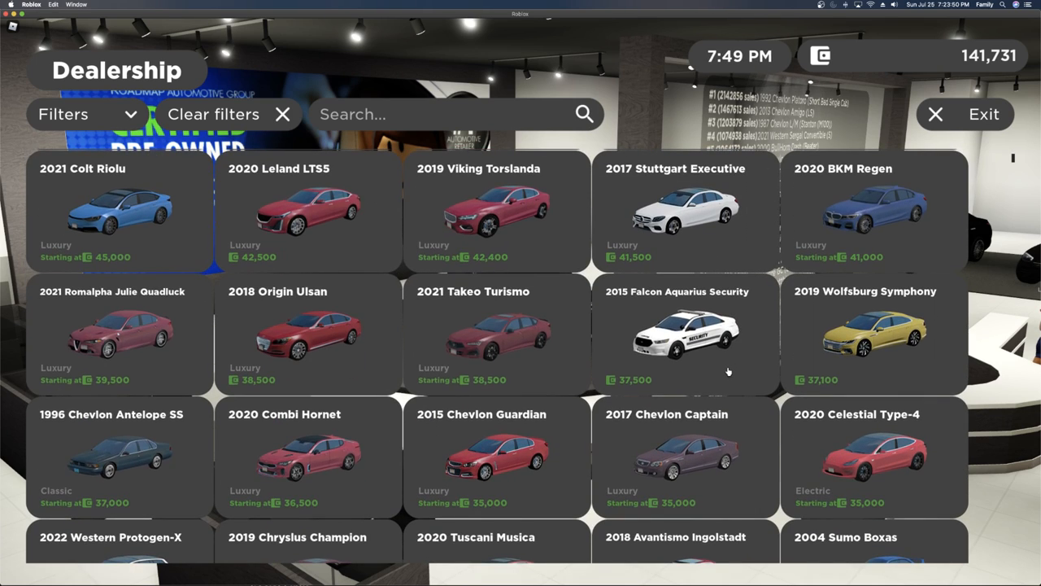
pyautogui.scroll(-3)
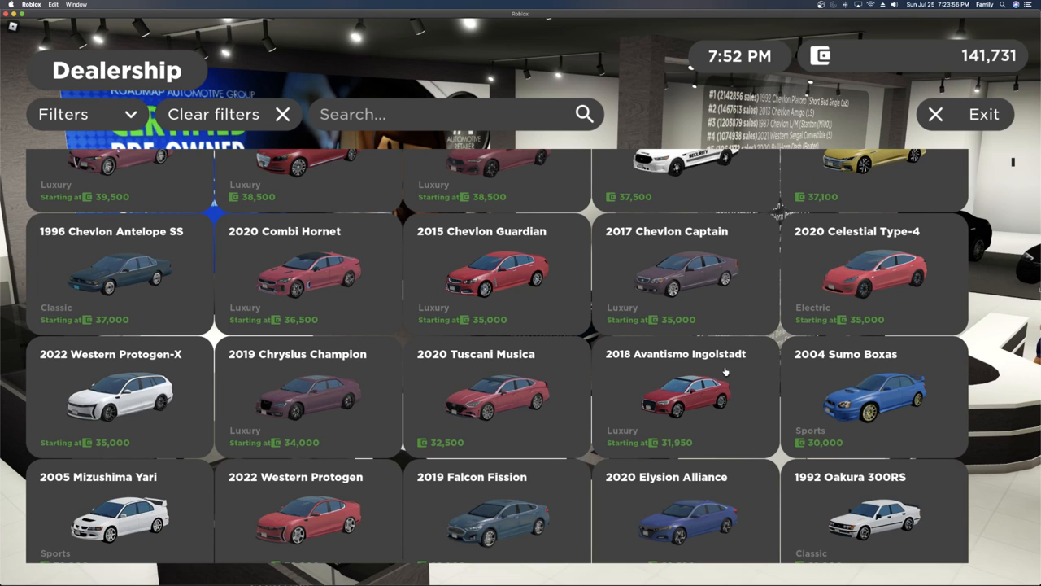
pyautogui.scroll(-3)
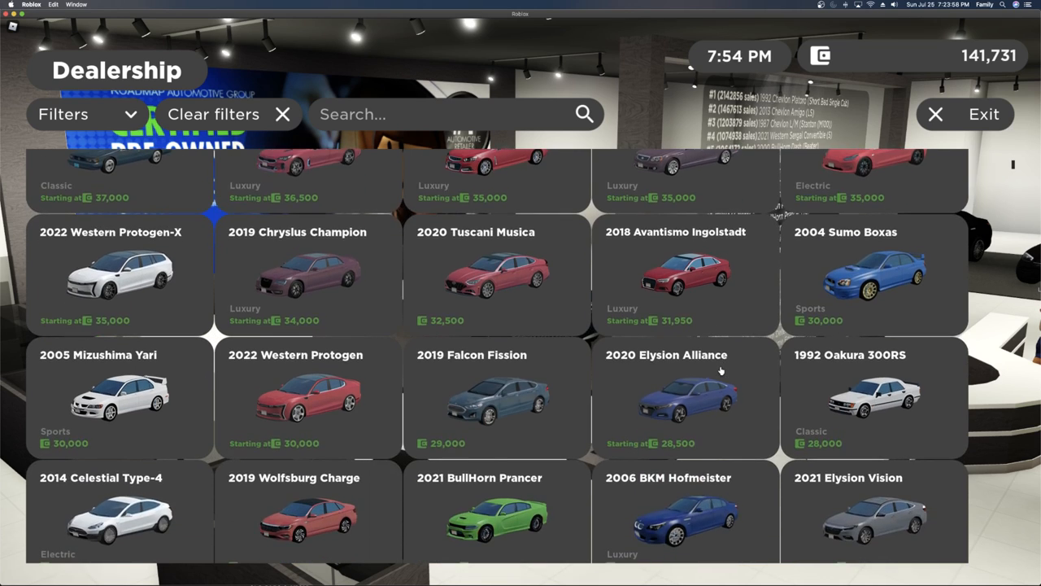
pyautogui.scroll(-3)
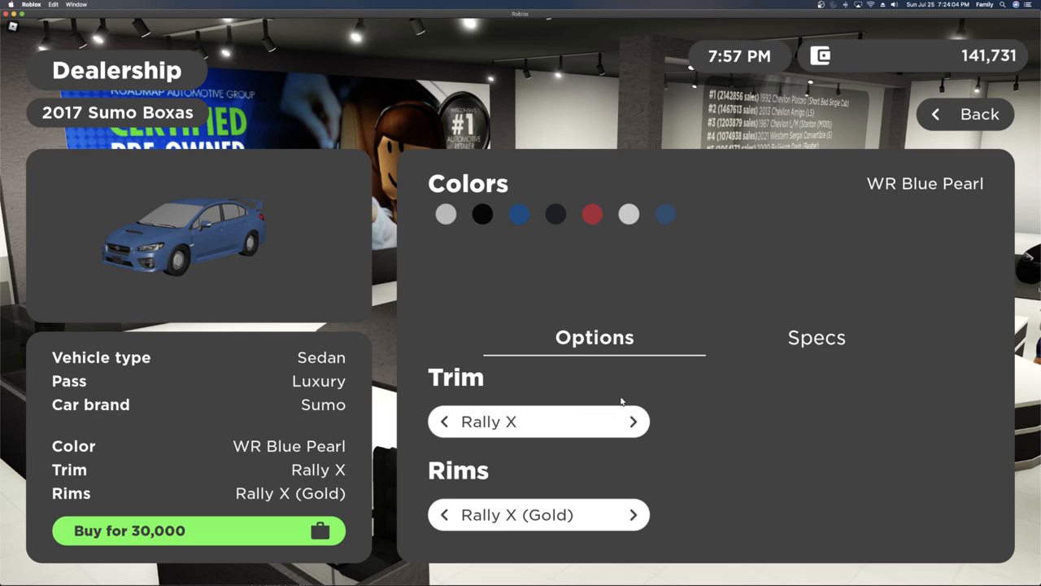
# Buy the Sumo Boxas in Crystal Black Silica with Rally X black rims for 30,000 and return to the catalogue
pyautogui.click(481, 214)
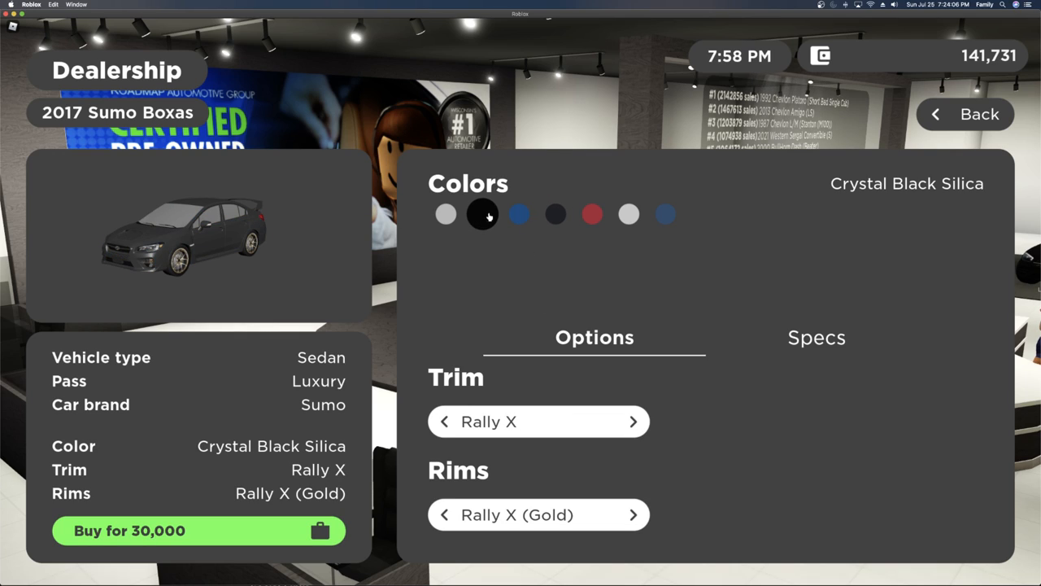
pyautogui.click(444, 214)
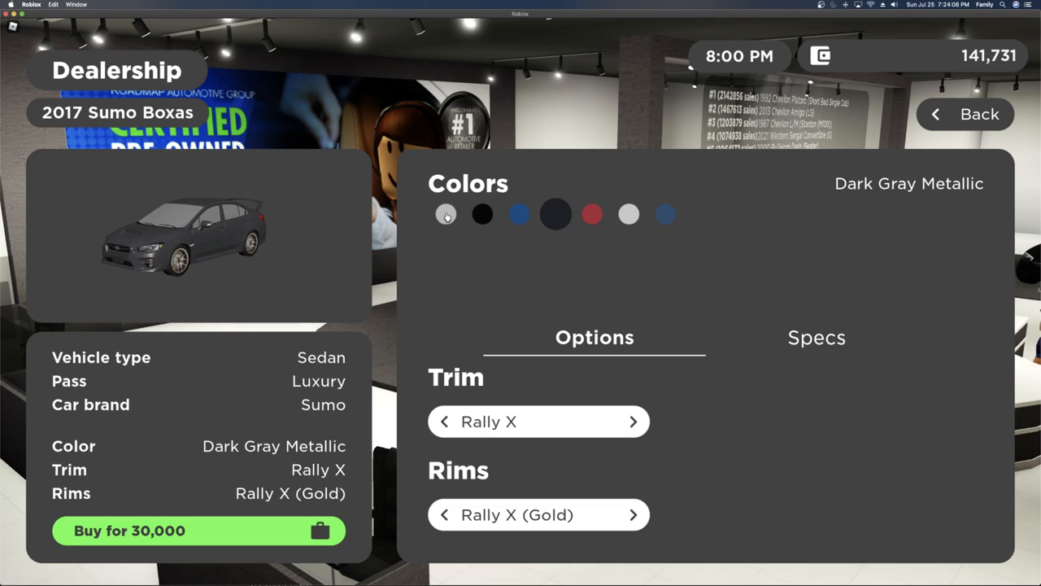
pyautogui.click(482, 214)
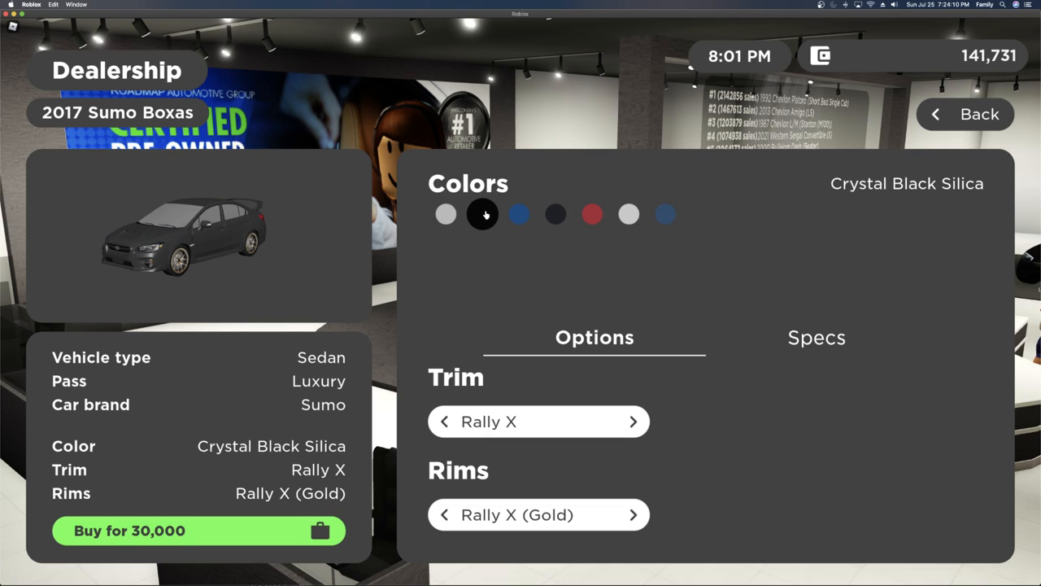
pyautogui.click(634, 514)
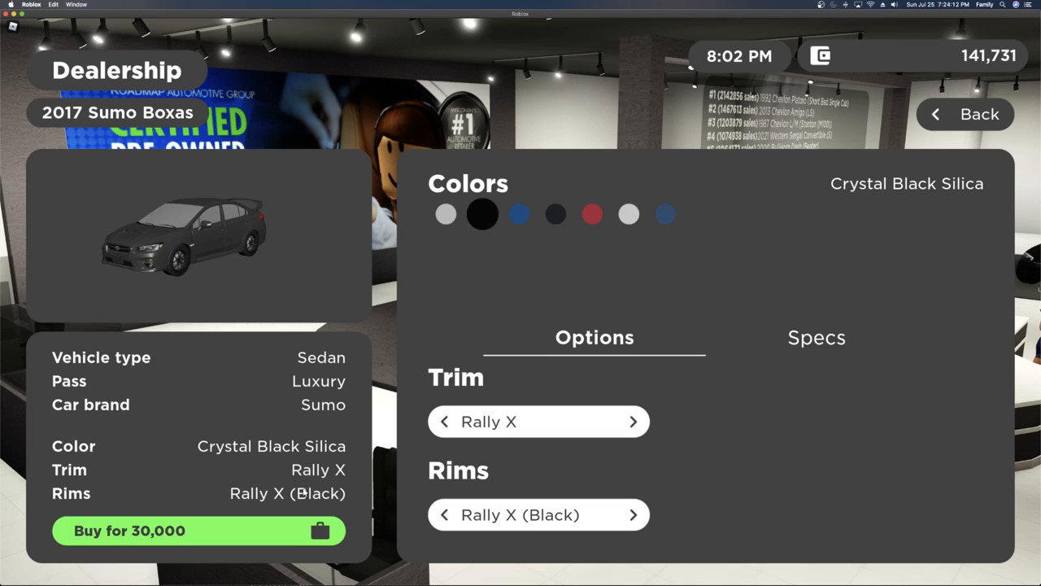
pyautogui.click(128, 530)
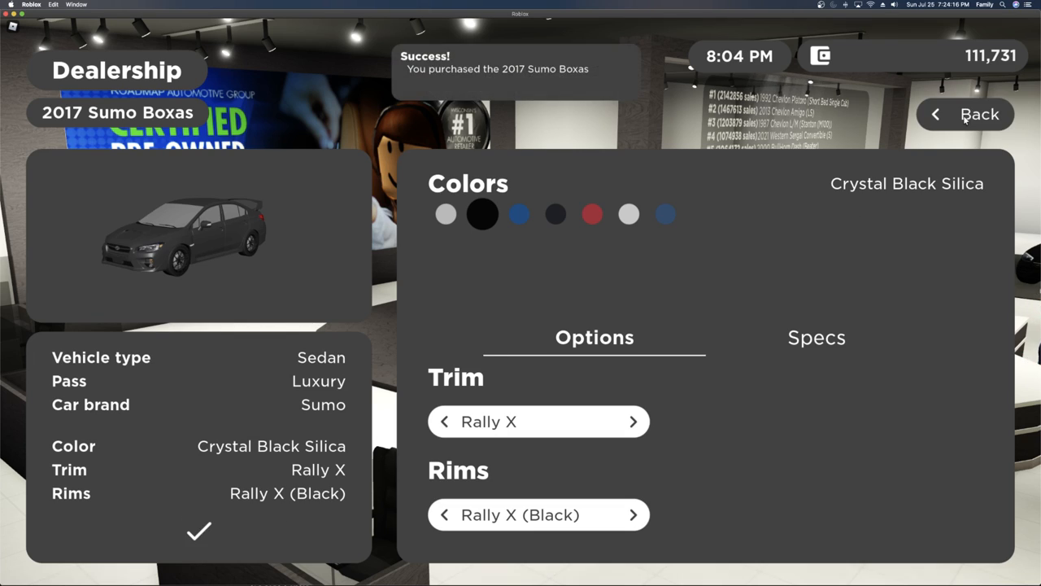
pyautogui.click(979, 114)
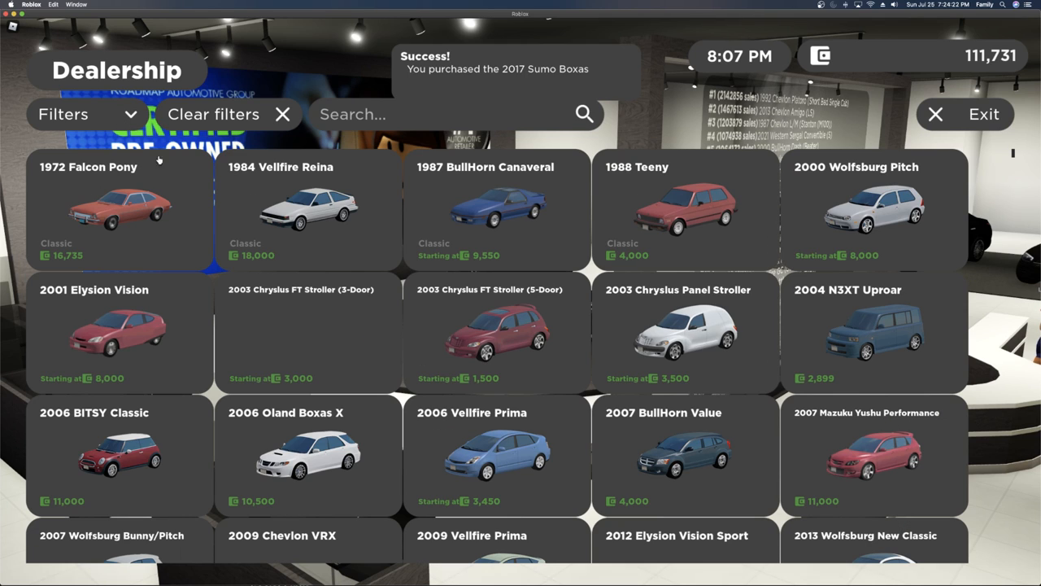
# Open the 2021 Elysion Slick Hatchback and set Type-R Limited Edition trim in Platinum White Pearl
pyautogui.click(86, 113)
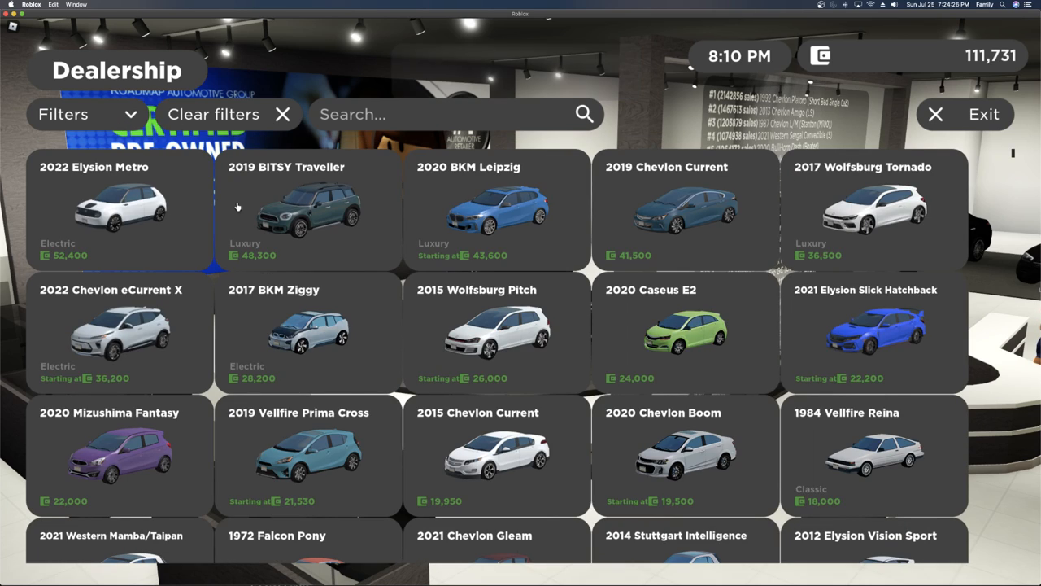
pyautogui.moveTo(338, 305)
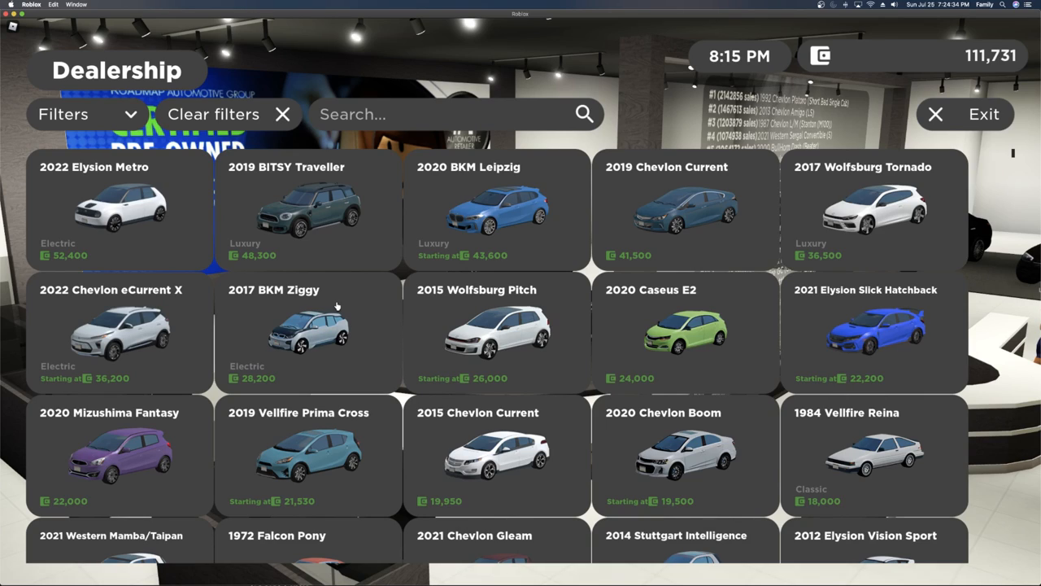
pyautogui.moveTo(876, 348)
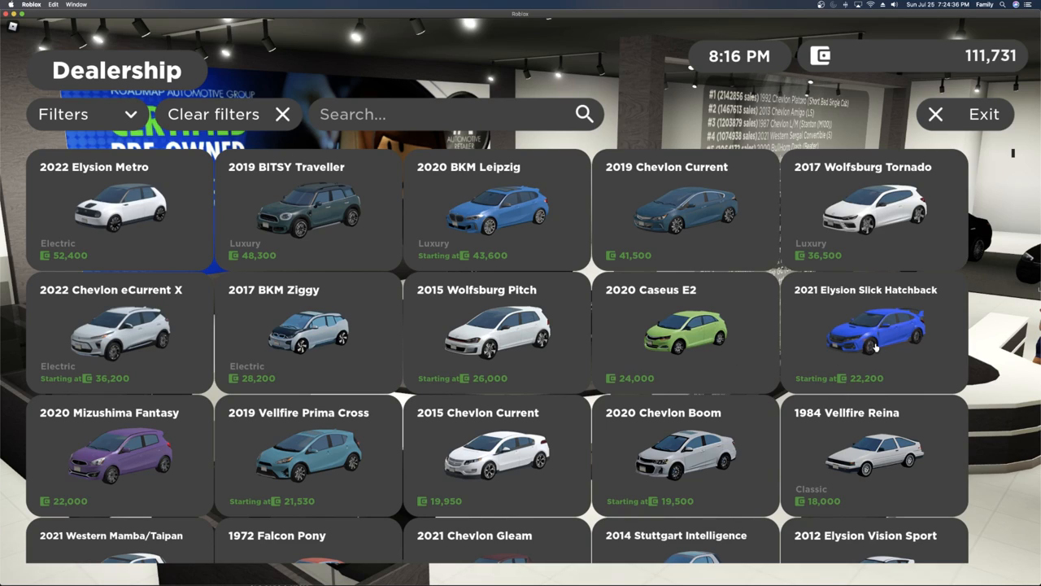
pyautogui.click(874, 333)
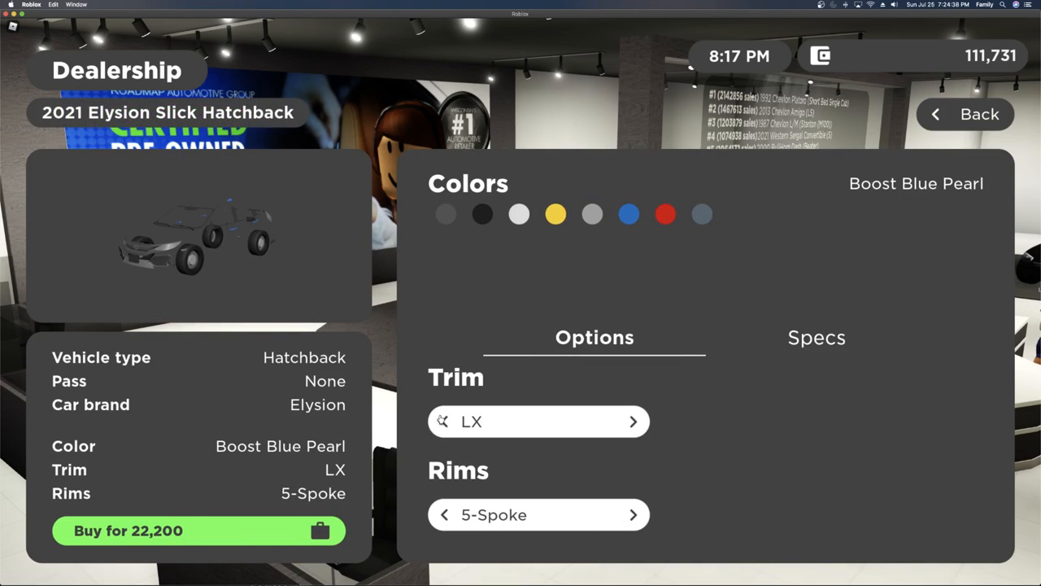
pyautogui.click(634, 421)
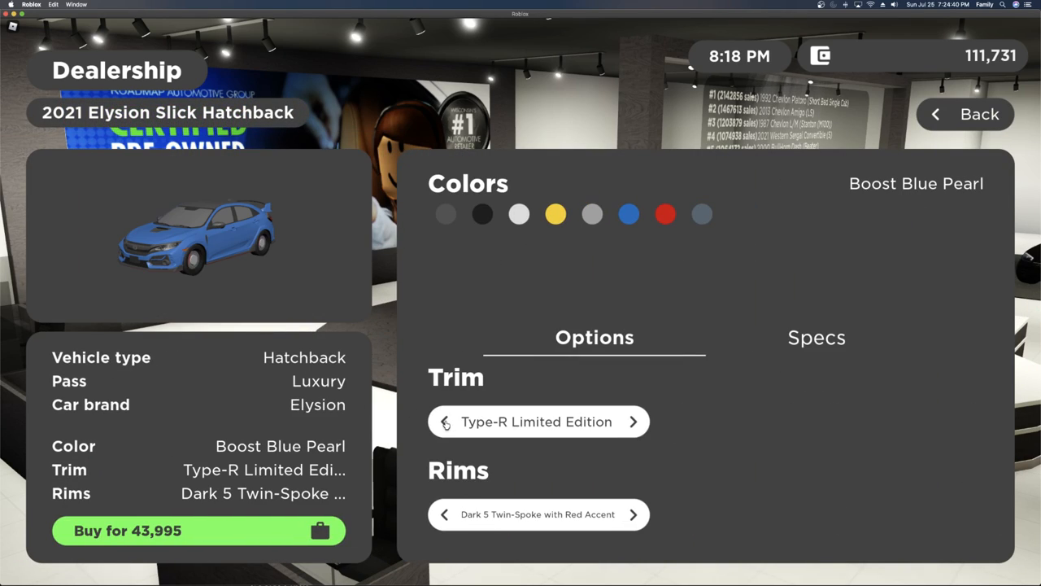
pyautogui.click(519, 214)
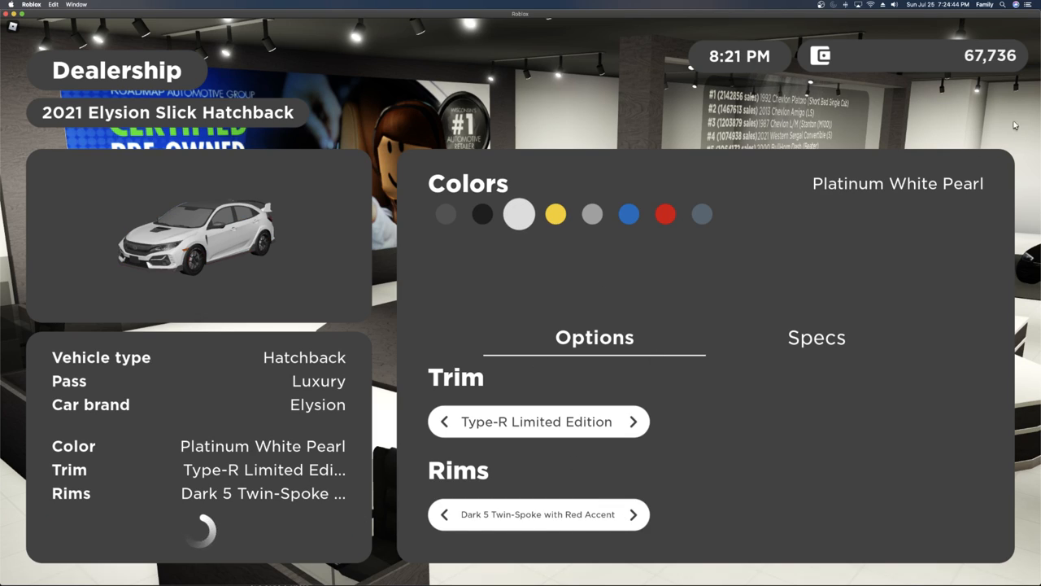
pyautogui.moveTo(970, 122)
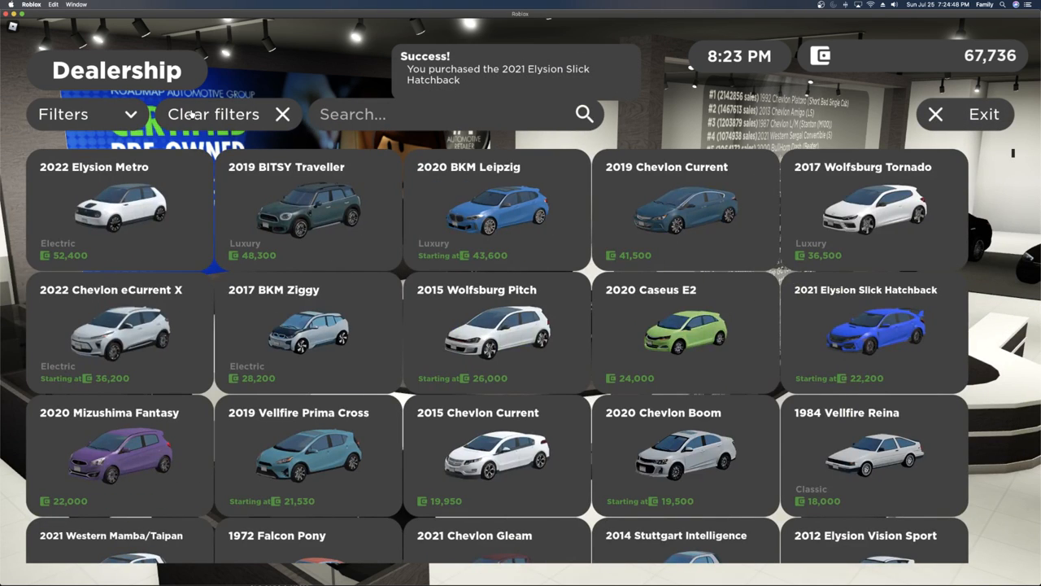
# Filter to Law Enforcement and buy the 2008 BullHorn Prancer WSP, leaving 53,736
pyautogui.click(85, 114)
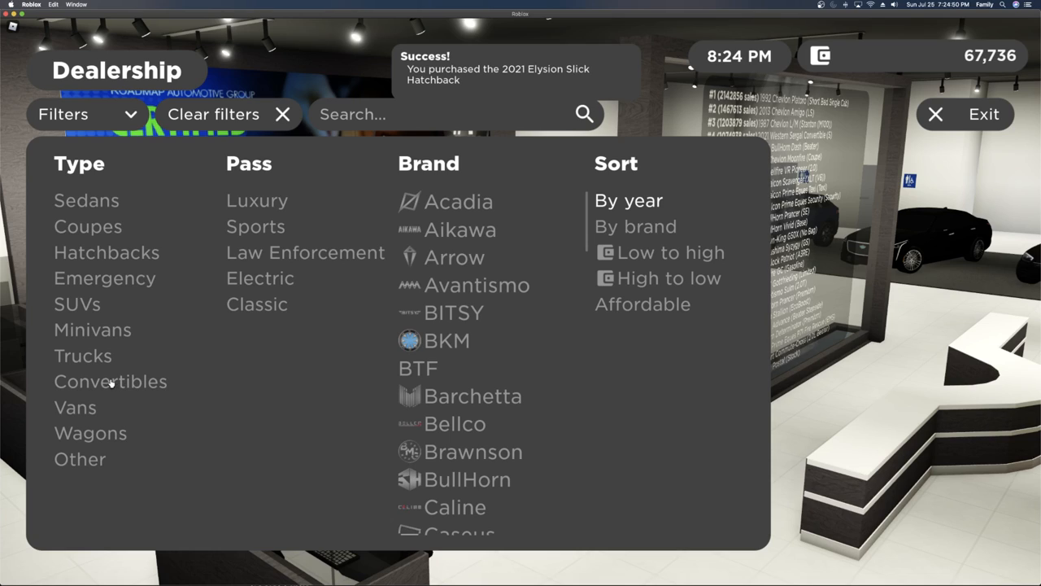
pyautogui.moveTo(127, 303)
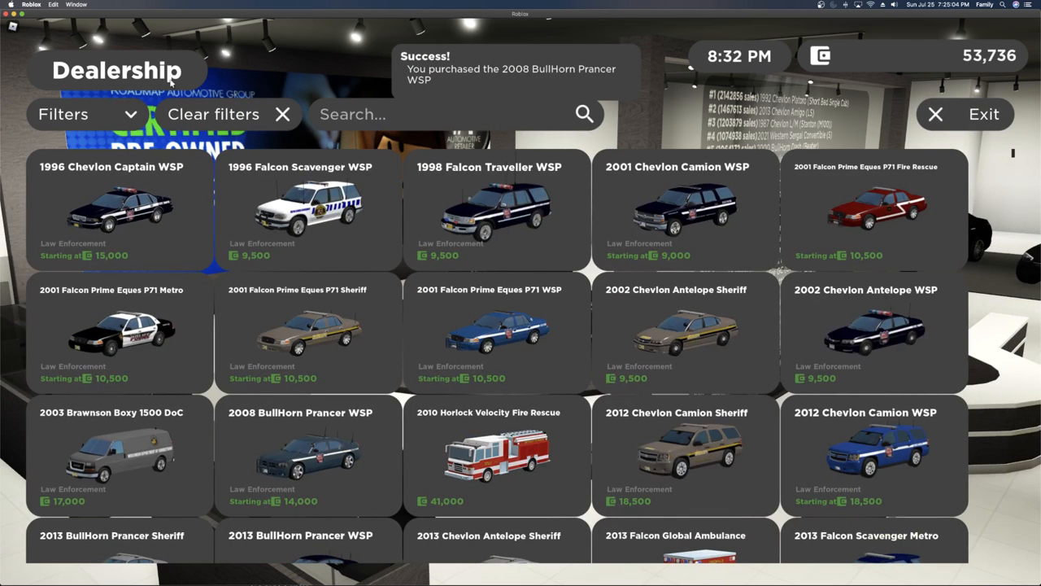
pyautogui.click(62, 114)
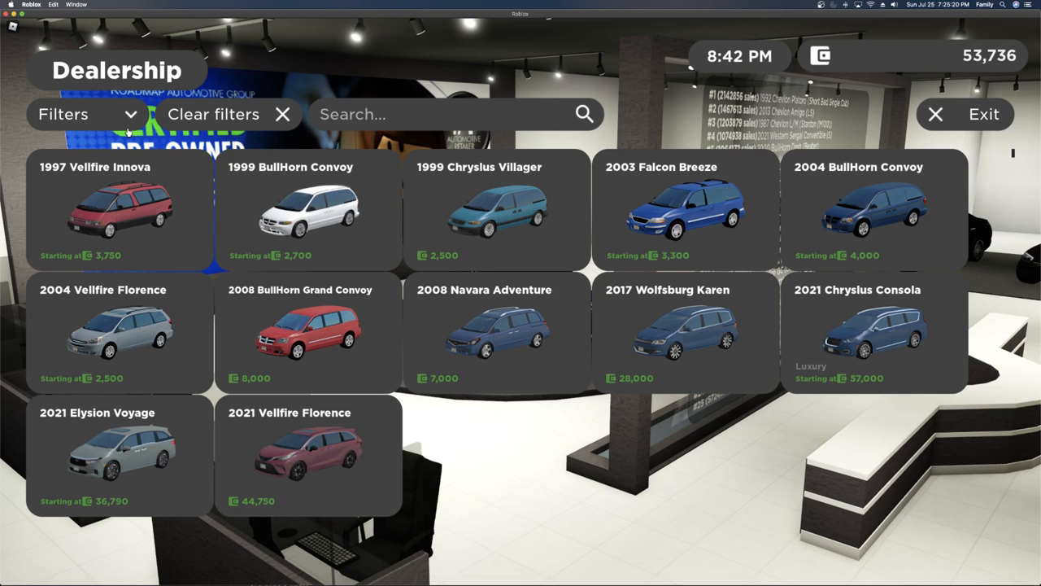
pyautogui.click(63, 113)
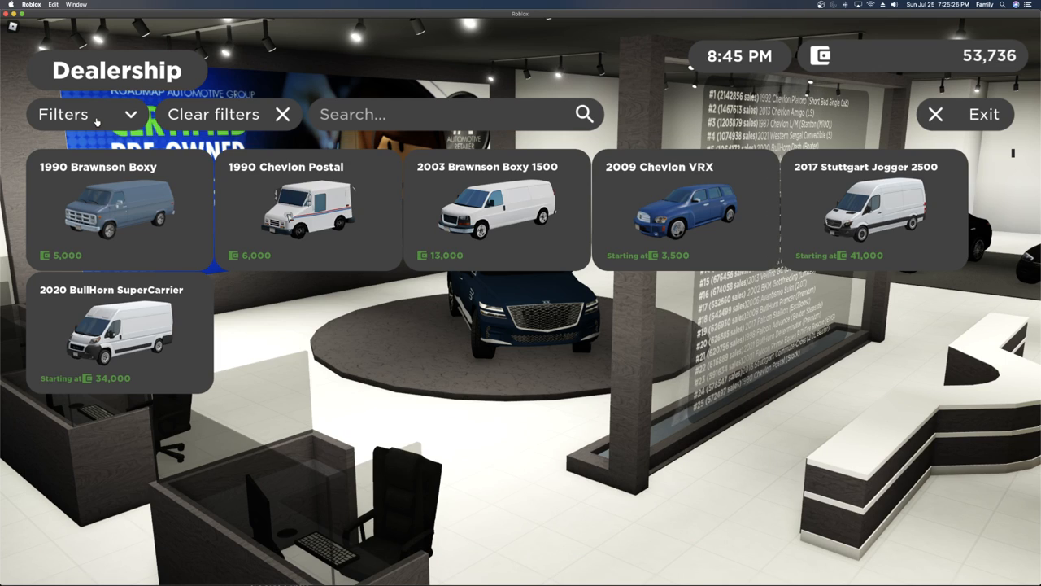
# Browse the Minivans, Vans, Wagons, Other and Convertibles categories, ending on Minivans
pyautogui.click(85, 114)
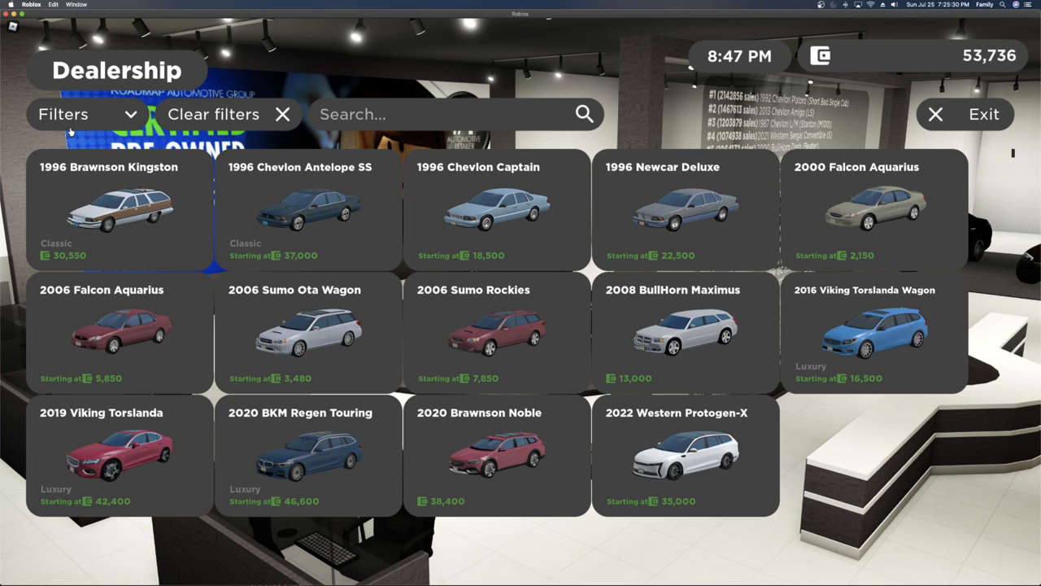
pyautogui.click(85, 114)
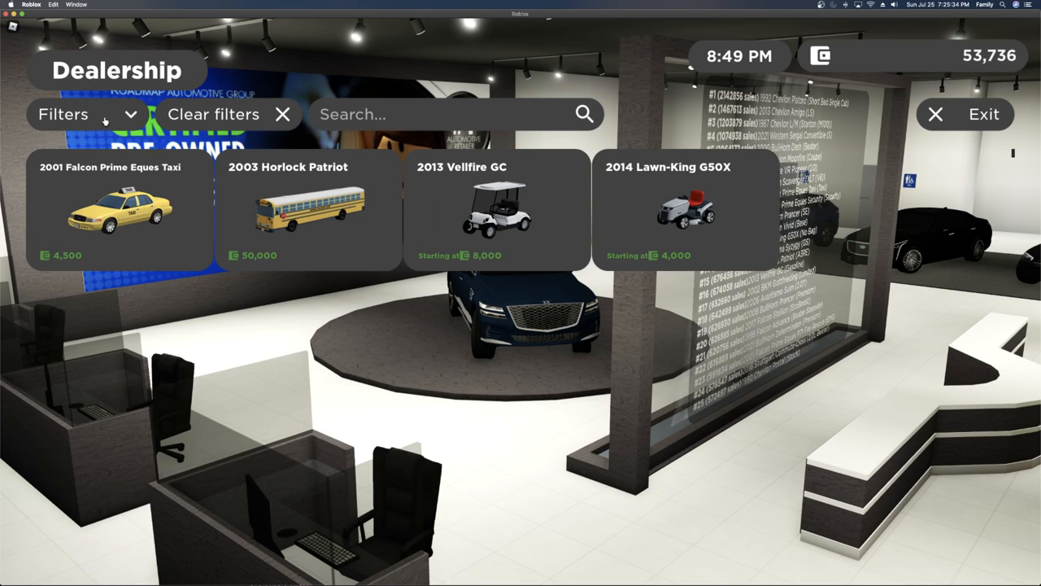
pyautogui.click(63, 114)
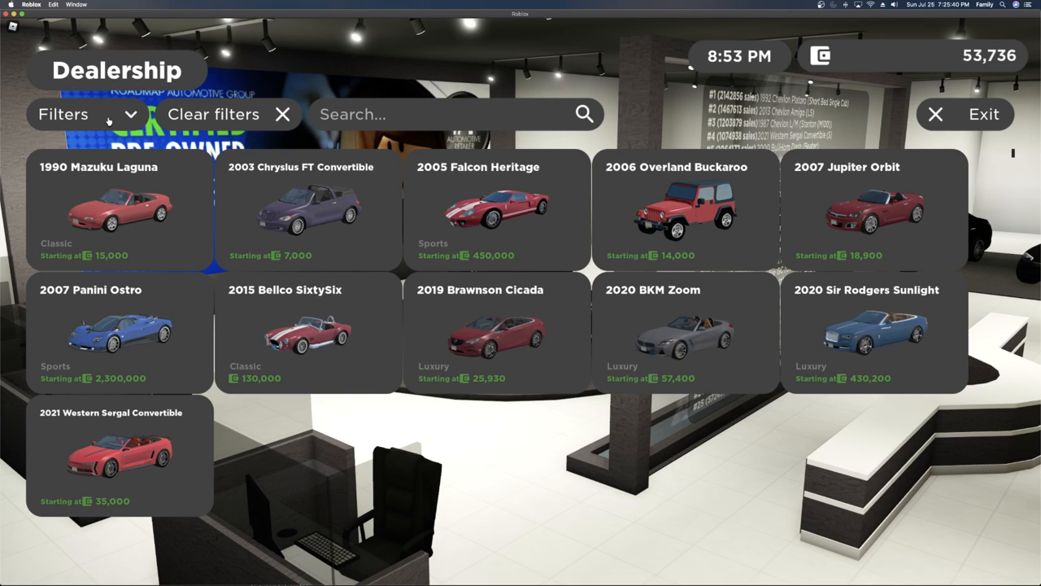
pyautogui.click(82, 114)
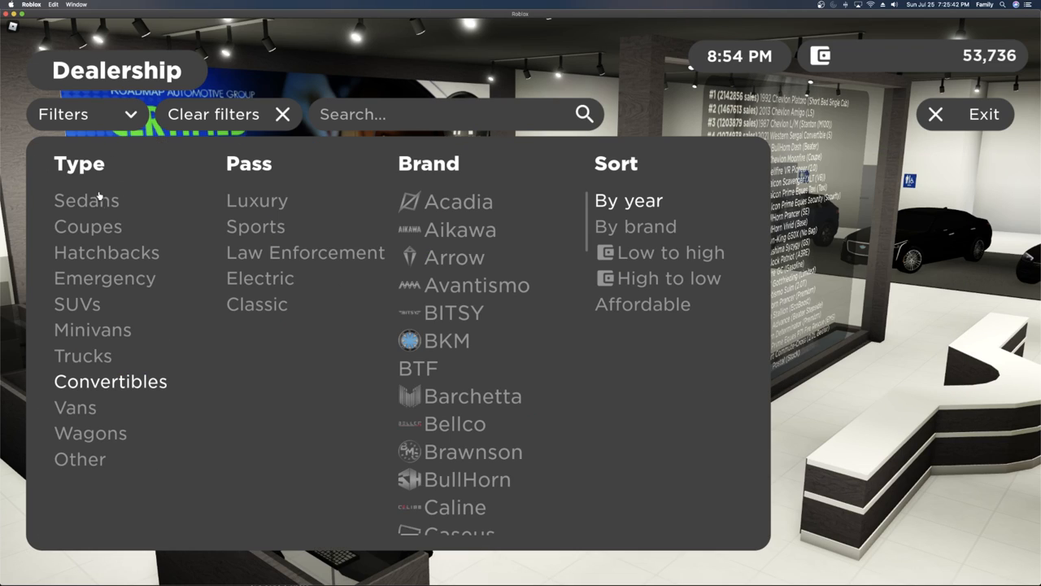
pyautogui.moveTo(92, 321)
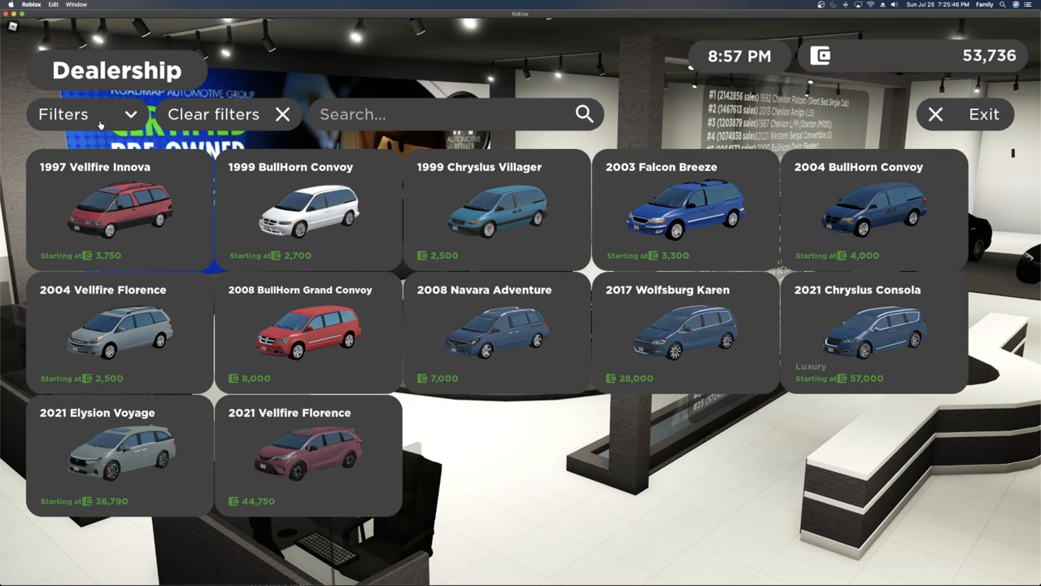
pyautogui.moveTo(252, 462)
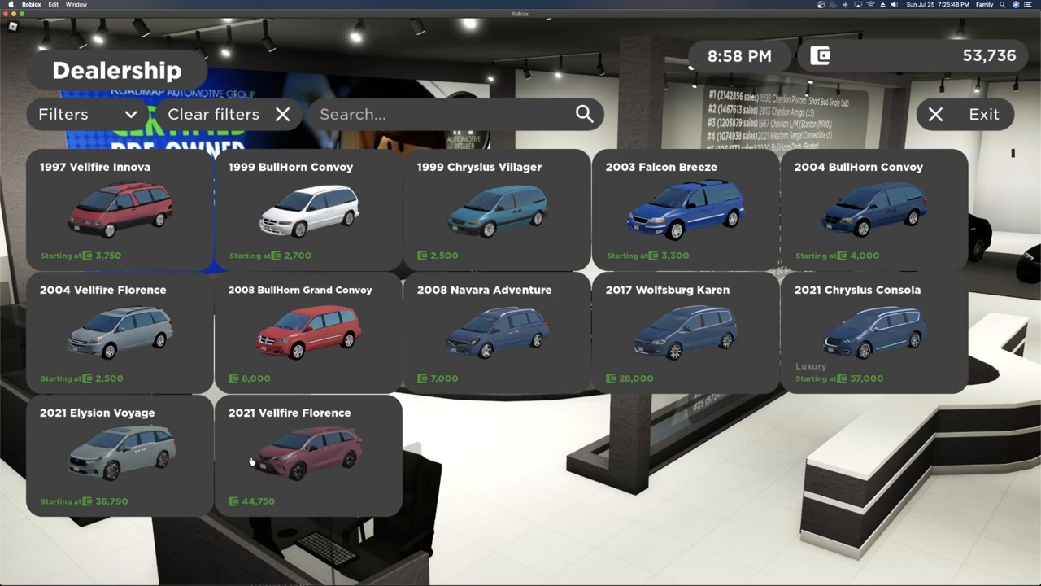
pyautogui.moveTo(244, 445)
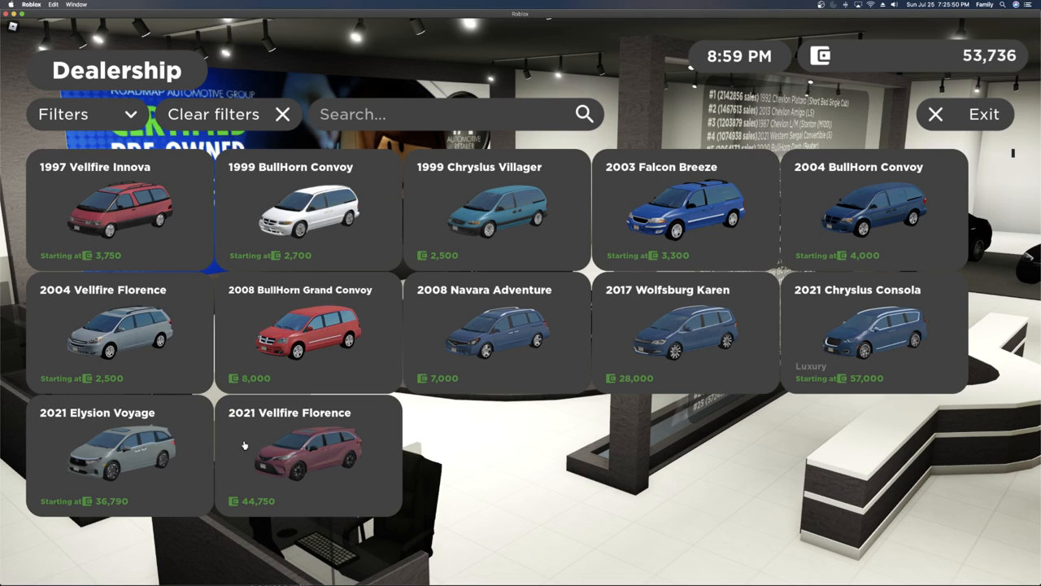
pyautogui.moveTo(317, 450)
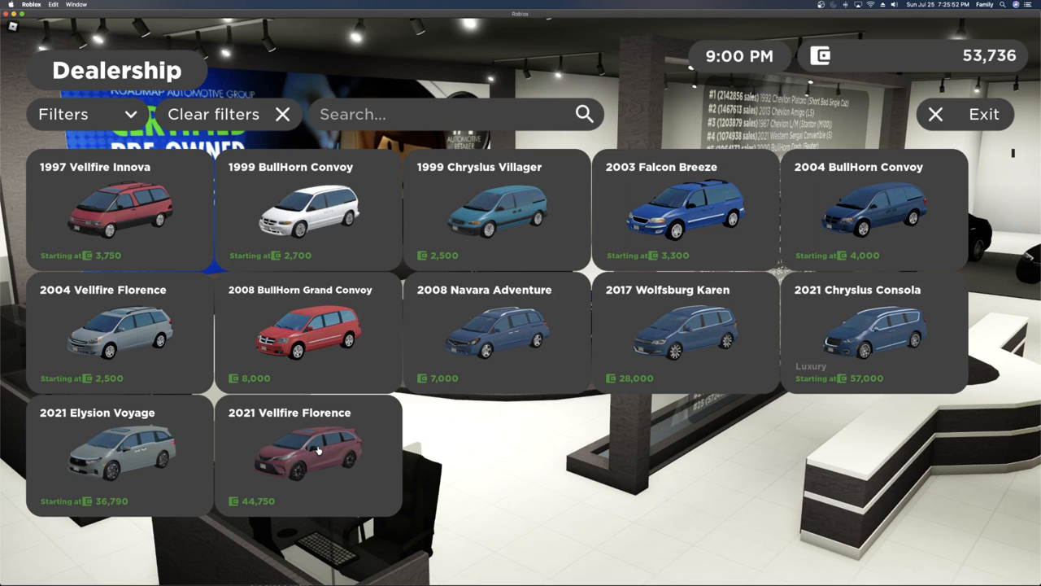
# Preview the 2021 Vellfire Florence in Midnight Black, keep Ruby Flare Pearl, check Specs and buy it for 44,750
pyautogui.click(307, 452)
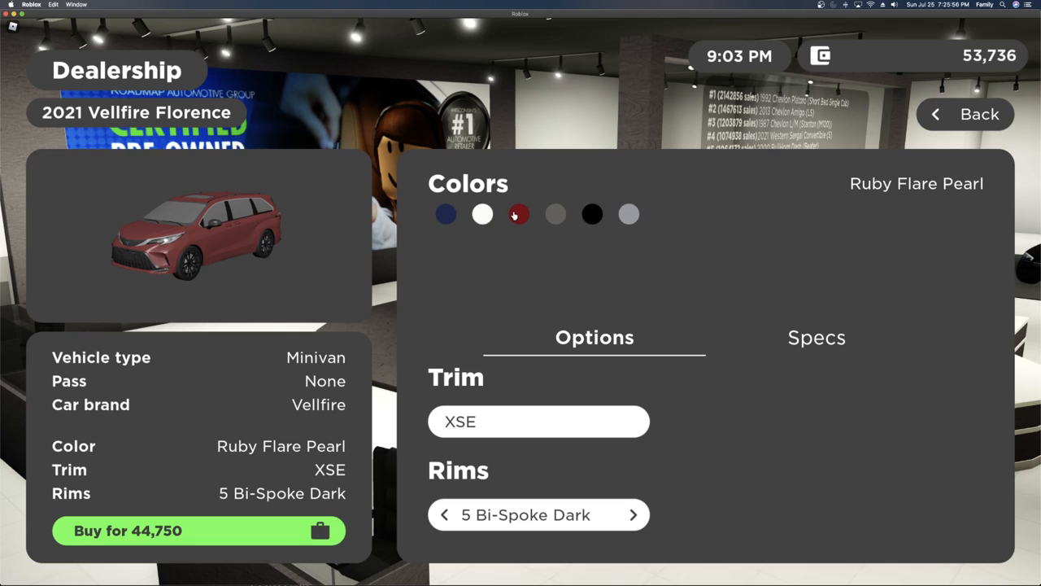
pyautogui.click(592, 213)
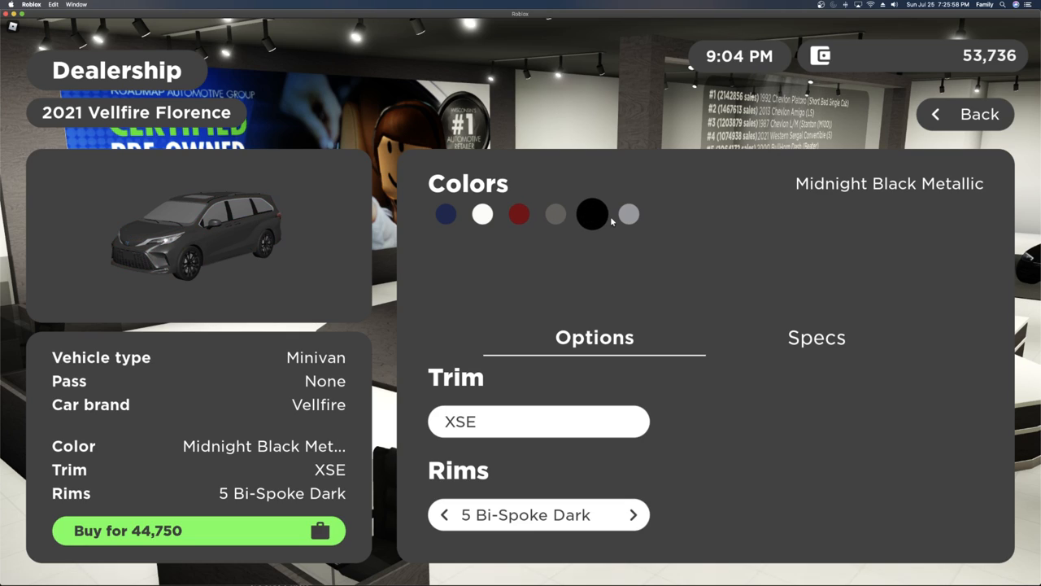
pyautogui.click(519, 213)
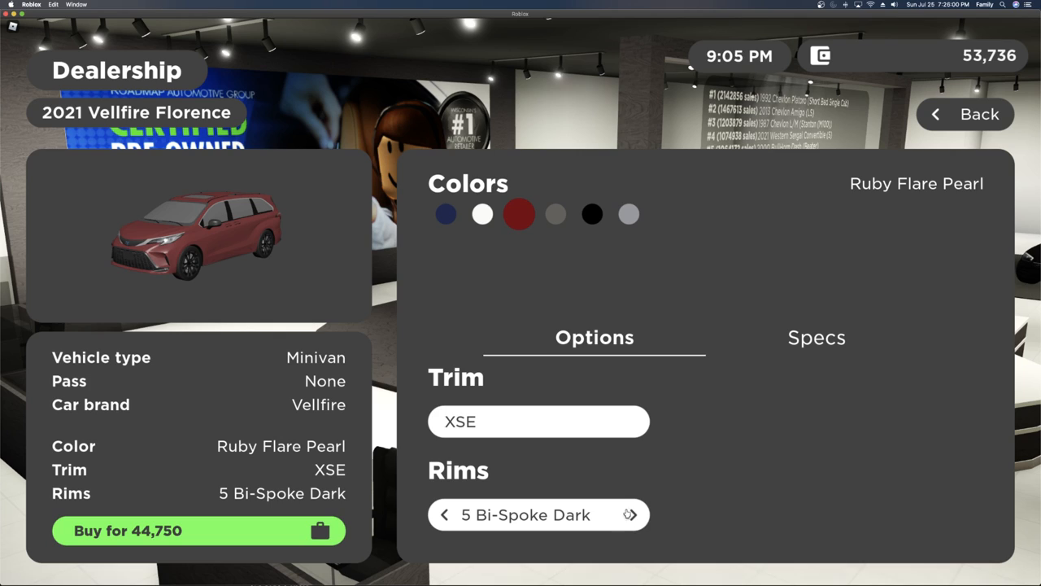
pyautogui.click(816, 337)
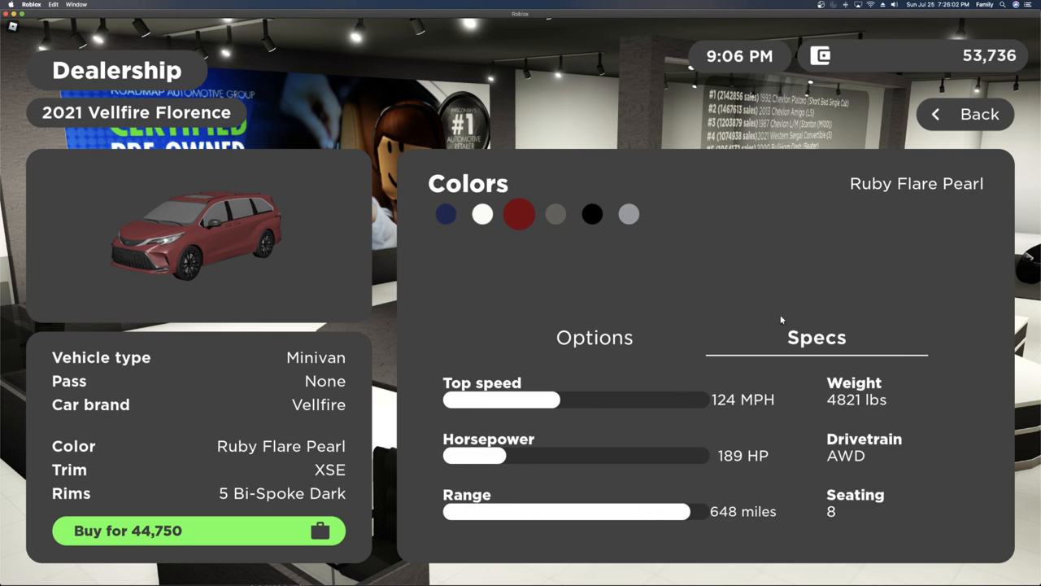
pyautogui.click(594, 336)
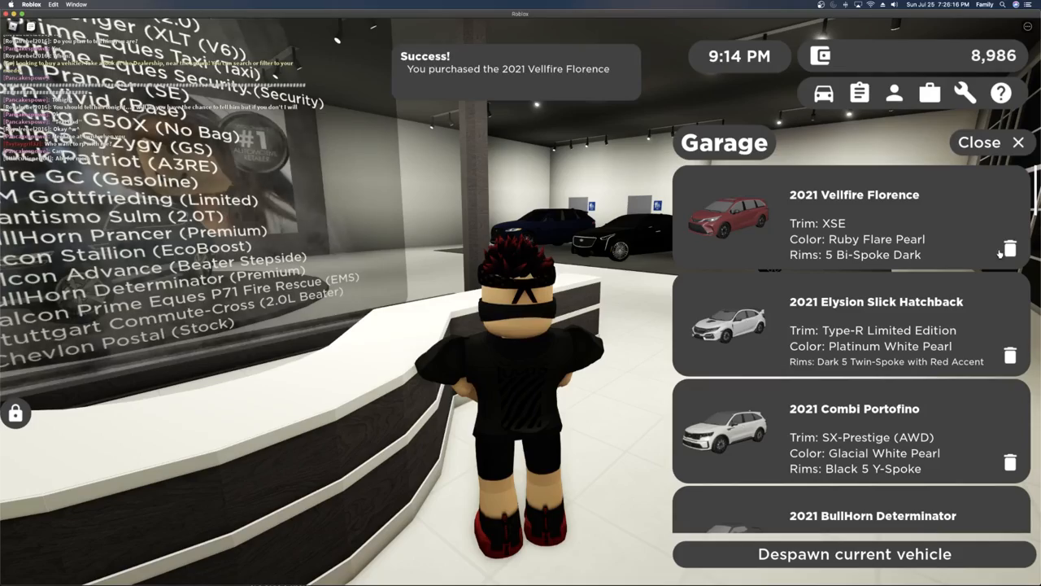
# Sell the Vellfire Florence back for 38,933 and open the 2021 Elysion Voyage details
pyautogui.click(1009, 249)
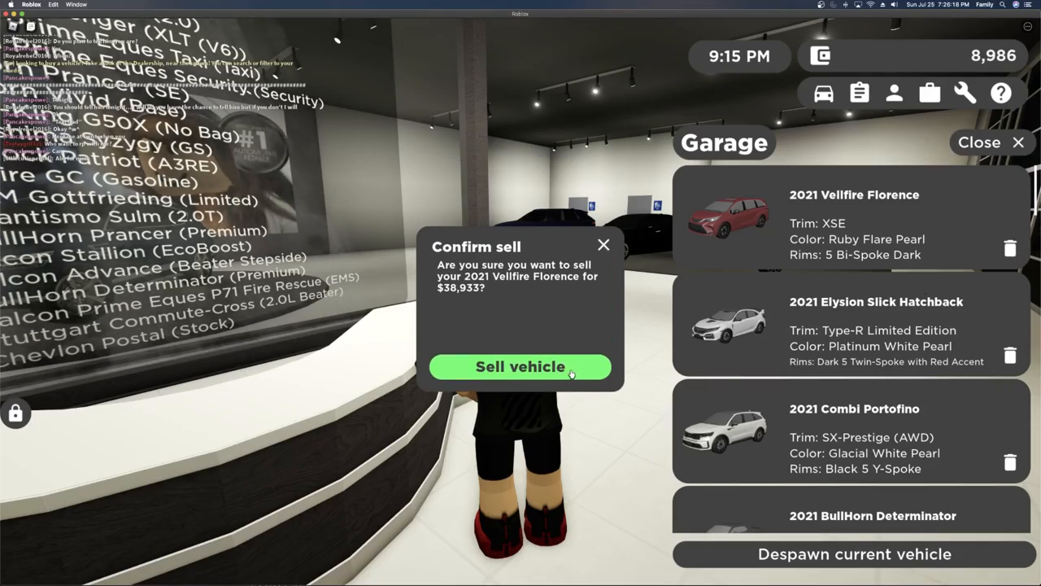
pyautogui.click(519, 366)
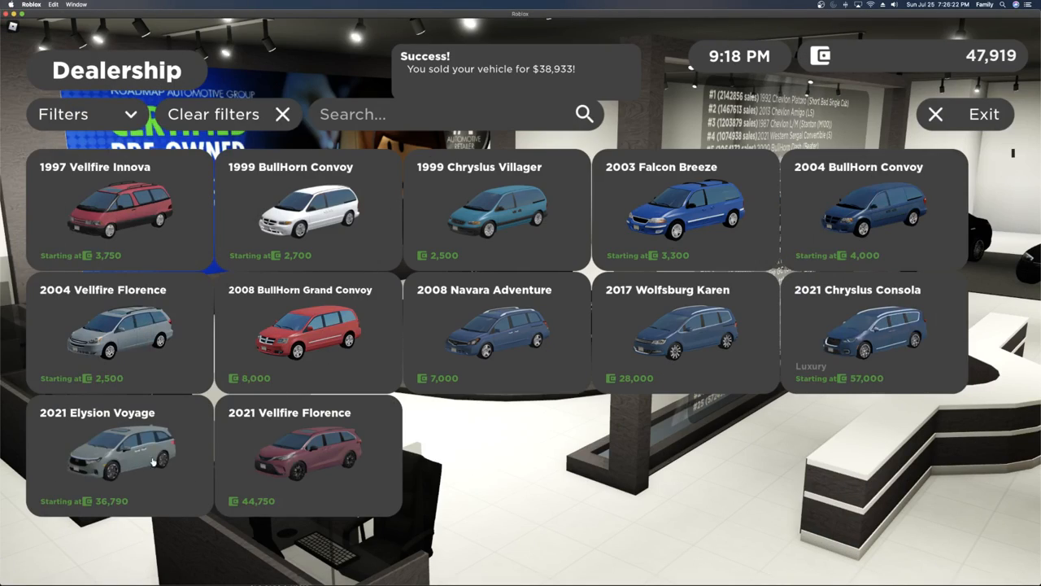
pyautogui.click(120, 452)
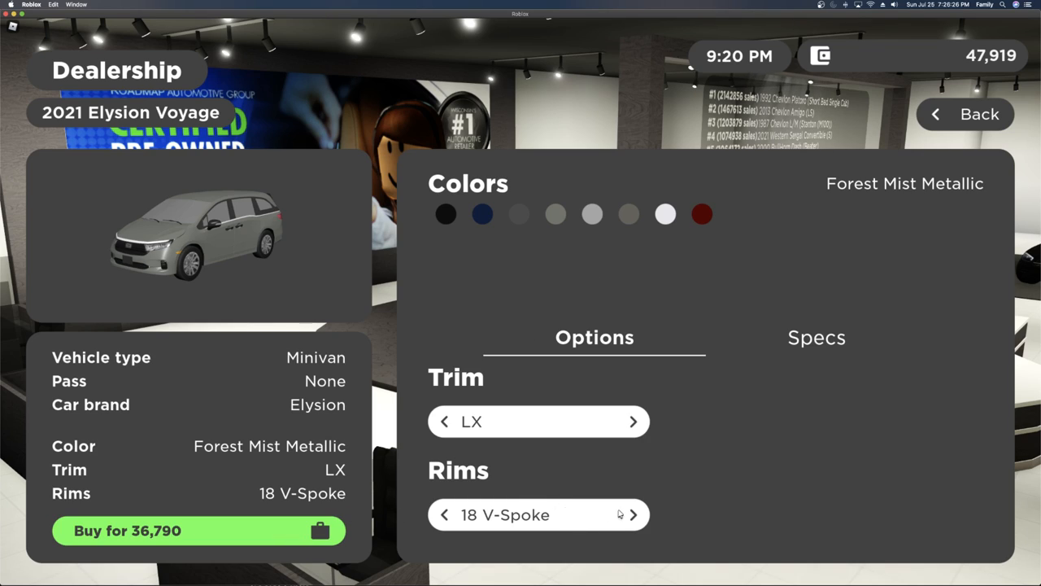
# Buy the 2021 Elysion Voyage with Two-Tone V-Spoke rims for 36,790, leaving 11,129
pyautogui.click(634, 514)
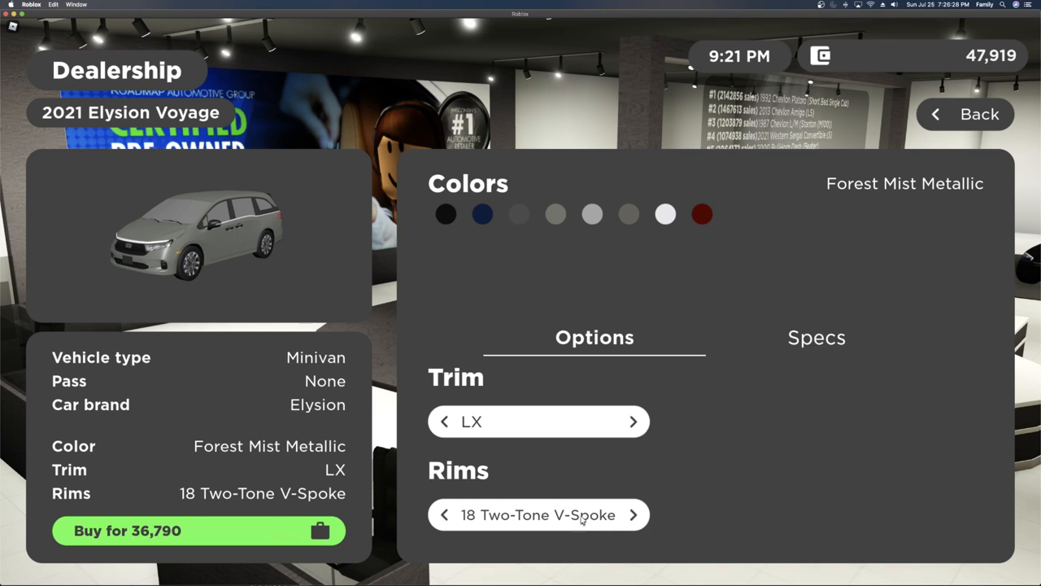
pyautogui.click(445, 213)
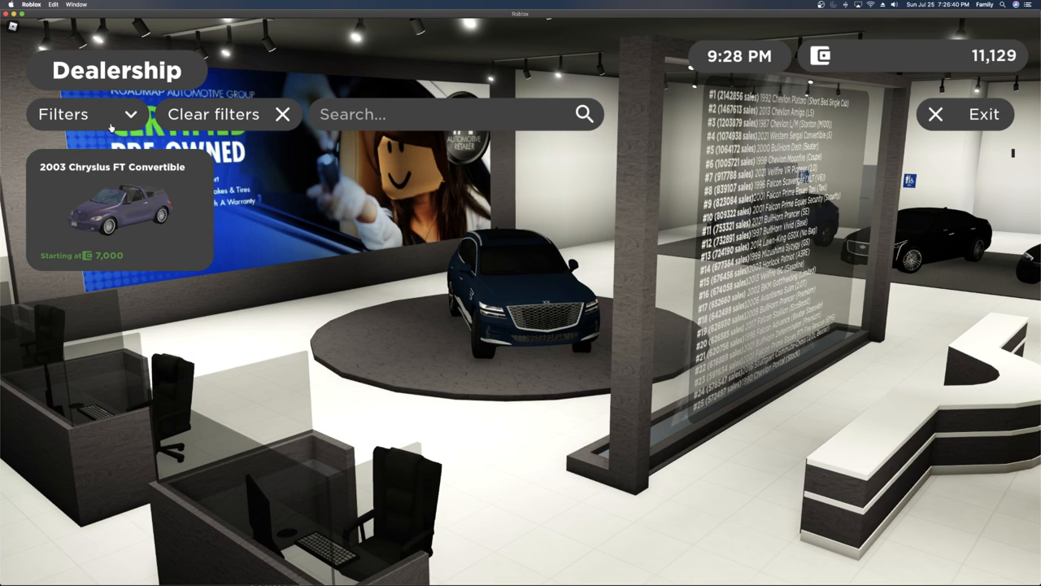
# Filter the catalogue to convertibles and review the 1990 Mazuku Laguna's specs at 15,000
pyautogui.click(86, 114)
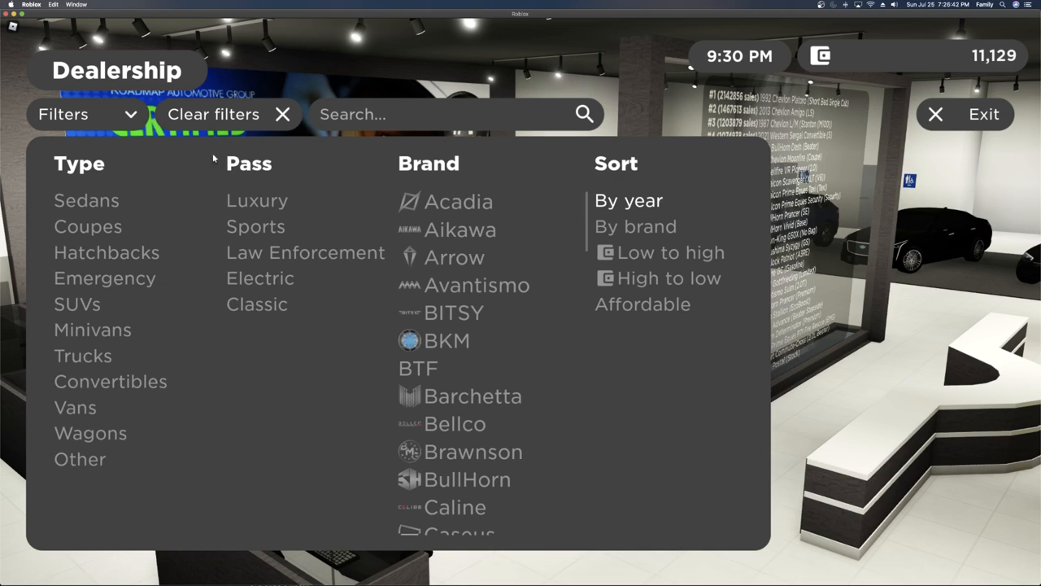
pyautogui.click(63, 114)
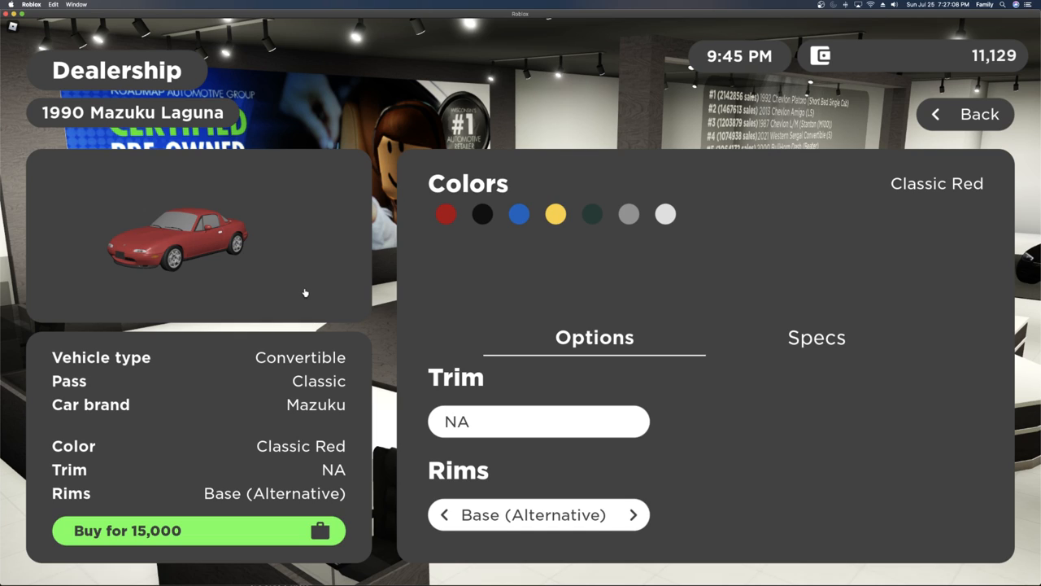
pyautogui.click(816, 336)
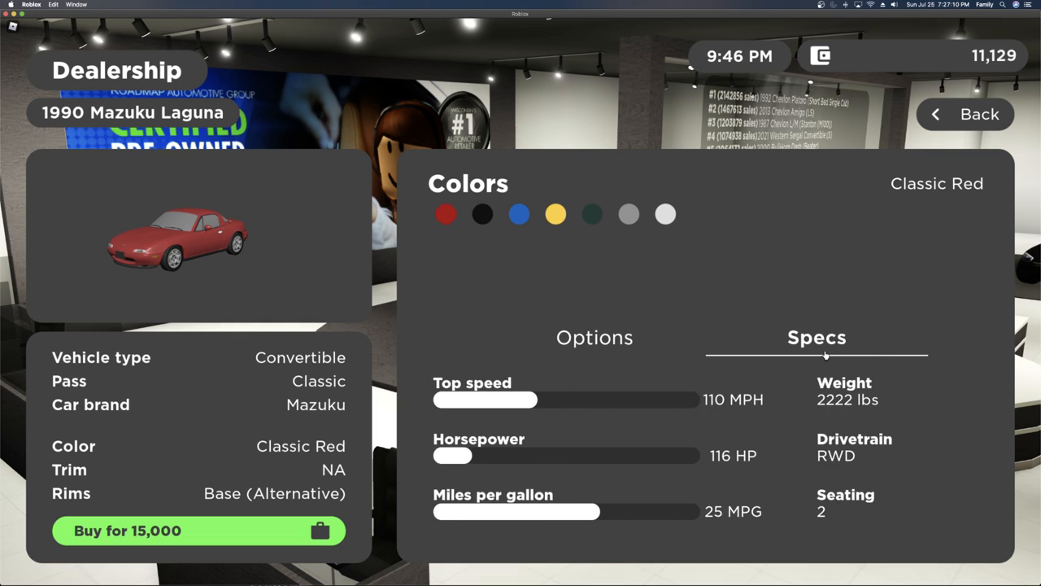
pyautogui.click(964, 114)
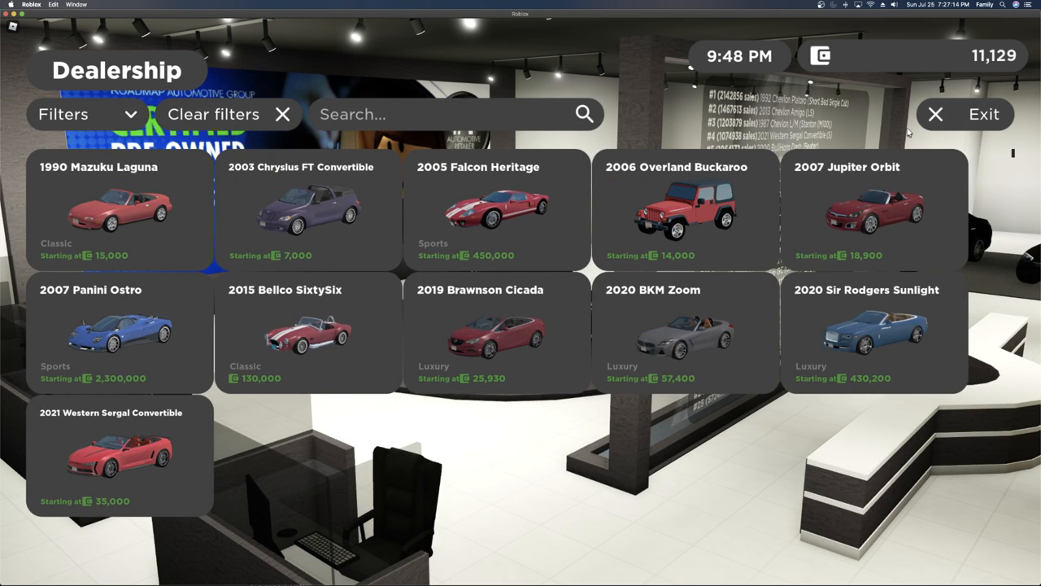
pyautogui.moveTo(894, 137)
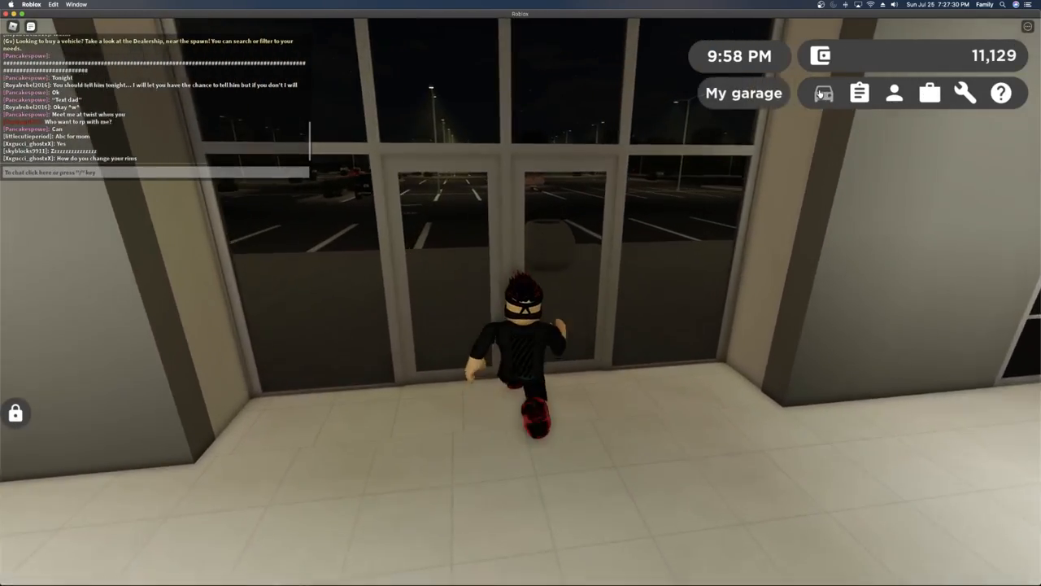
# Spawn the white 2021 Elysion Slick Hatchback from the garage and drive it off
pyautogui.click(742, 92)
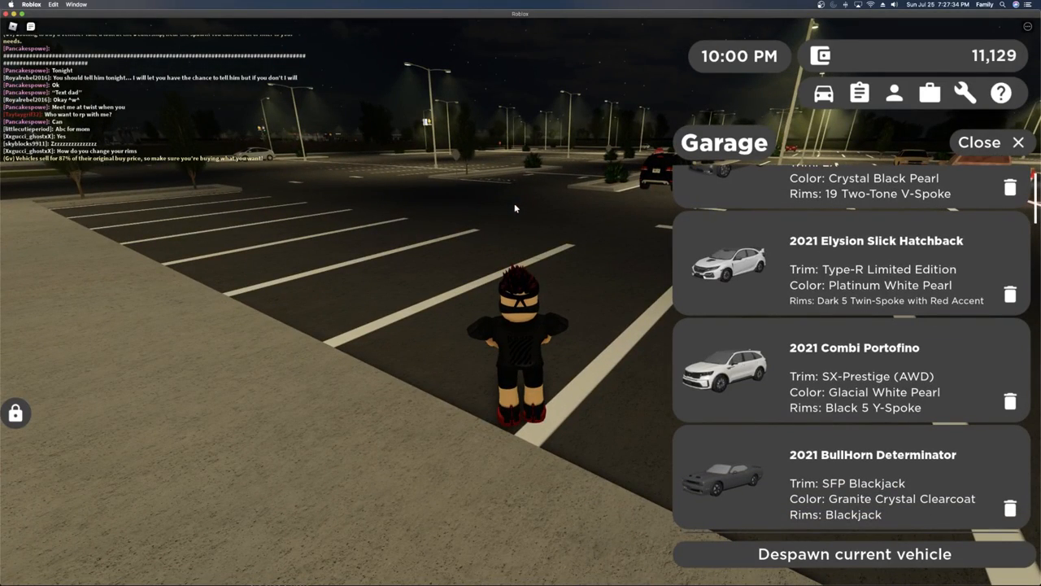
pyautogui.click(894, 5)
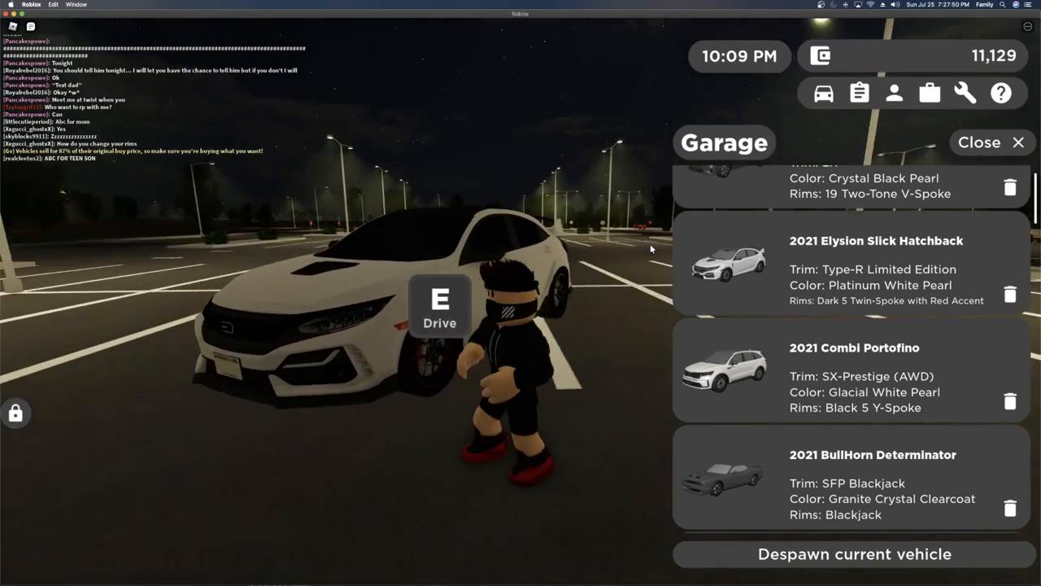
pyautogui.click(979, 142)
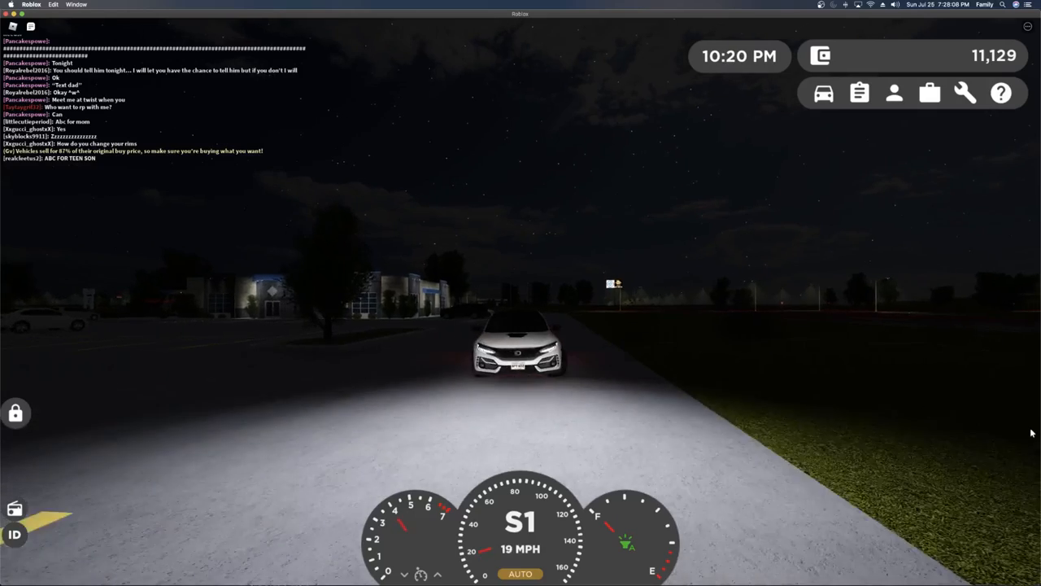
# Despawn the hatchback so the avatar stands on foot in the parking lot
pyautogui.click(823, 92)
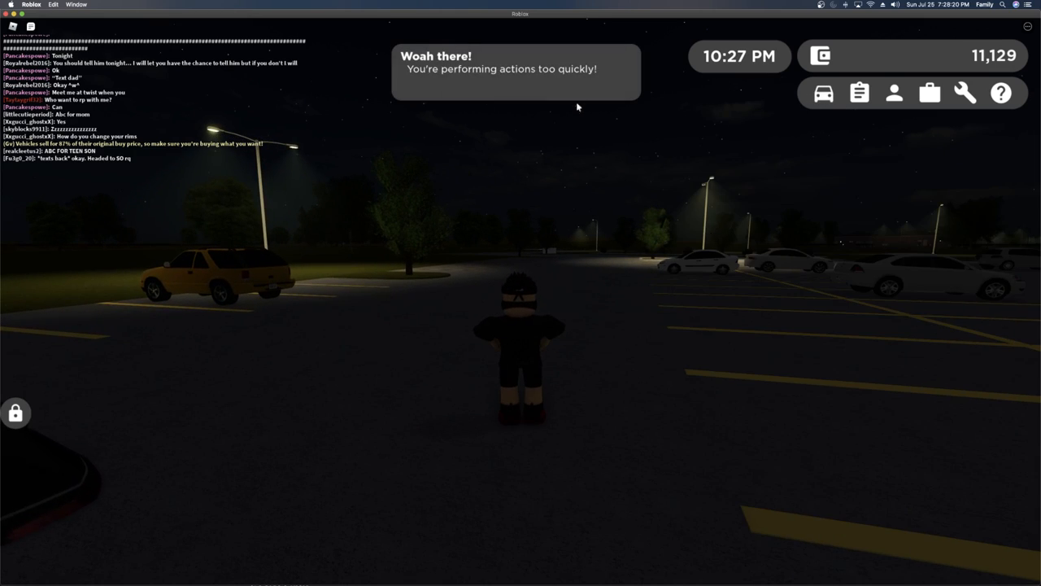
# Spawn the 2021 Elysion Voyage minivan and the Combi Portofino from the garage in turn
pyautogui.click(823, 92)
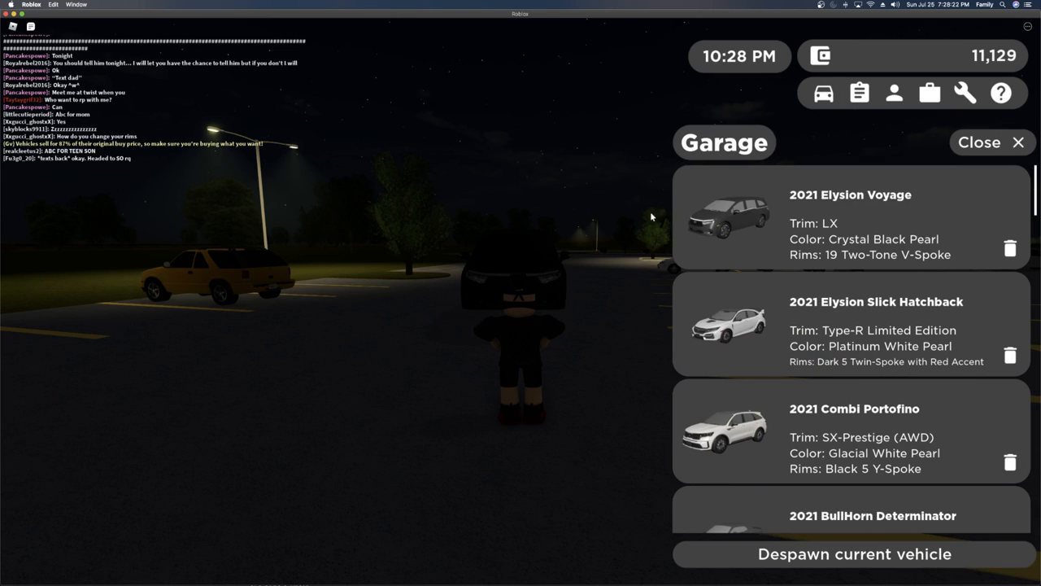
pyautogui.click(980, 142)
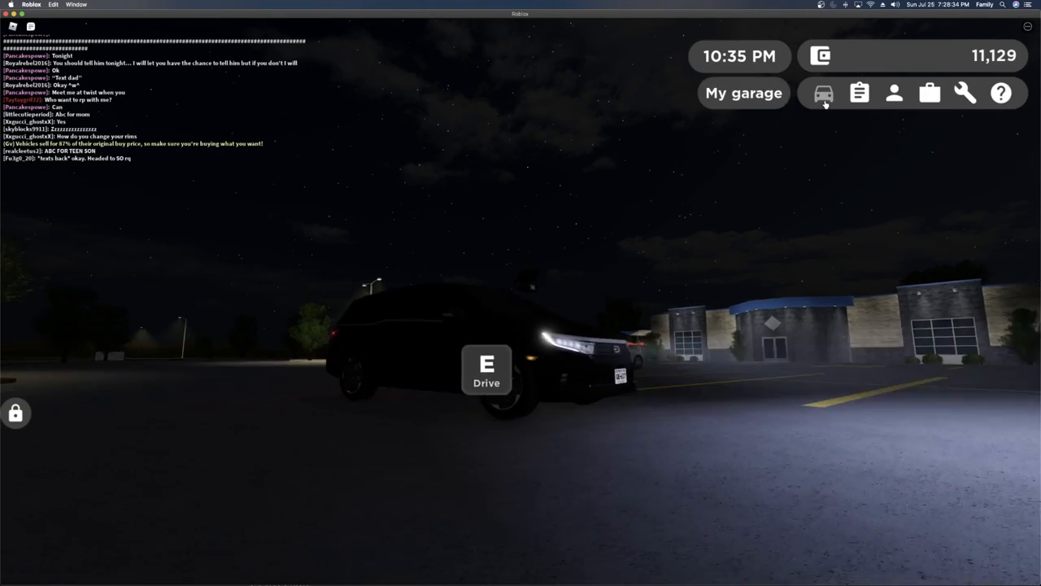
pyautogui.click(742, 93)
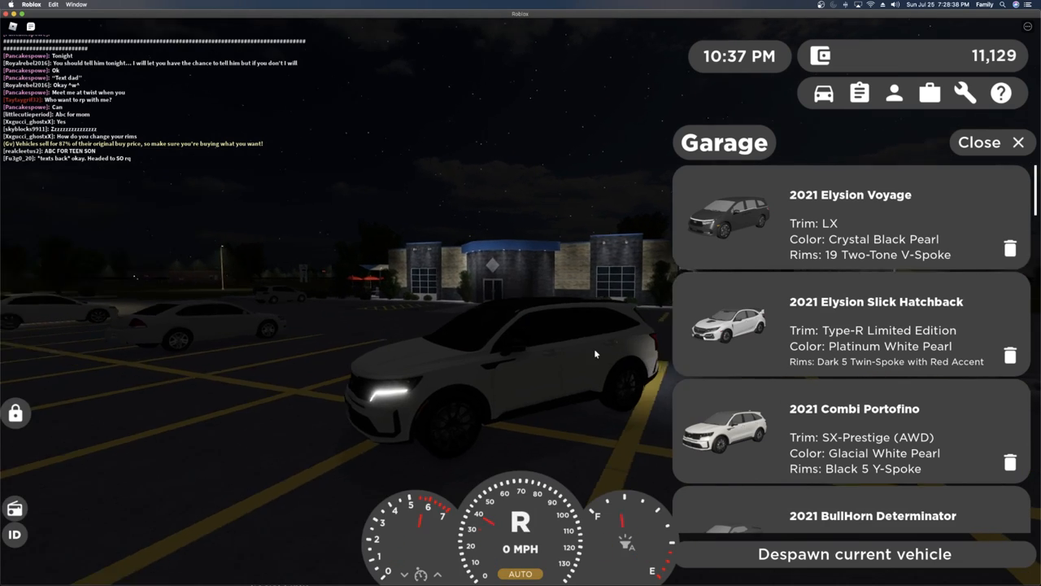
pyautogui.click(990, 143)
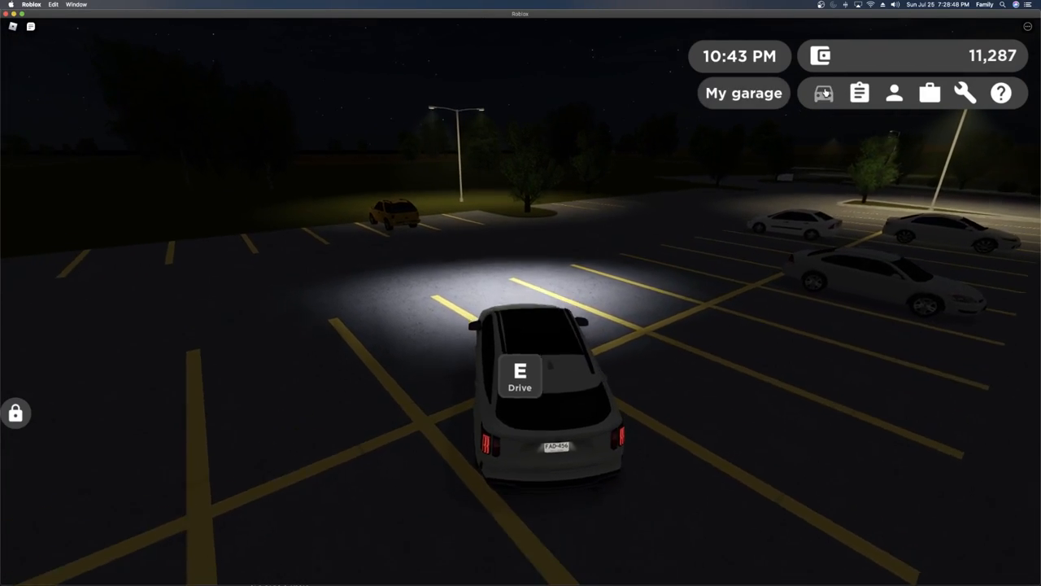
# Spawn the BullHorn Determinator and BH15 pickup, then get in and drive the black Sumo Boxas
pyautogui.click(742, 91)
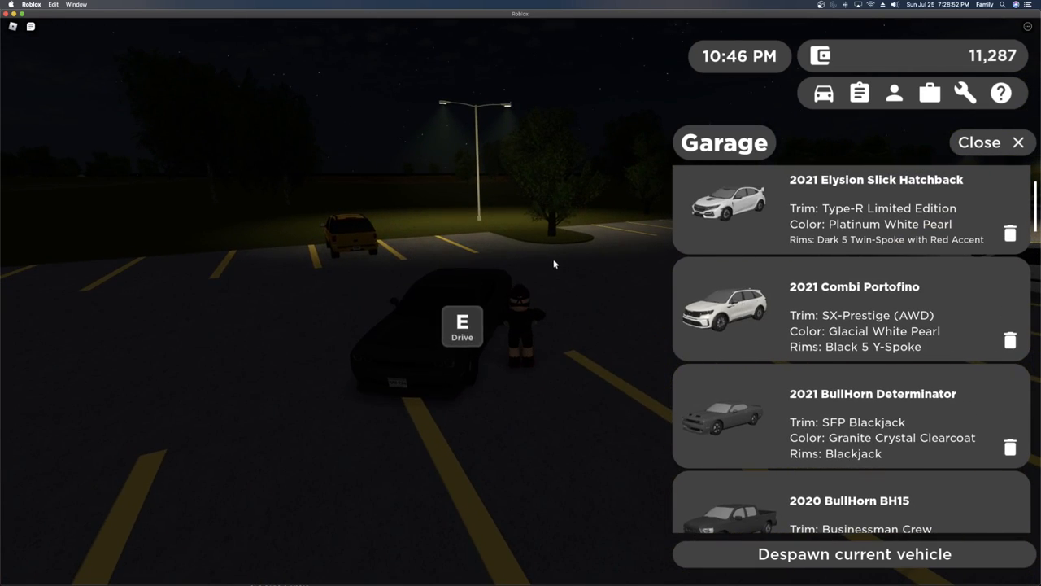
pyautogui.click(991, 142)
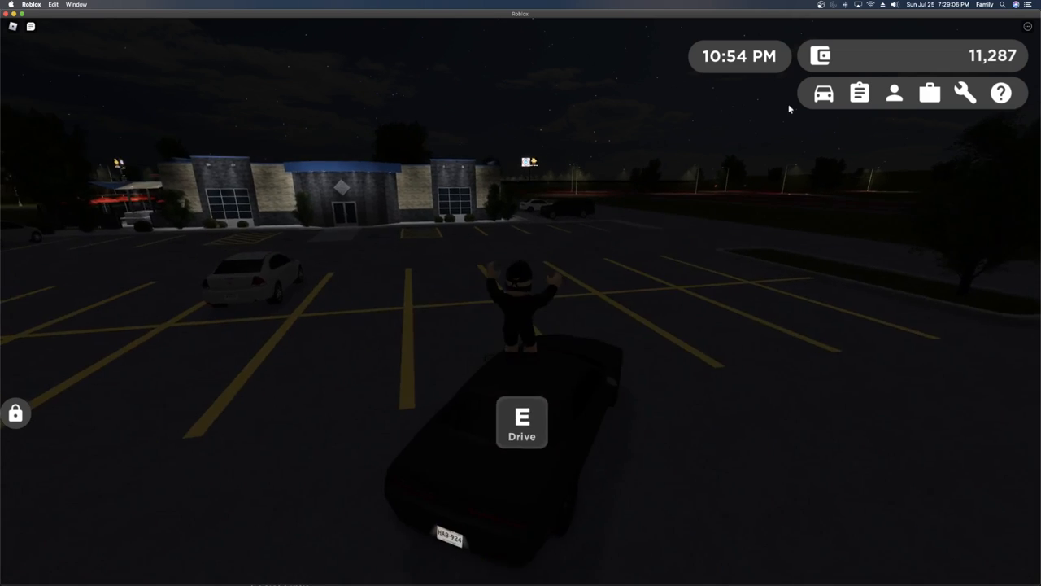
pyautogui.click(823, 92)
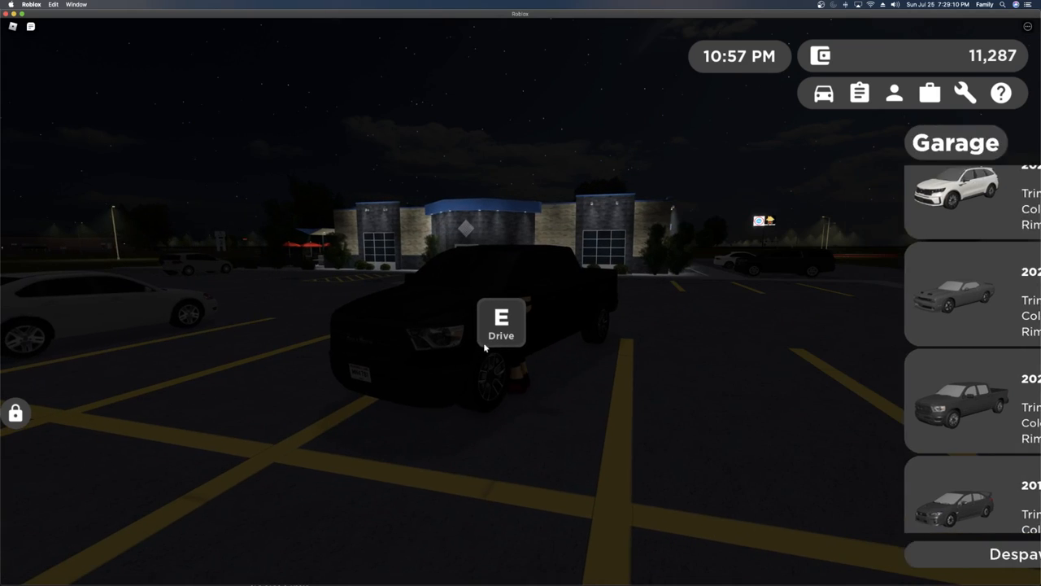
pyautogui.press('e')
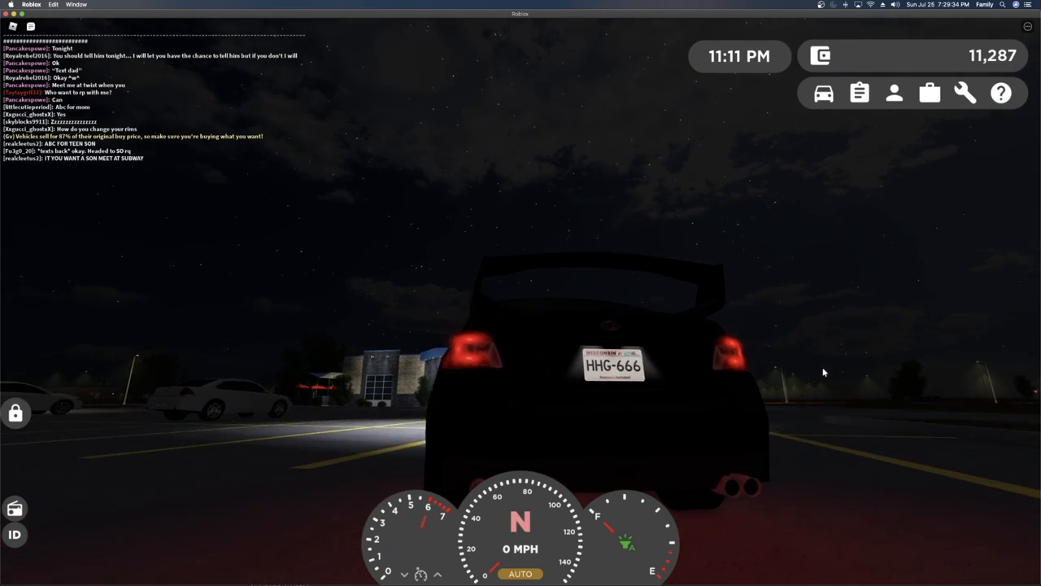
# Leave the Sumo Boxas and bring up the garage's owned-vehicles list again
pyautogui.click(823, 91)
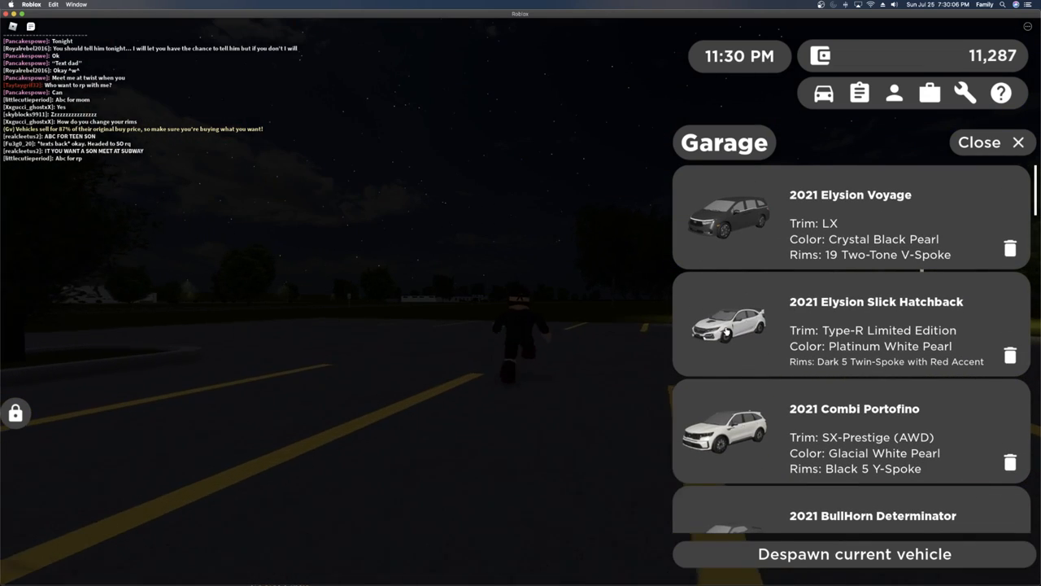
# Spawn a car from lower in the garage list and drive 0.35 miles to earn 402
pyautogui.scroll(-3)
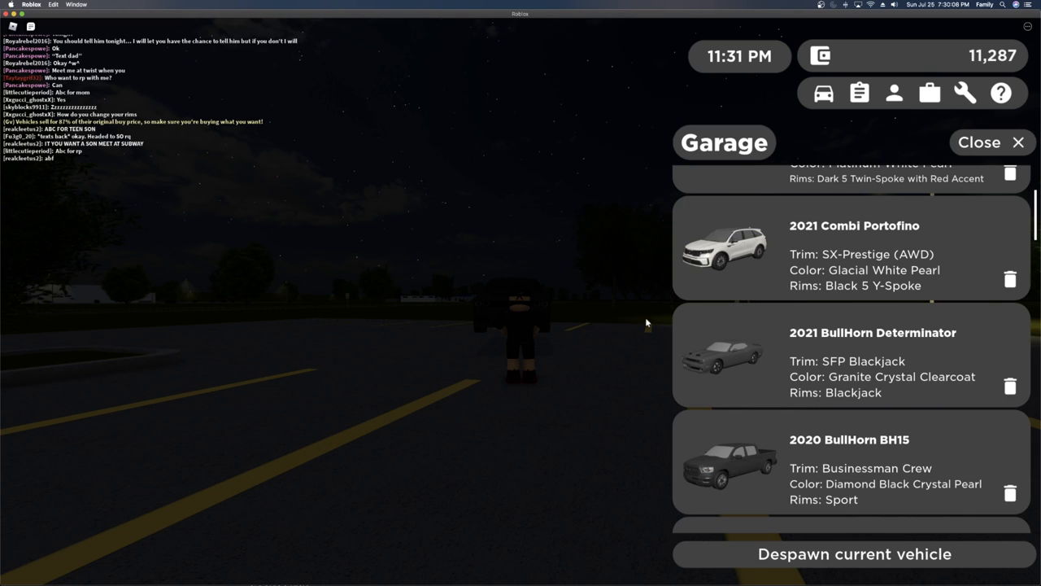
pyautogui.click(979, 142)
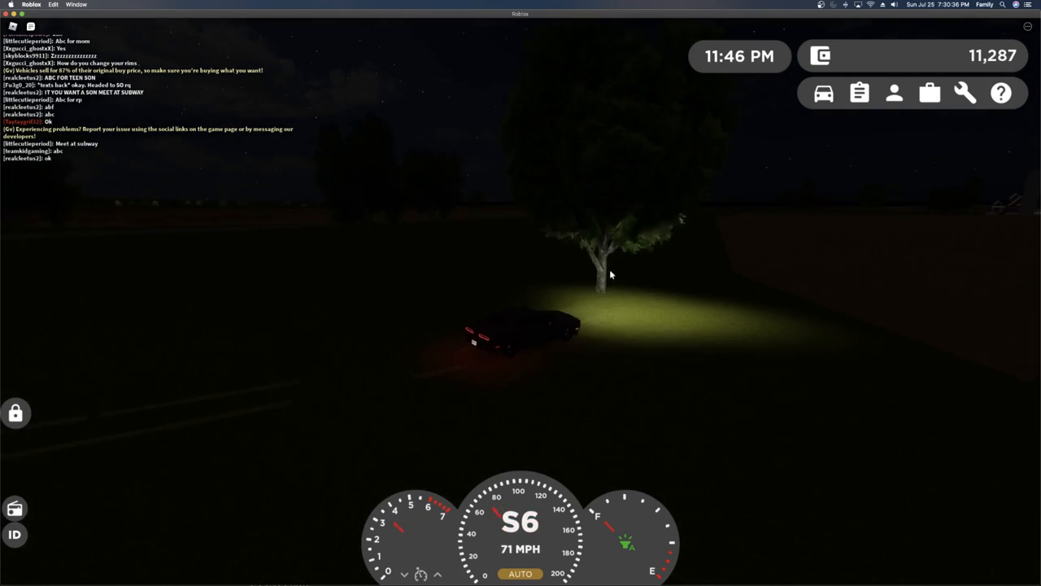
pyautogui.click(823, 92)
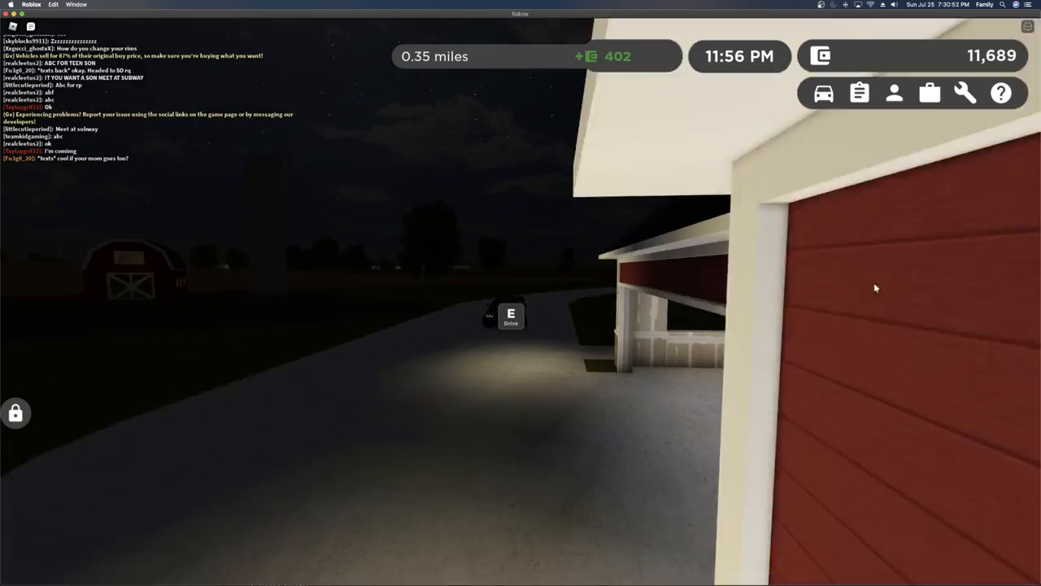
# Exit the car with the wallet at 11,689 and return to the dealership's convertible listing
pyautogui.press('e')
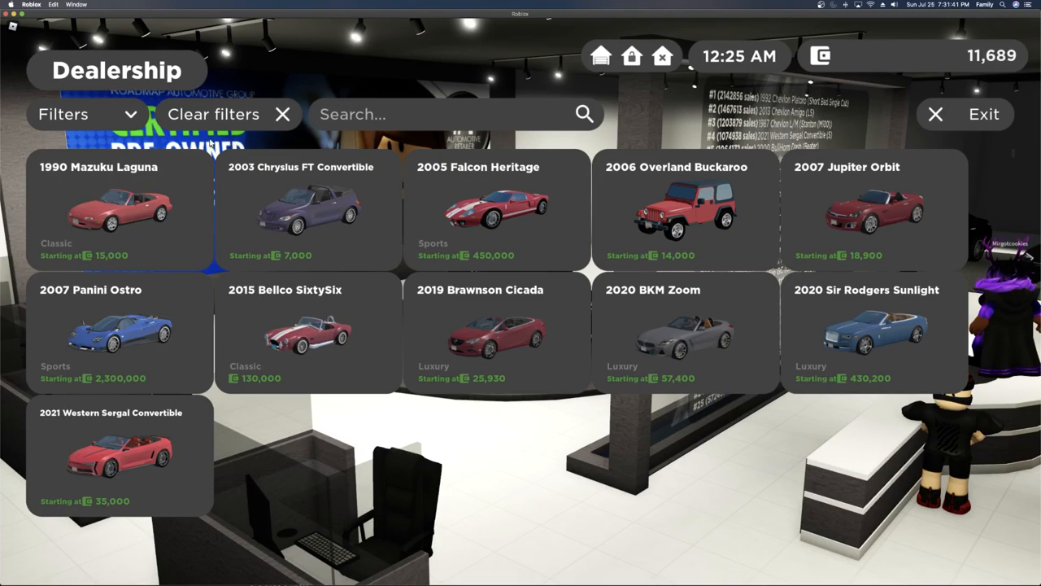
# Filter to BullHorn cars and bring up the 2021 BullHorn Determinator's trim options
pyautogui.click(86, 113)
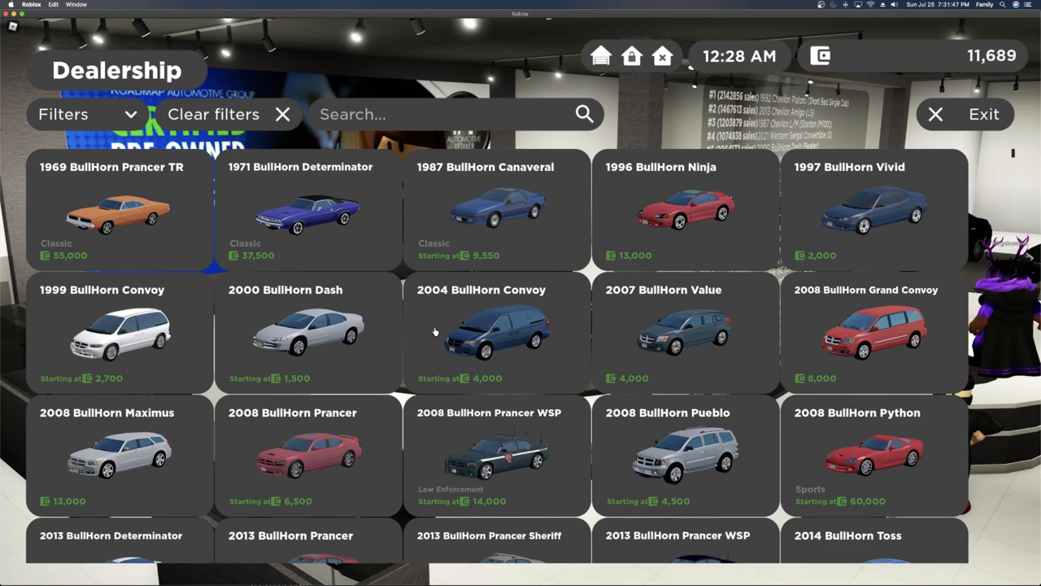
pyautogui.scroll(-3)
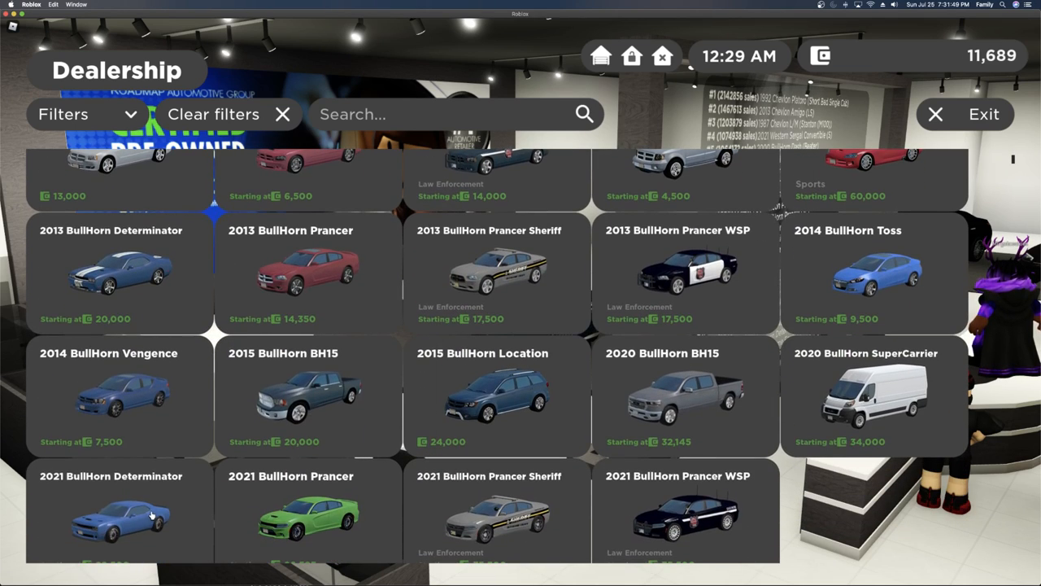
pyautogui.click(119, 512)
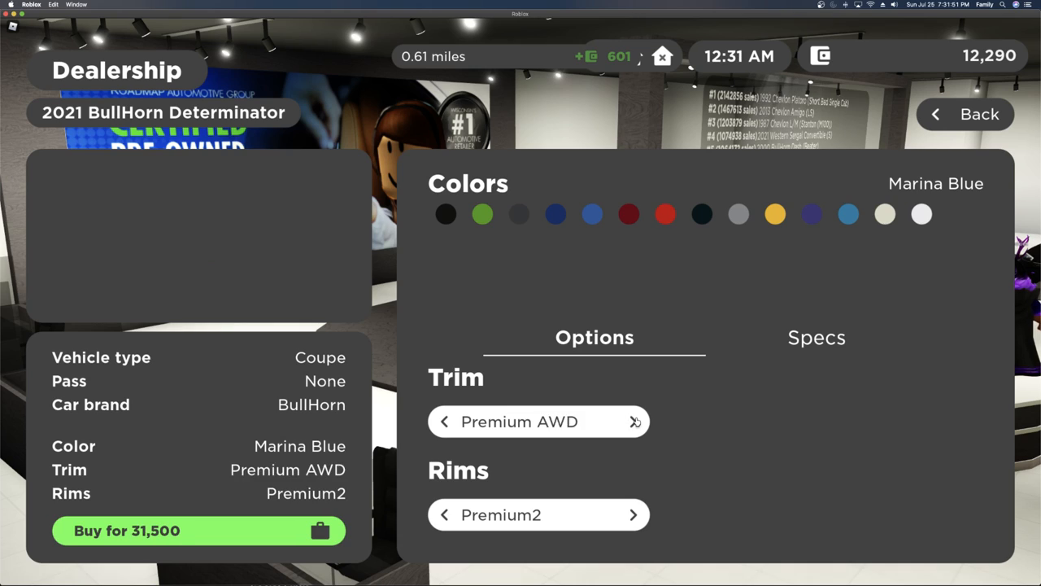
pyautogui.click(815, 337)
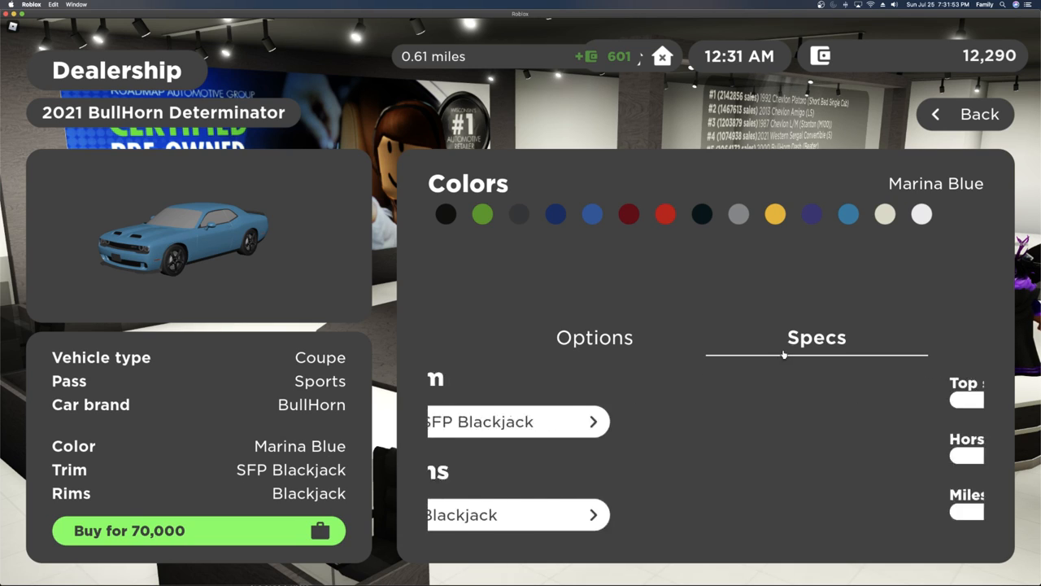
pyautogui.click(594, 336)
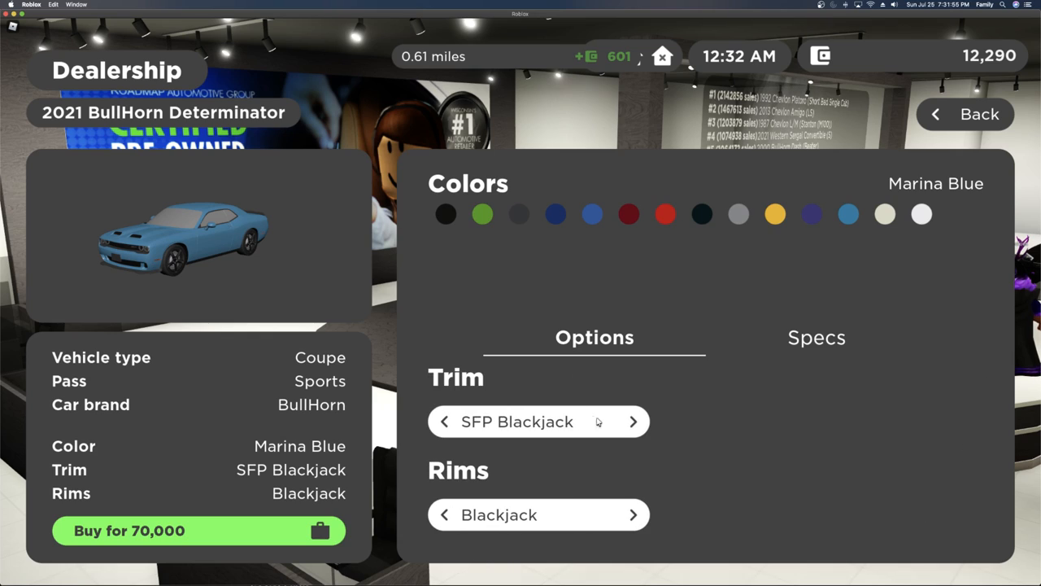
# Step through SFP Drag Dart to SFP Blackjack Widebody and check its performance specs
pyautogui.click(633, 421)
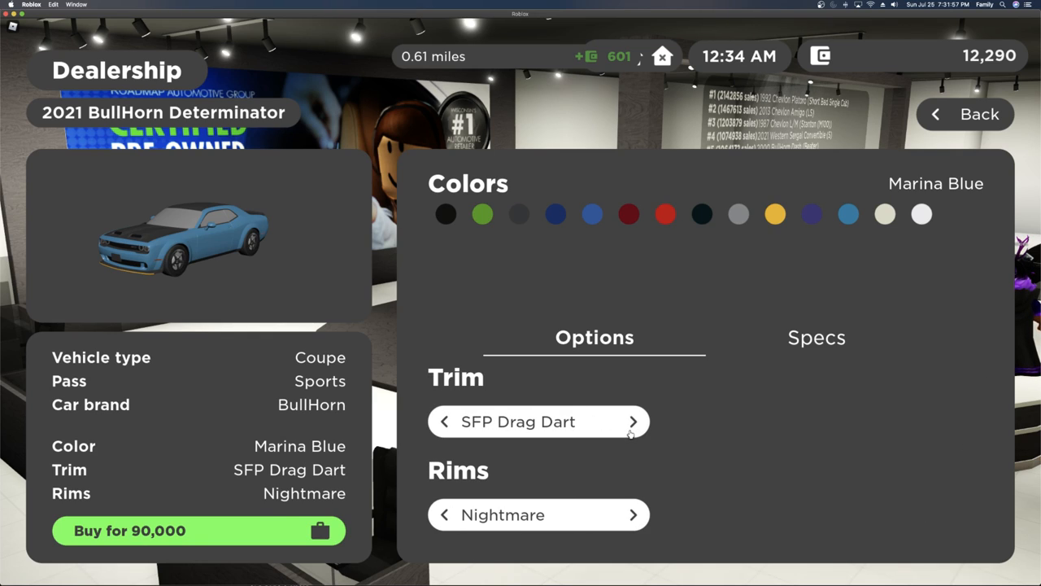
pyautogui.click(633, 422)
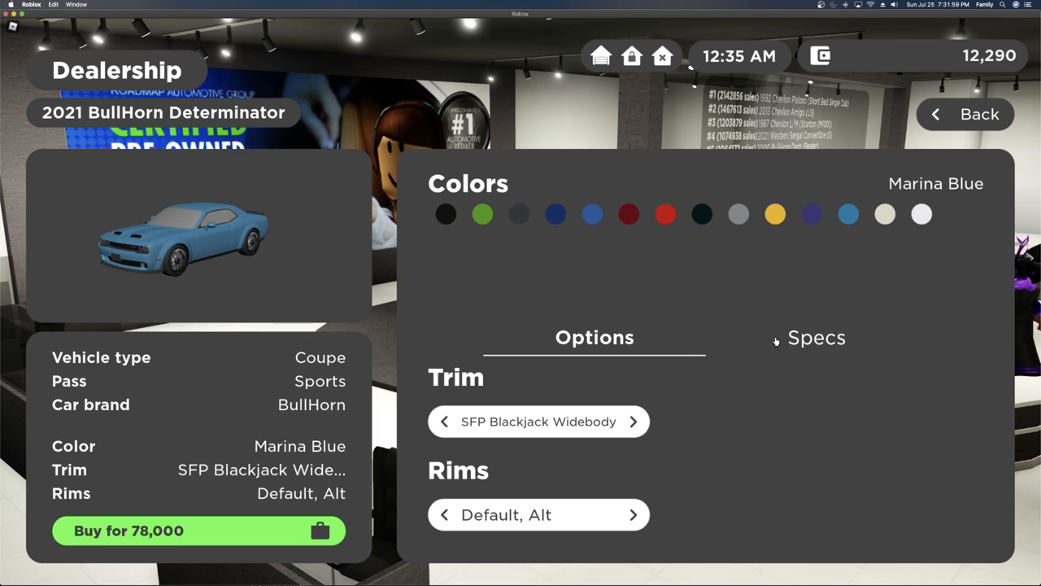
pyautogui.click(816, 337)
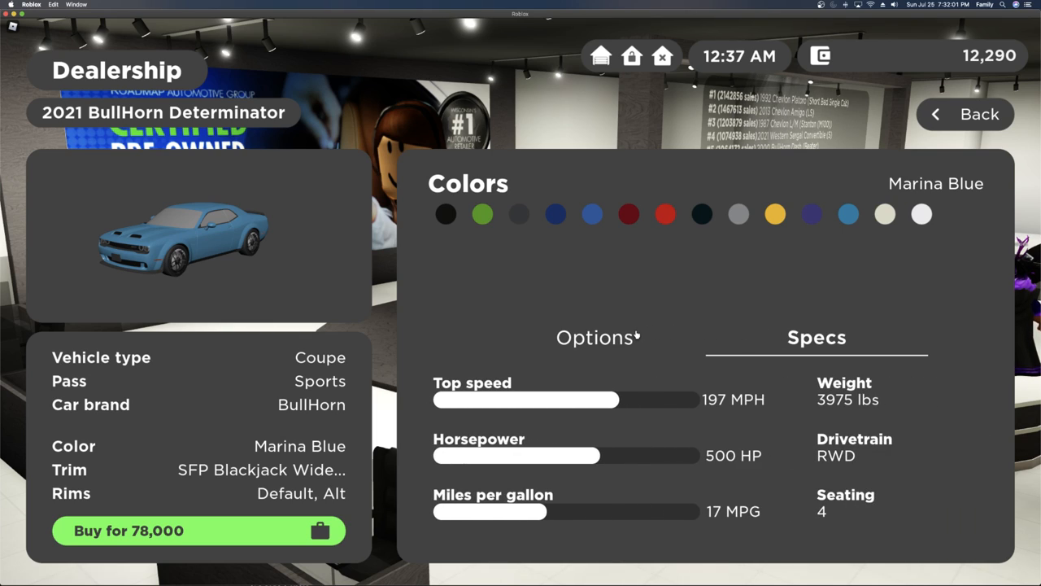
pyautogui.click(595, 337)
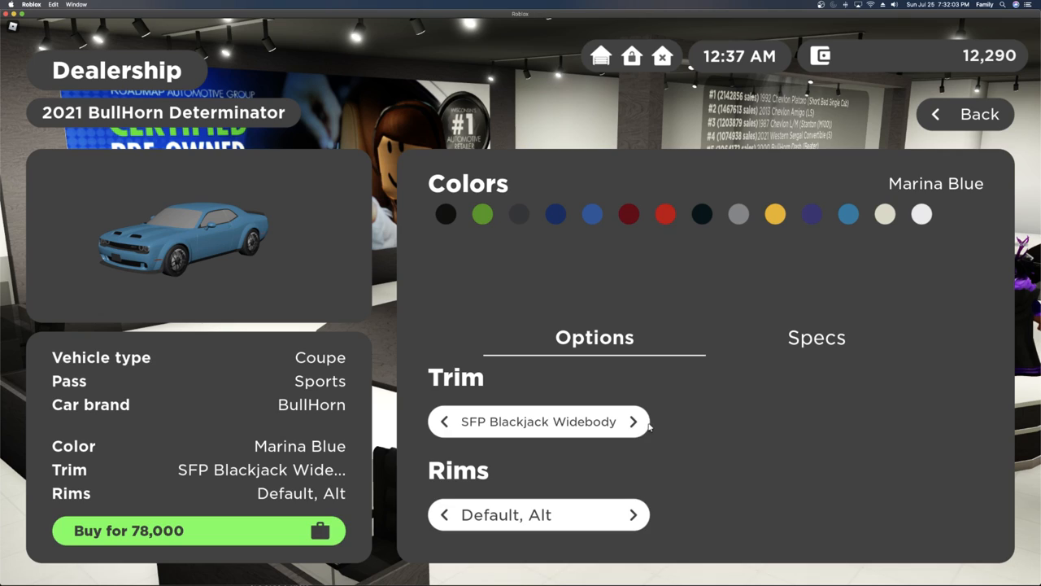
# Cycle the TR, SFP, TR/392 Scatty, AT/392 Nationals and SFP Fury trims, checking the Fury's specs
pyautogui.click(633, 421)
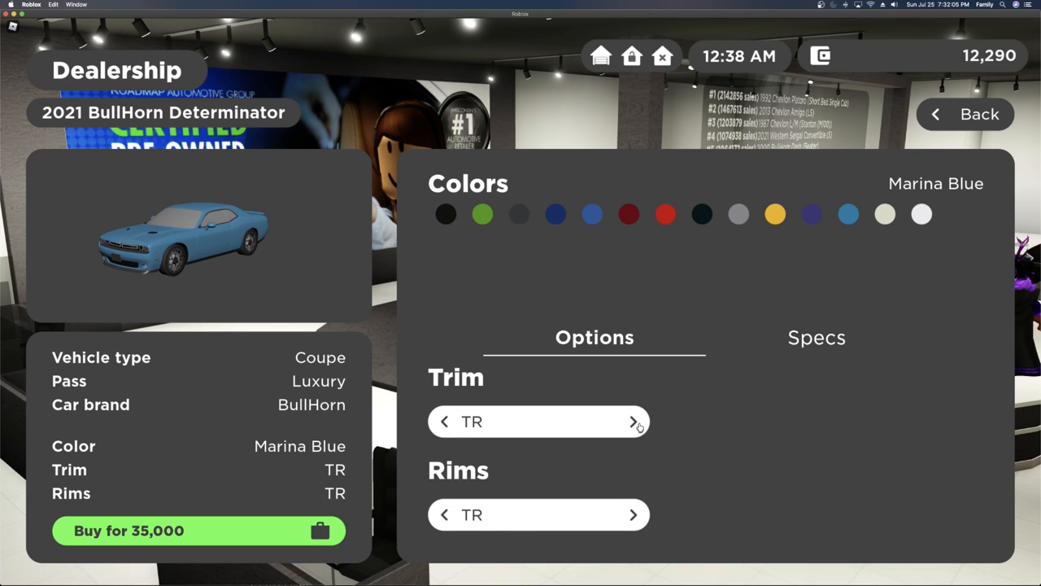
pyautogui.click(633, 421)
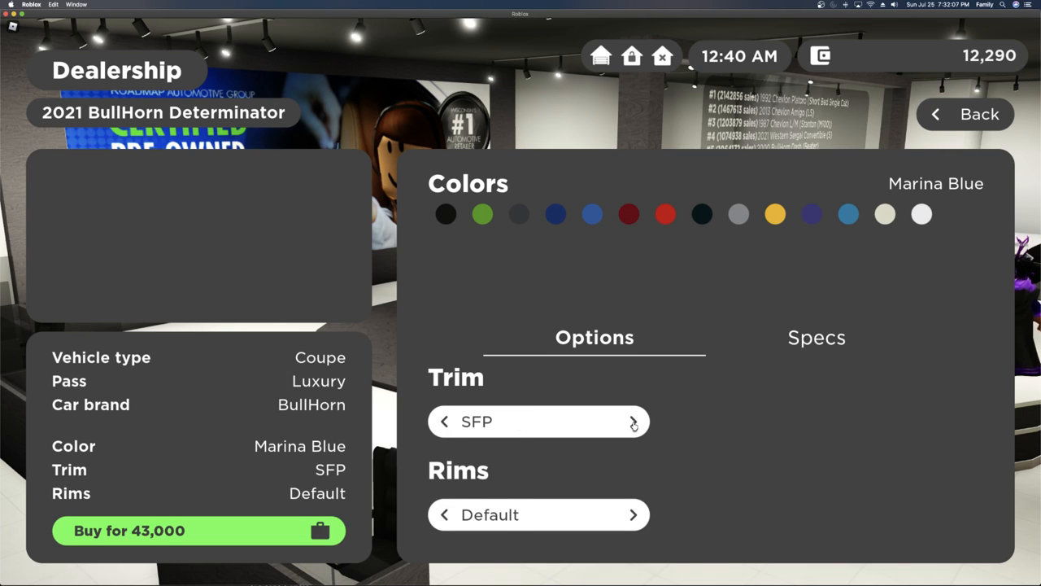
pyautogui.click(633, 421)
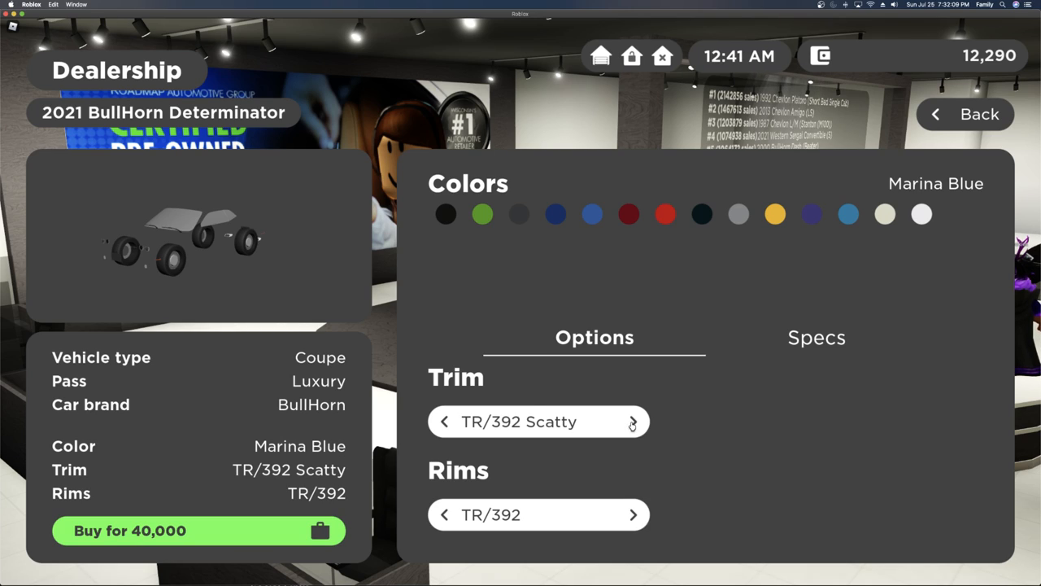
pyautogui.click(633, 421)
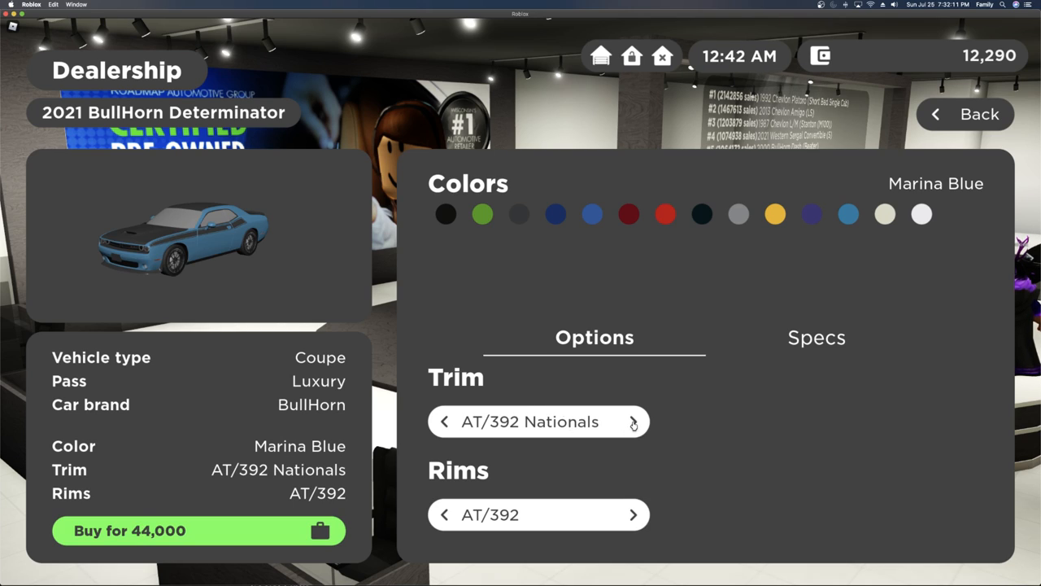
pyautogui.click(634, 421)
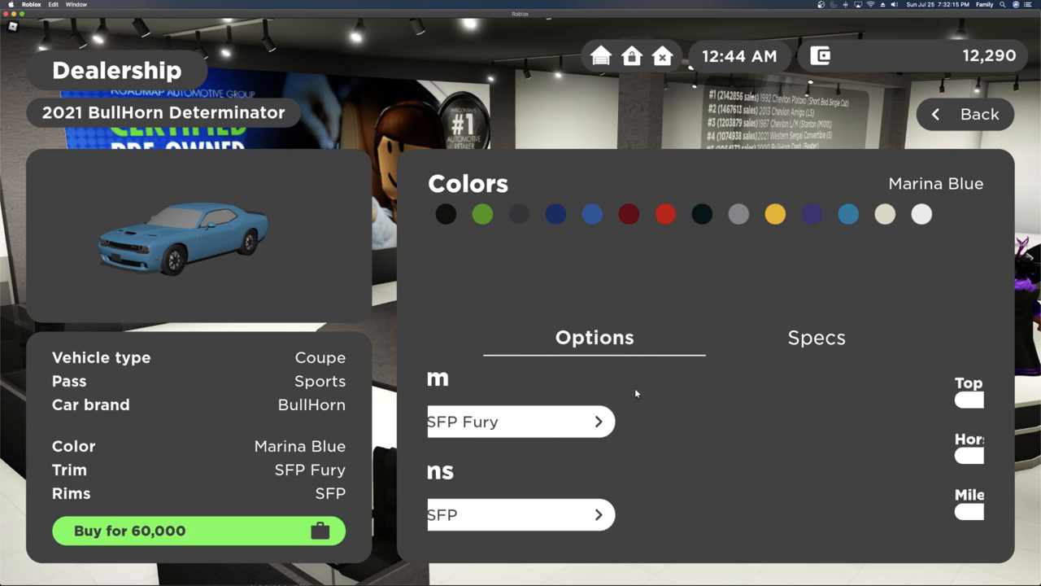
pyautogui.click(816, 337)
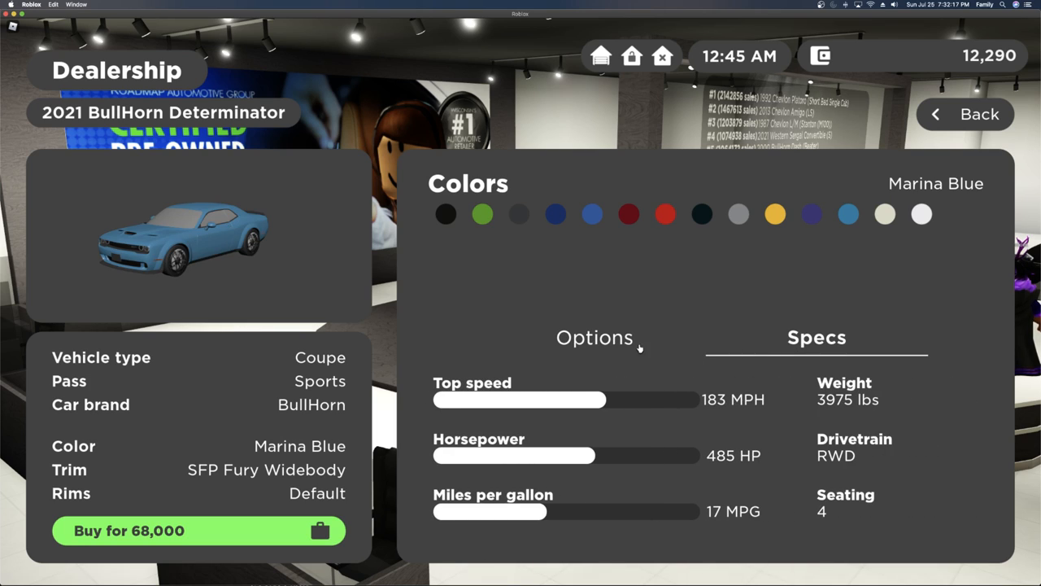
pyautogui.click(594, 336)
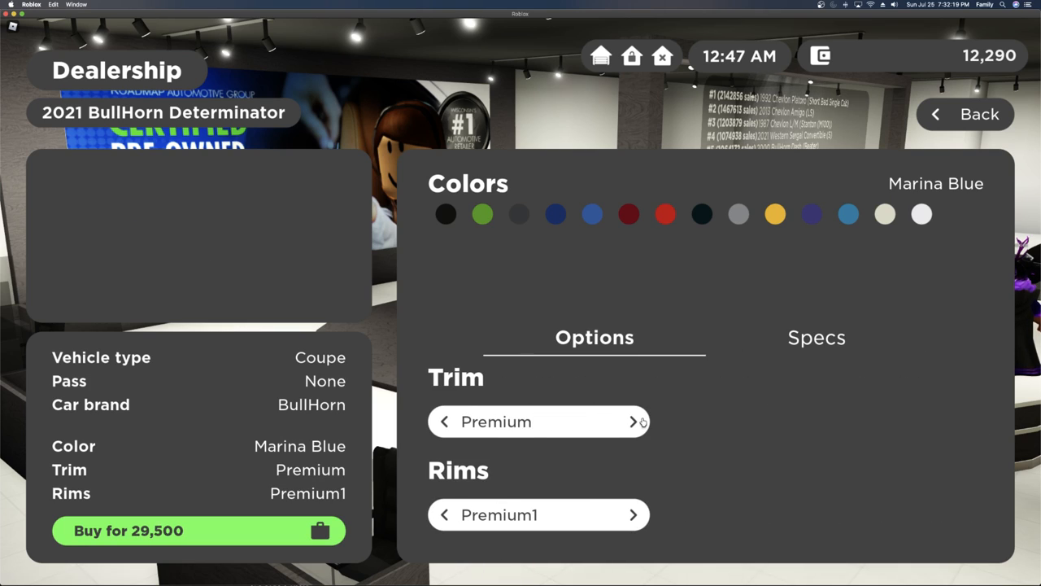
# Compare SFP Blackjack and Blackjack Widebody specs, settling on the Widebody at 78,000
pyautogui.click(634, 421)
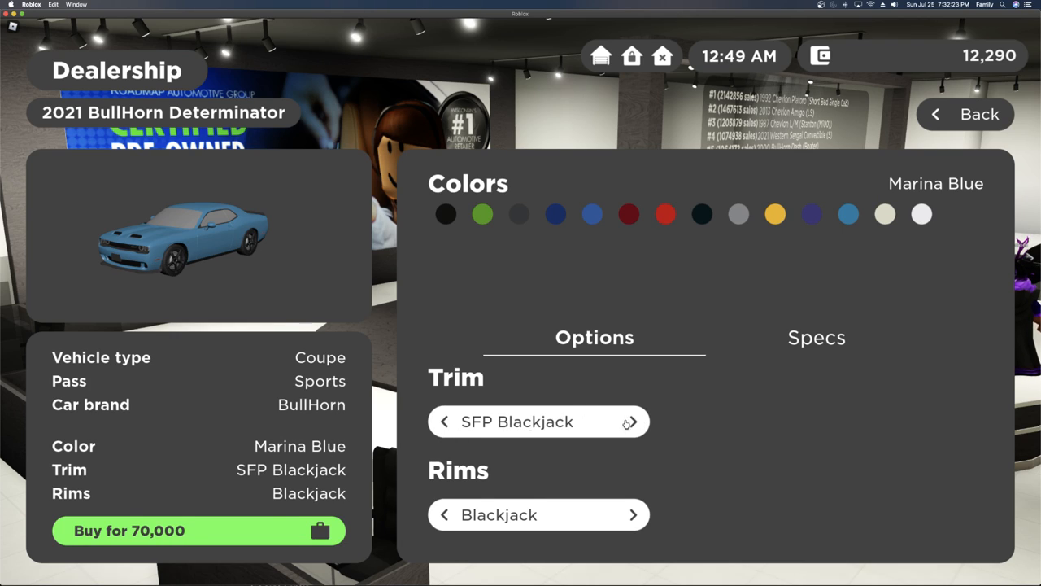
pyautogui.click(630, 422)
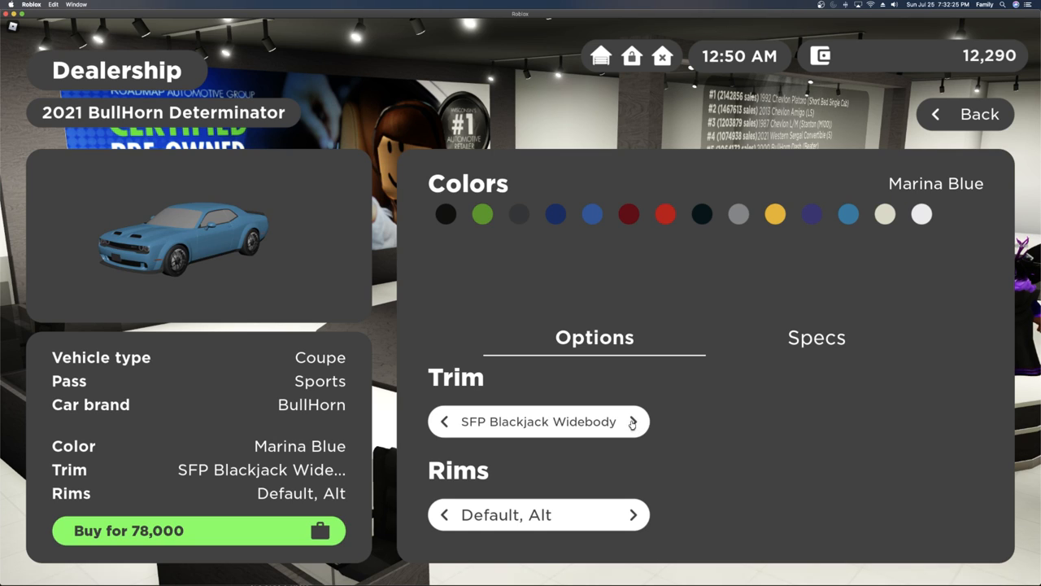
pyautogui.click(816, 336)
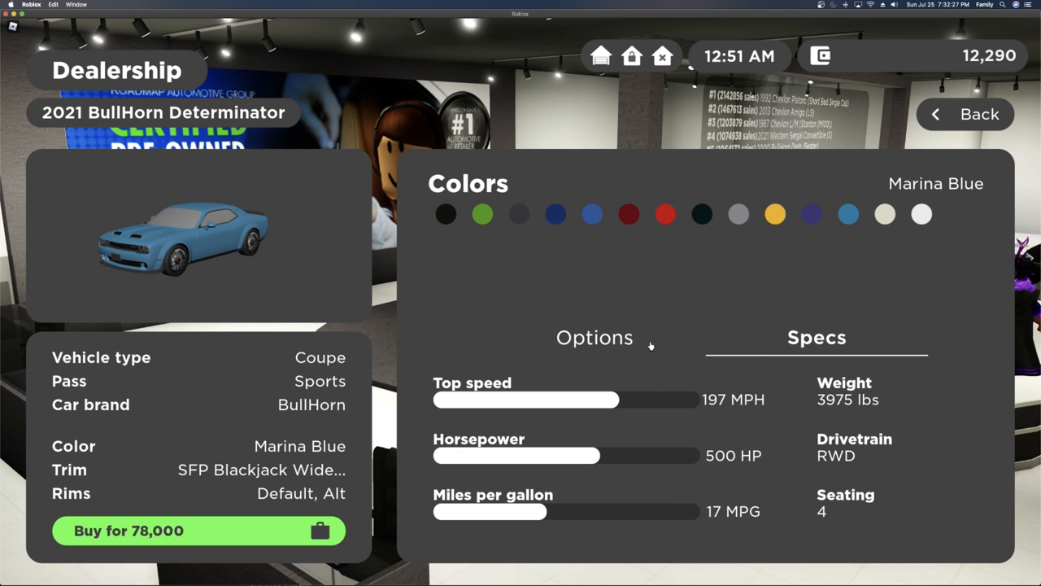
pyautogui.click(593, 336)
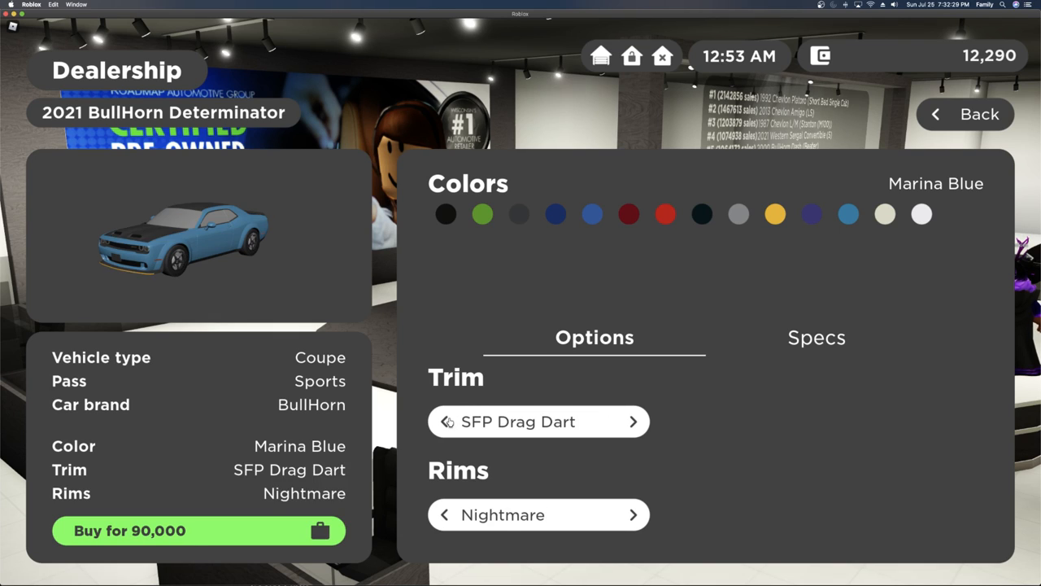
pyautogui.click(816, 338)
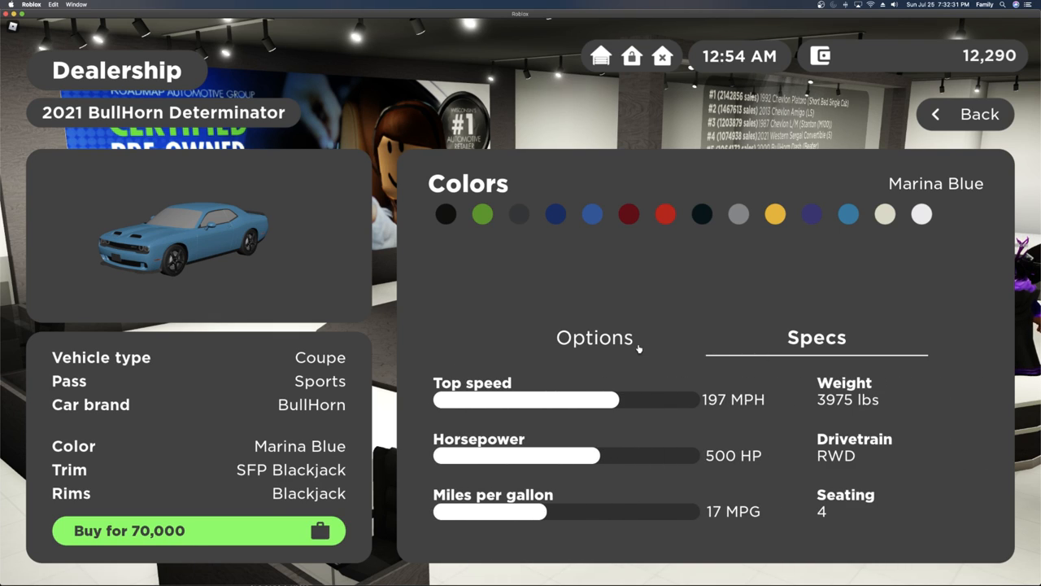
pyautogui.click(594, 337)
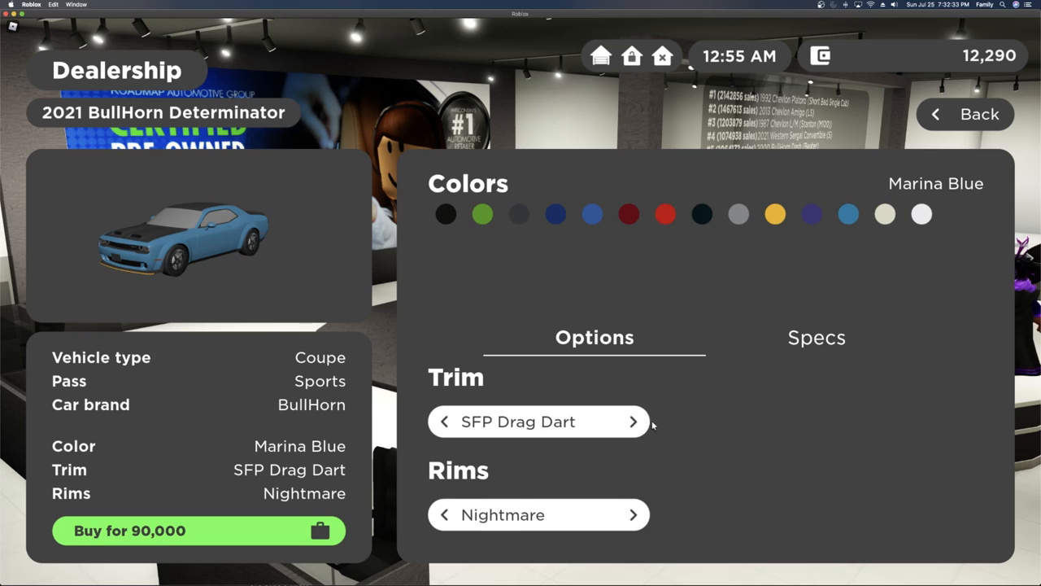
pyautogui.click(633, 421)
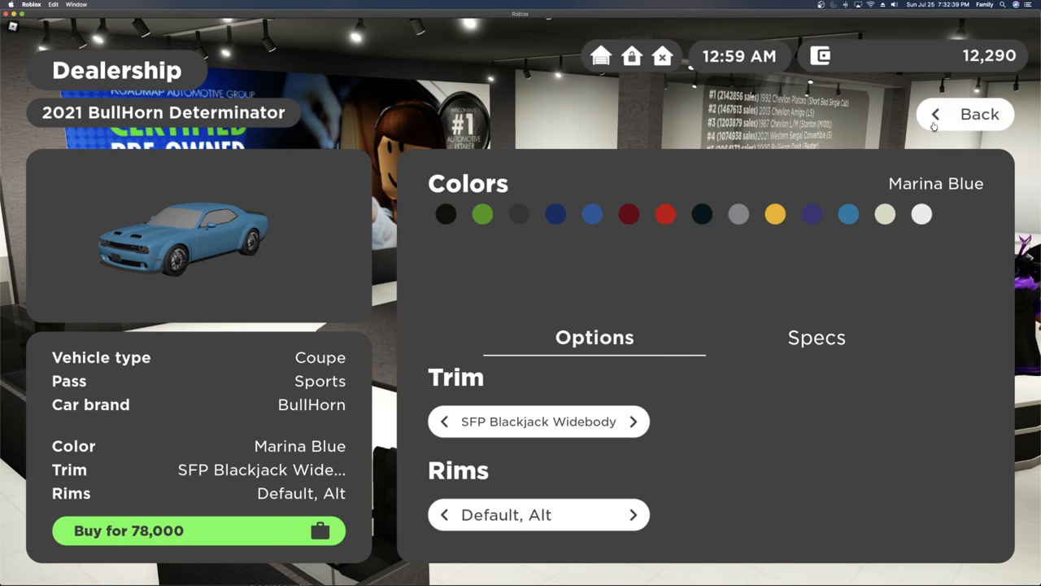
# Leave the dealership configurator and close the garage list outside in the used-car lot
pyautogui.click(964, 113)
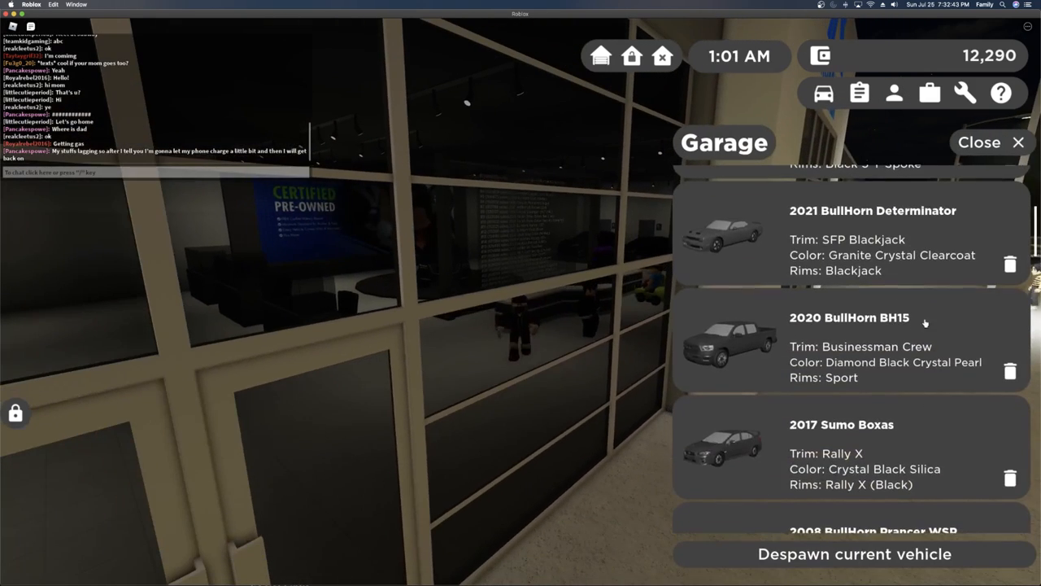
pyautogui.click(1010, 264)
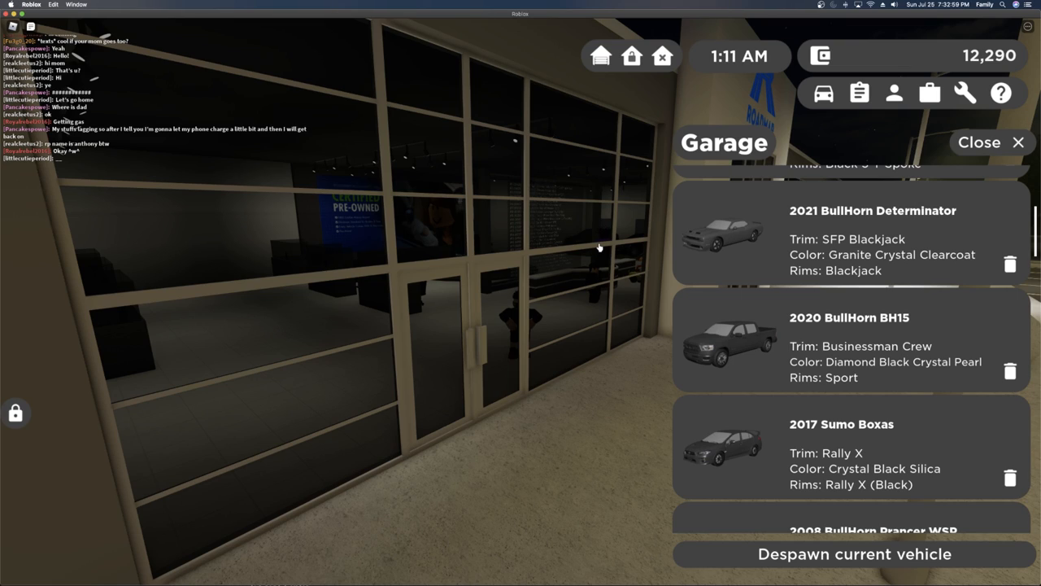
pyautogui.moveTo(1013, 396)
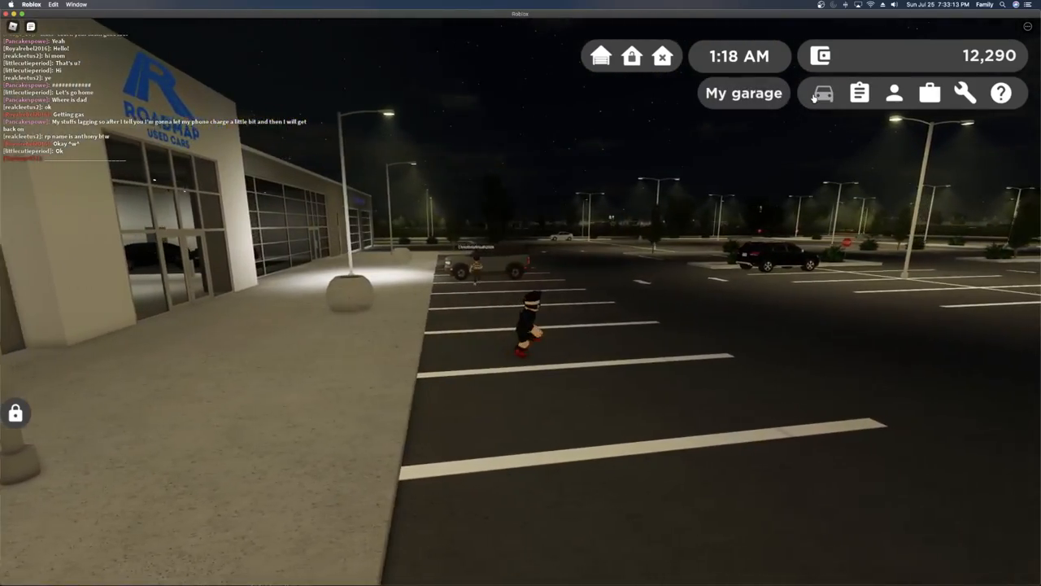
# Spawn the black 2021 Elysion Voyage minivan from the garage and drive it across the lot
pyautogui.click(742, 92)
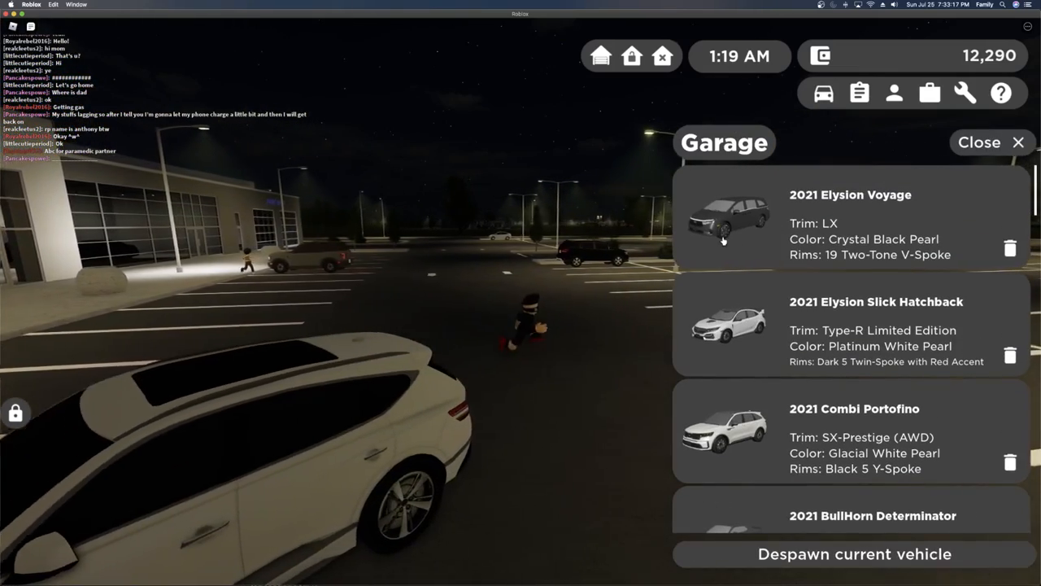
pyautogui.click(992, 142)
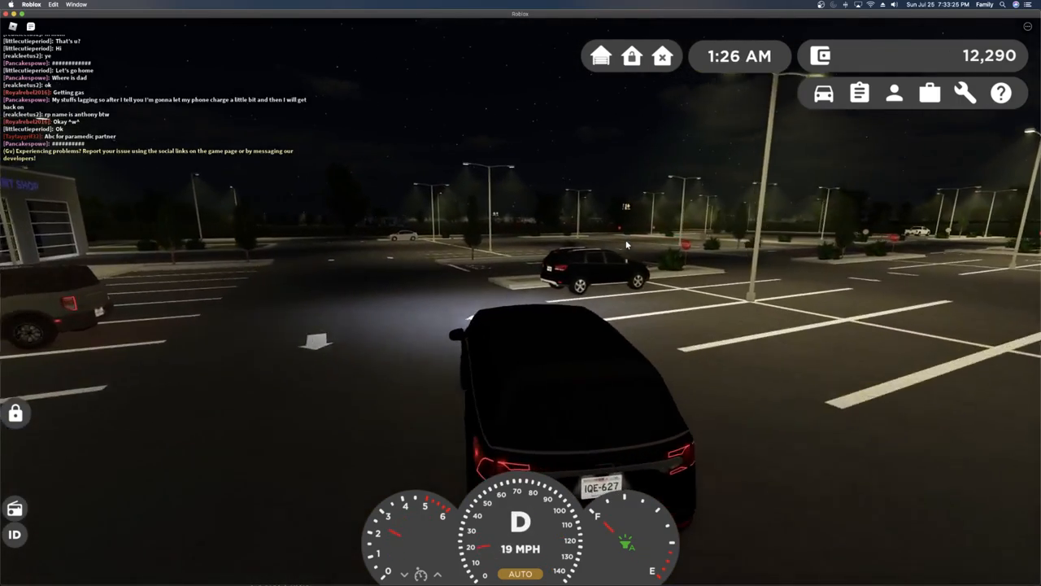
pyautogui.press('w')
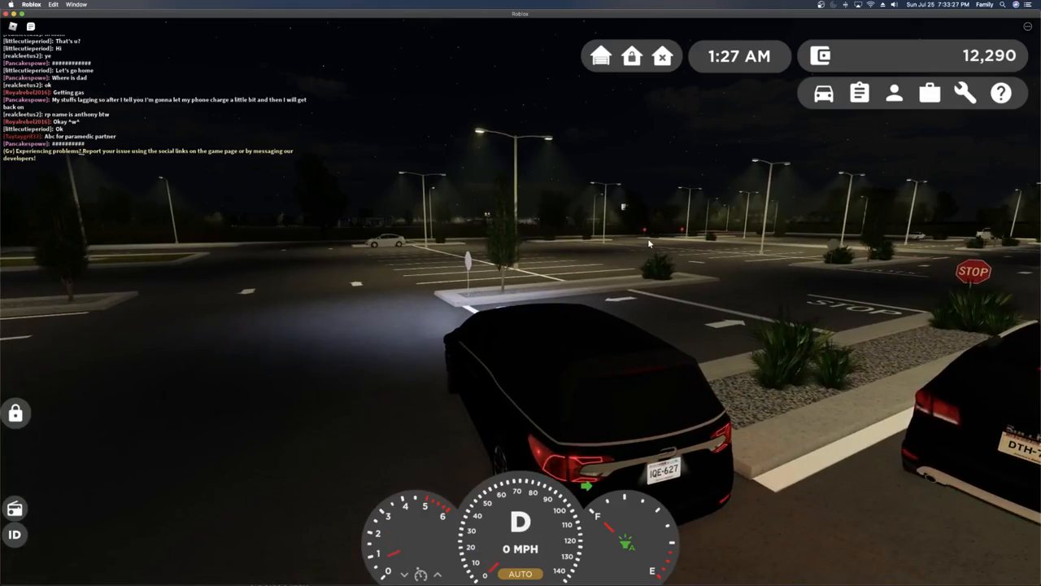